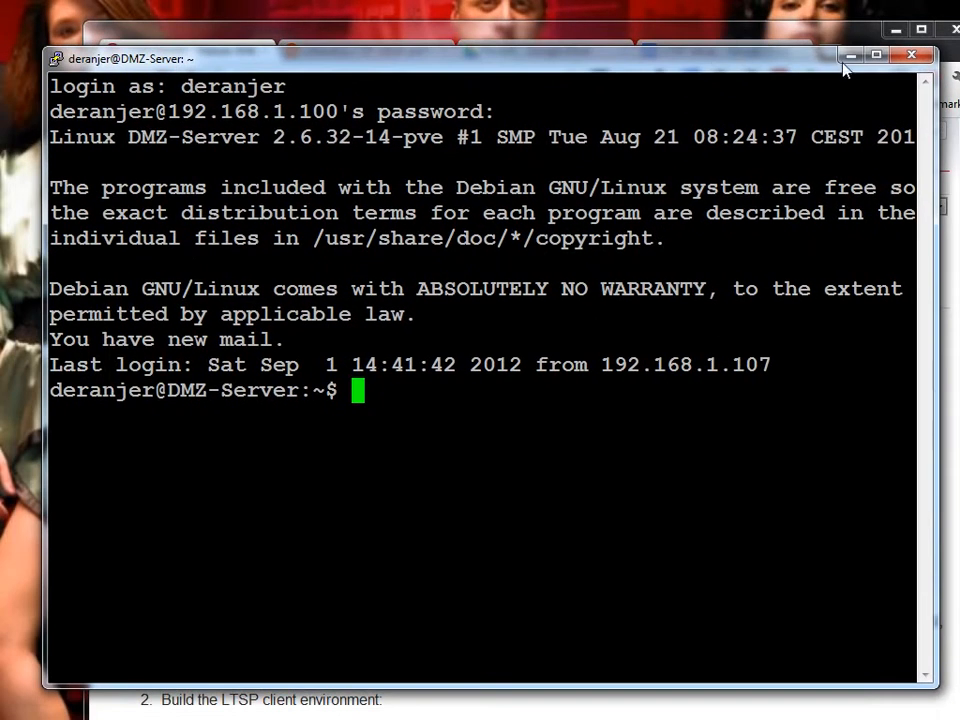
pyautogui.moveTo(849, 55)
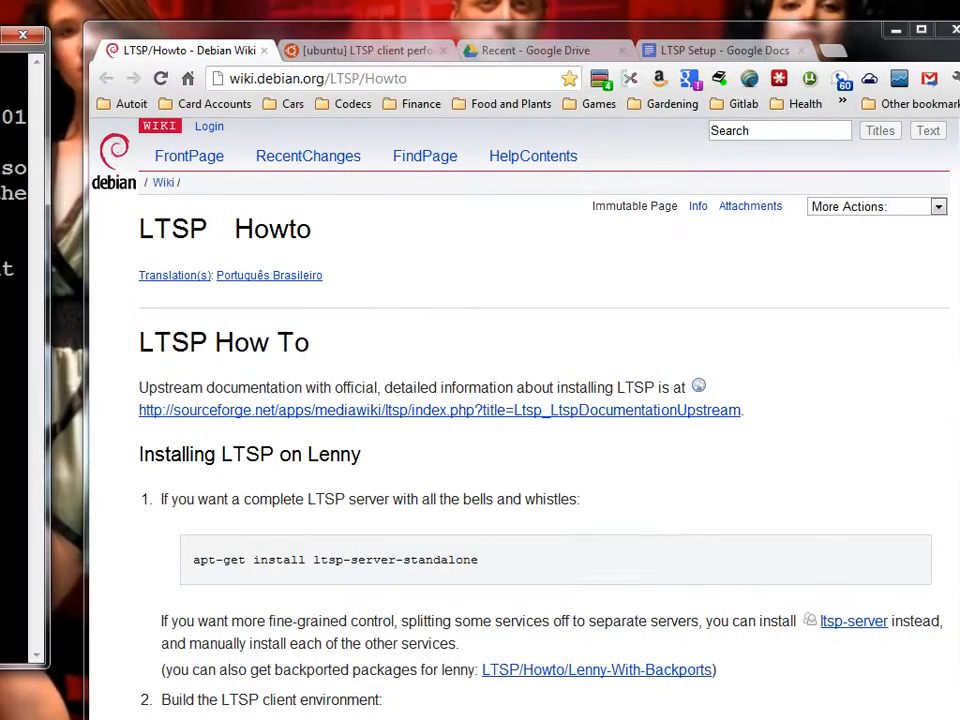
pyautogui.moveTo(438, 240)
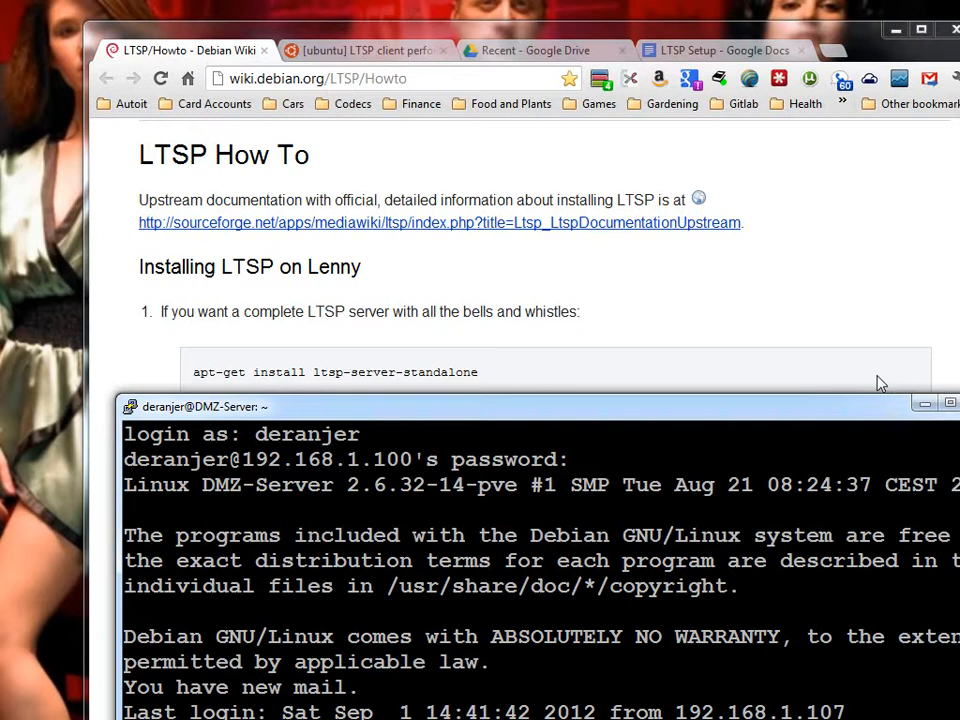
pyautogui.moveTo(860, 308)
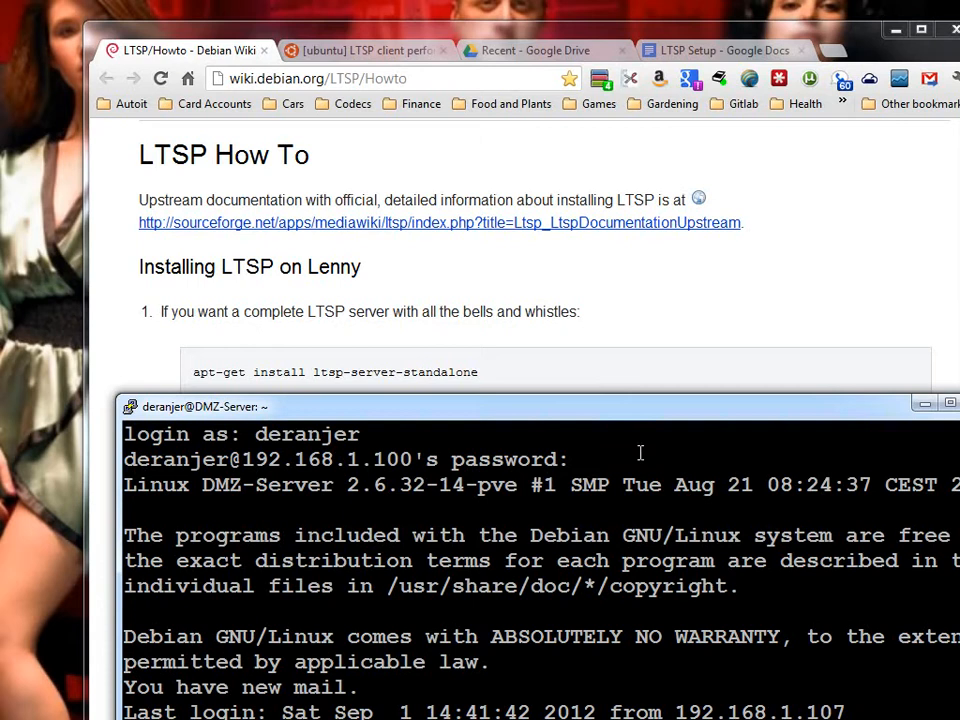
pyautogui.moveTo(632, 410)
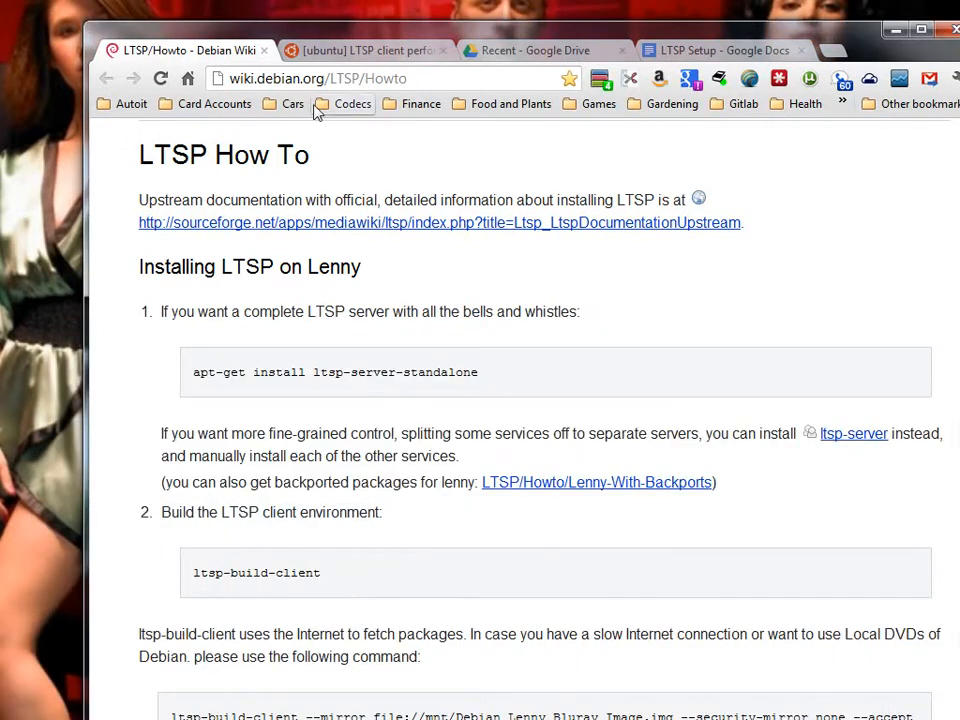
pyautogui.moveTo(378, 55)
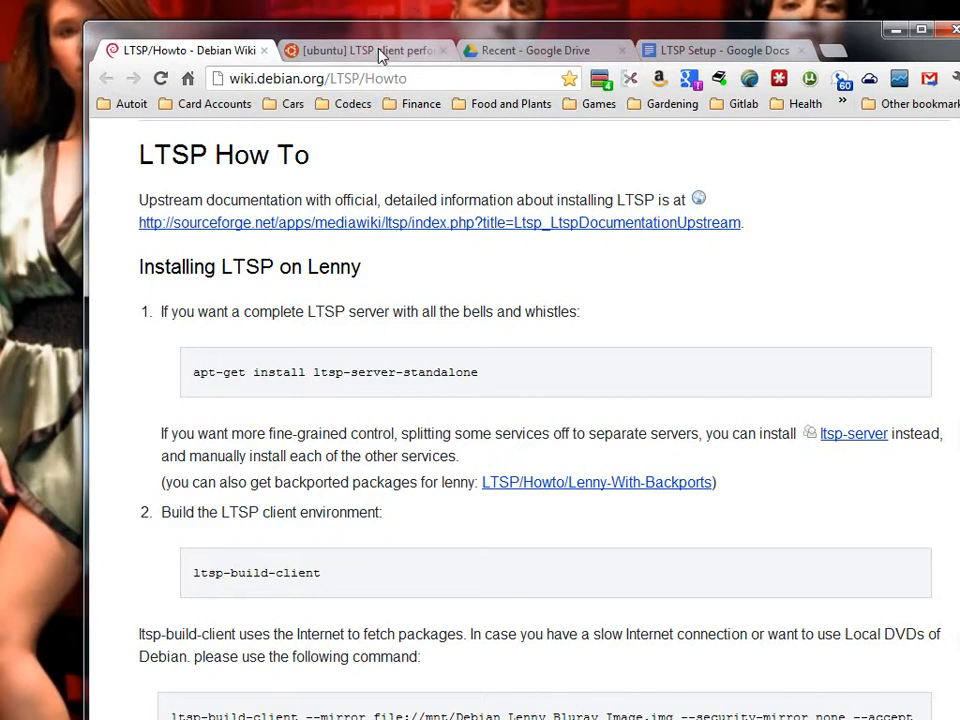
pyautogui.moveTo(460, 477)
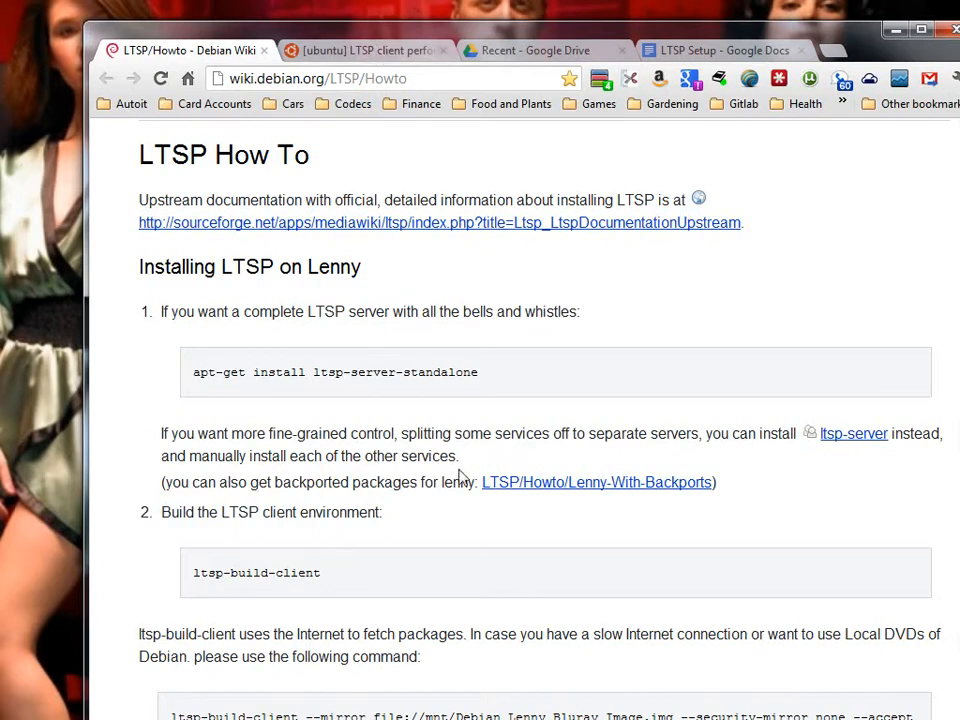
pyautogui.moveTo(390, 697)
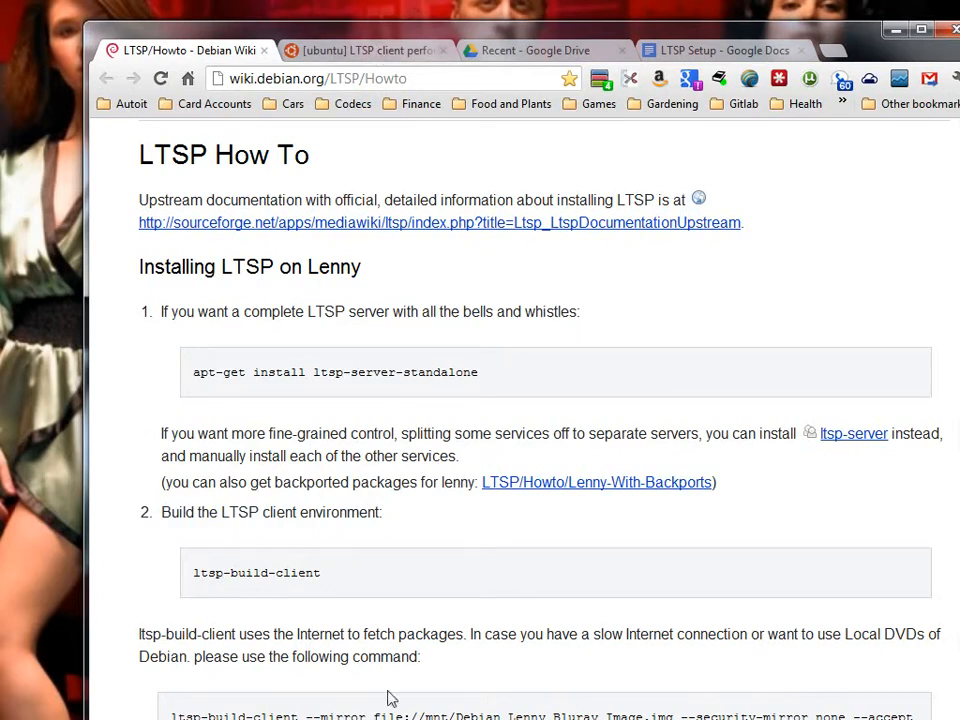
pyautogui.click(720, 50)
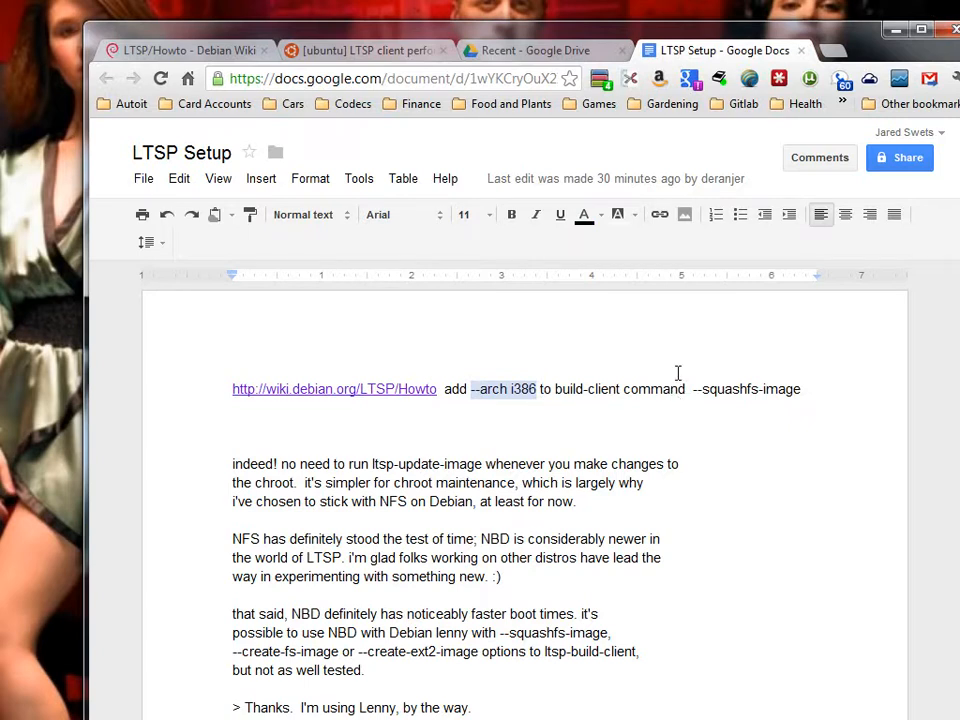
pyautogui.moveTo(698, 312)
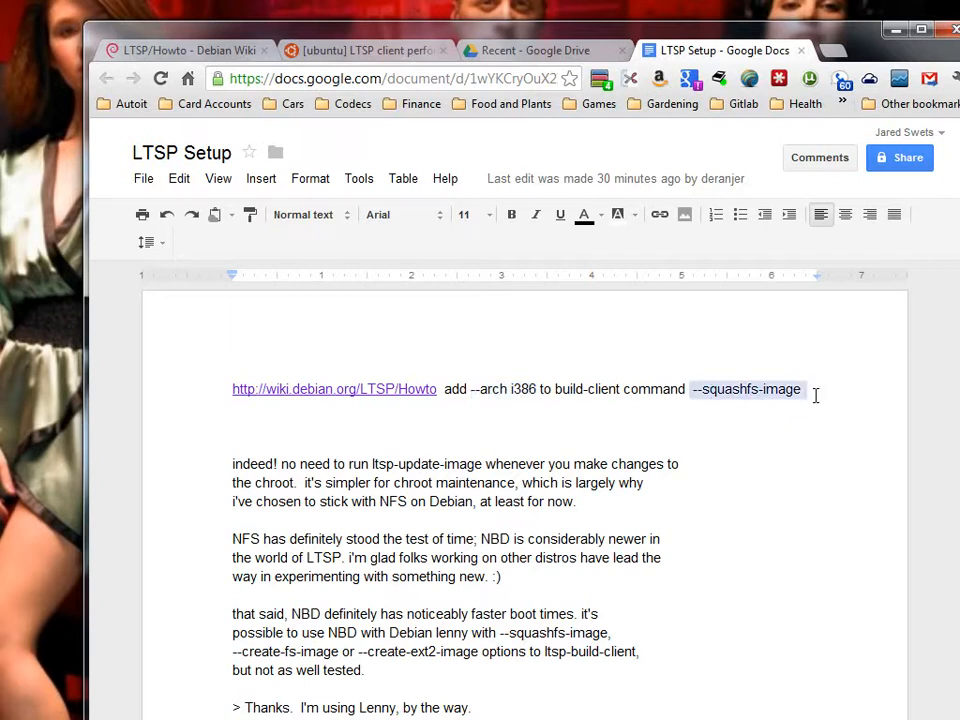
pyautogui.moveTo(745, 321)
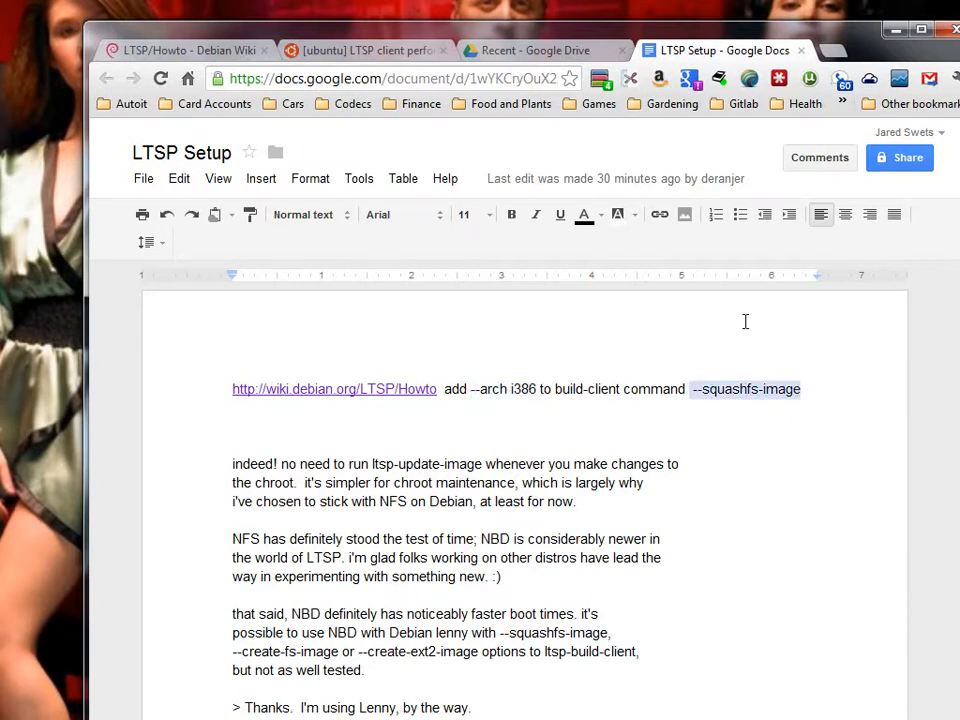
pyautogui.click(185, 50)
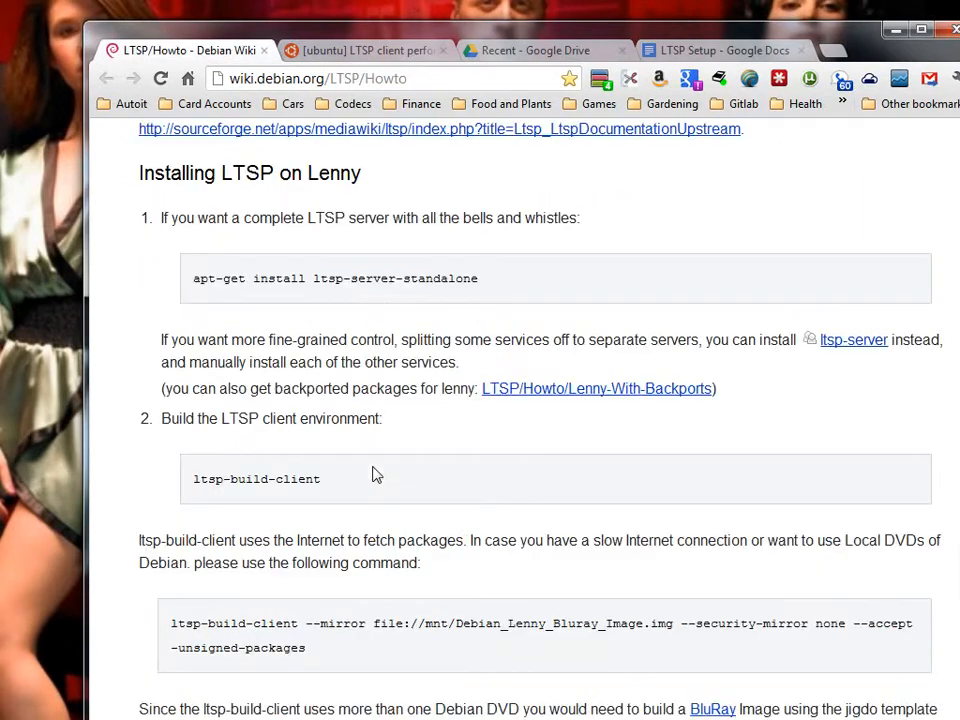
pyautogui.scroll(-3)
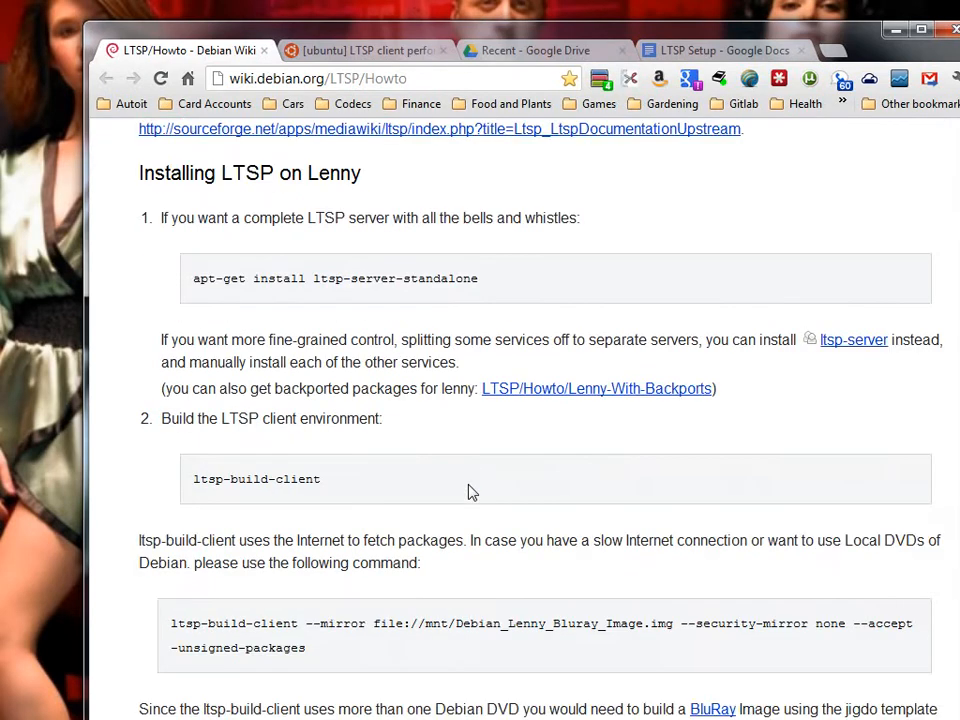
pyautogui.click(720, 50)
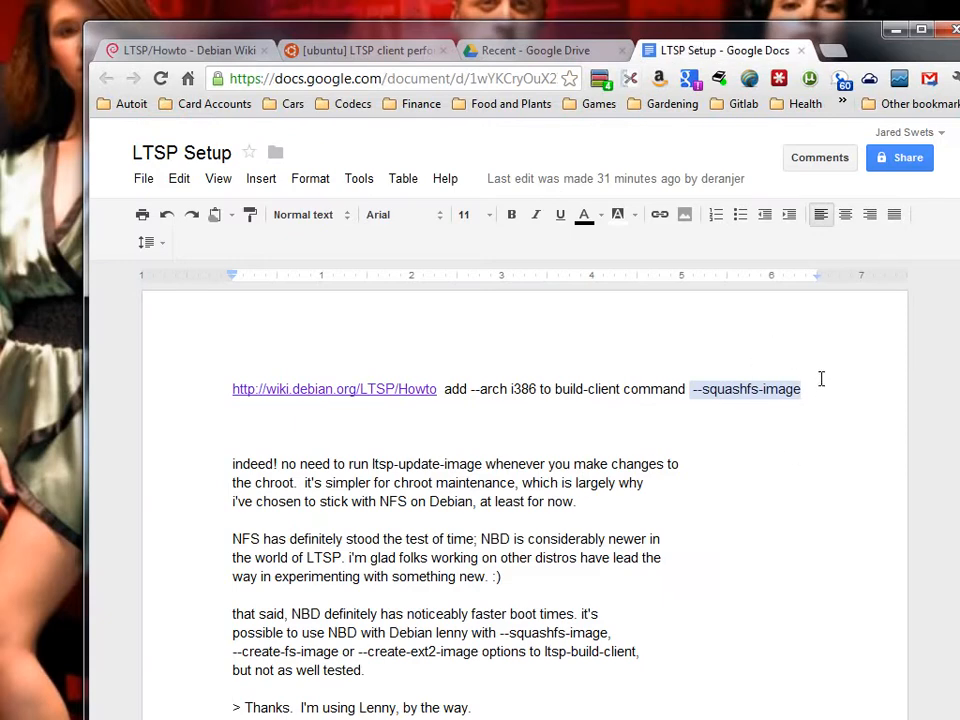
pyautogui.click(748, 389)
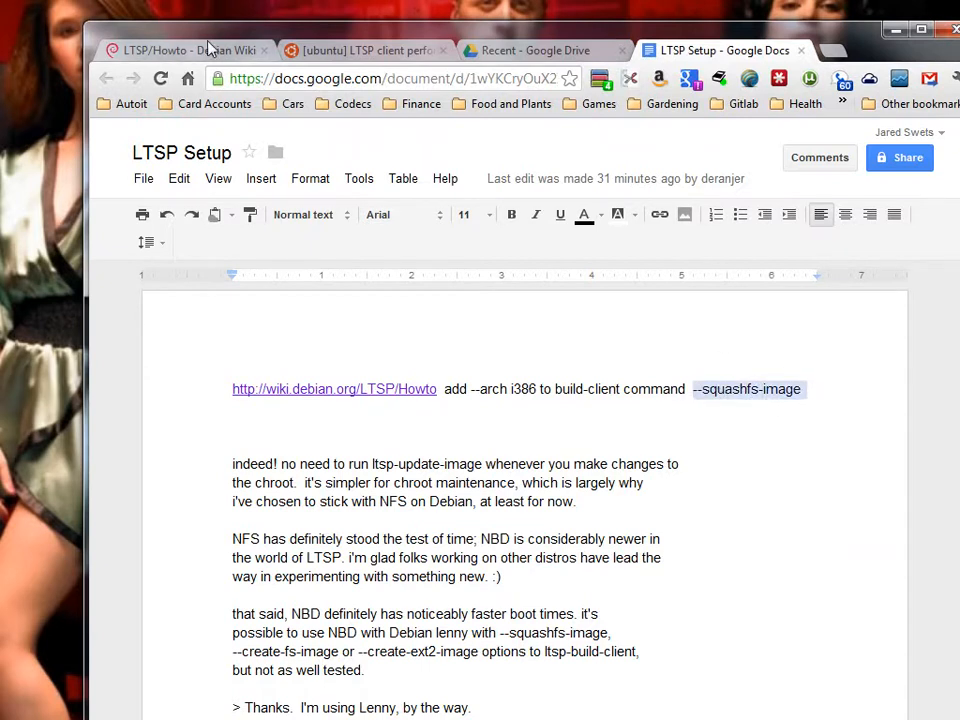
pyautogui.click(180, 50)
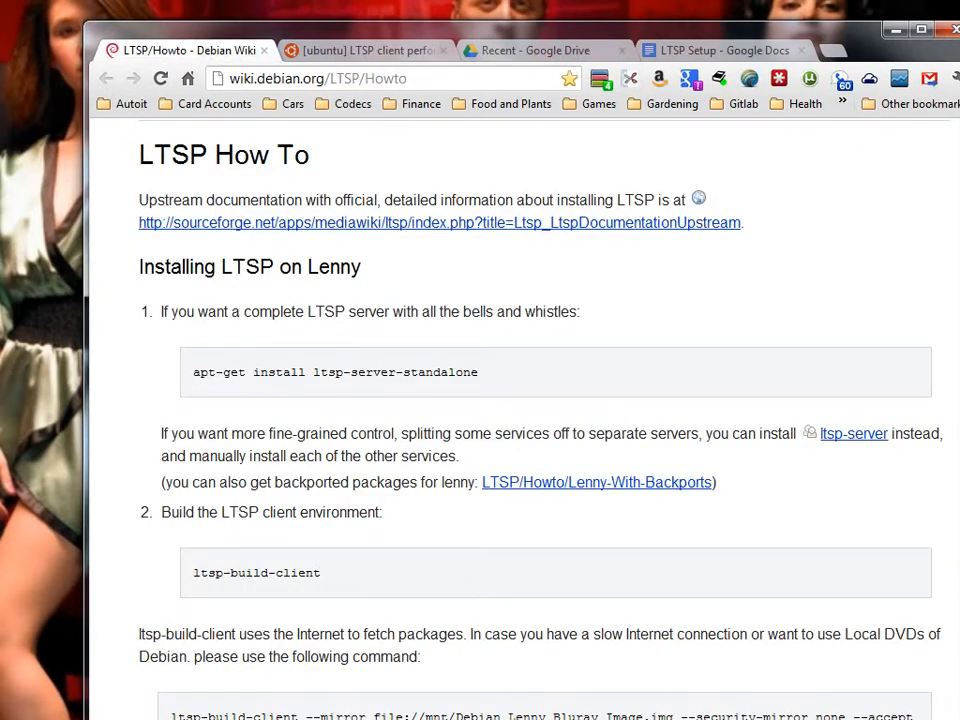
pyautogui.scroll(-3)
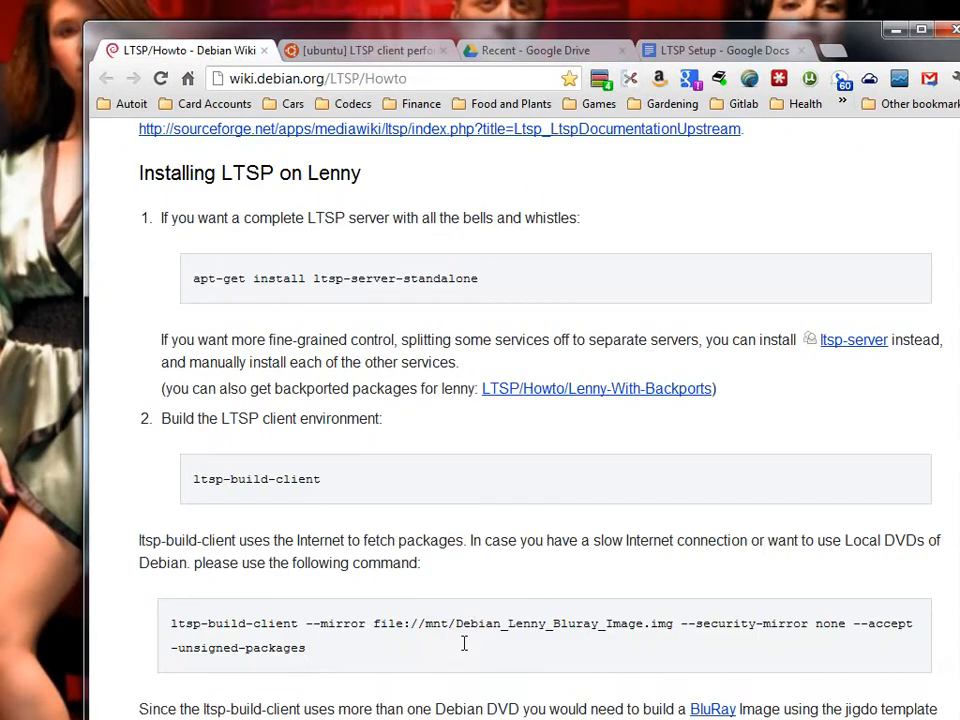
# Tab-complete 'ltsp' to list all ltsp-* commands and highlight ltspfsmounter
pyautogui.scroll(-3)
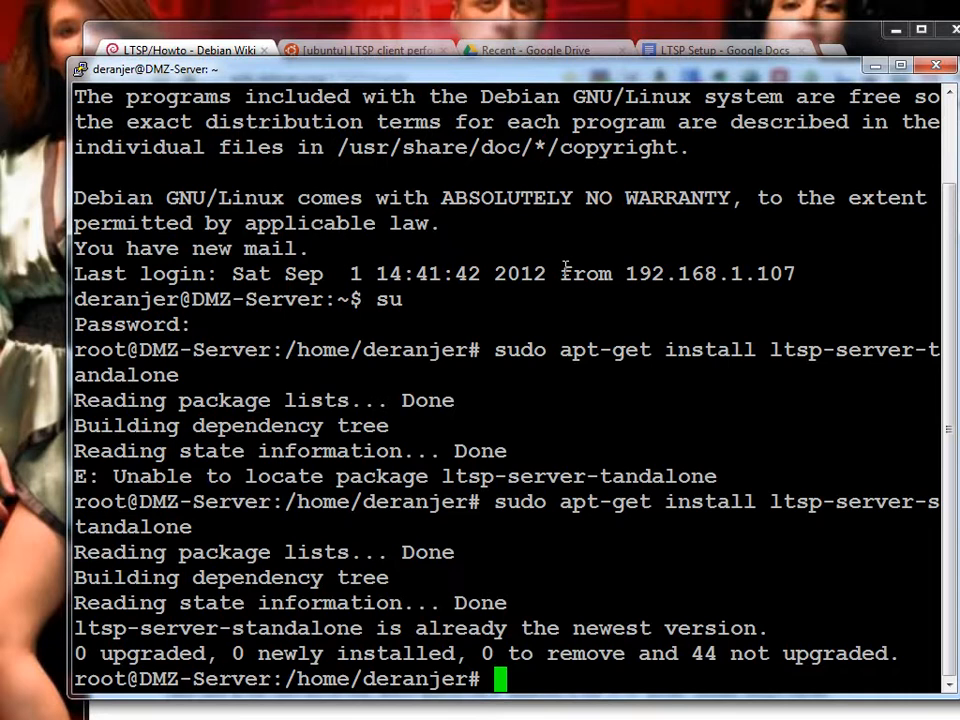
pyautogui.write('l')
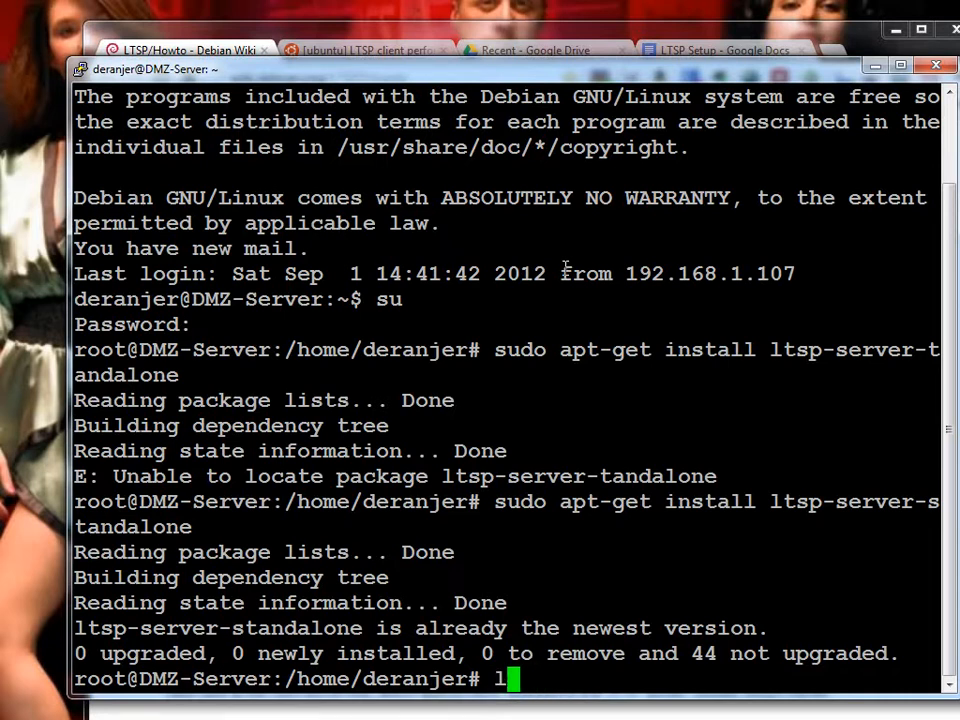
pyautogui.press('Tab')
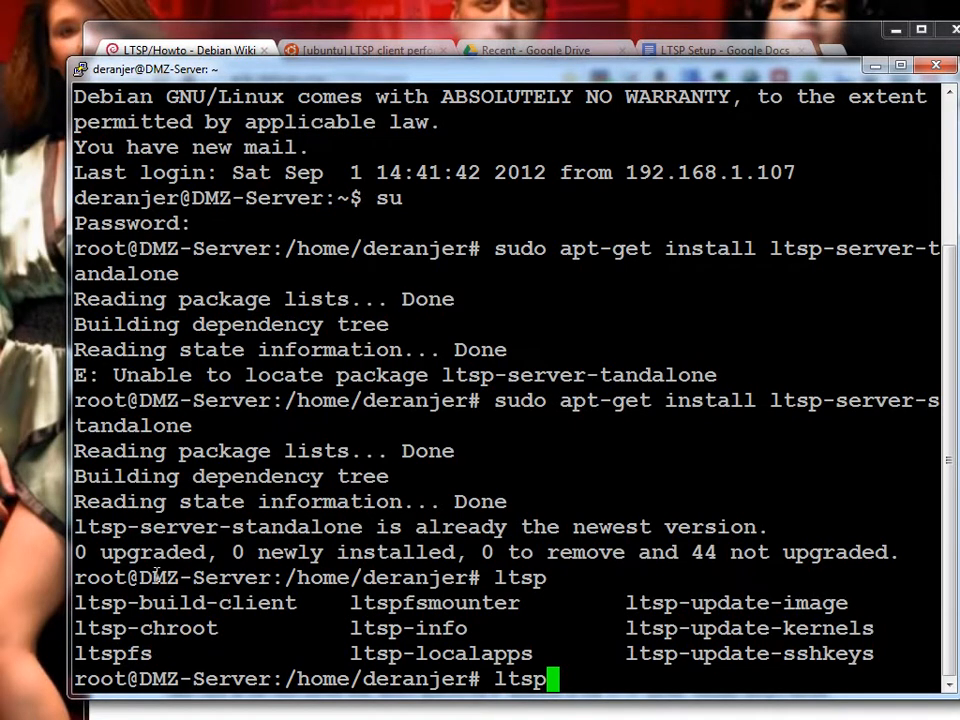
pyautogui.moveTo(258, 604)
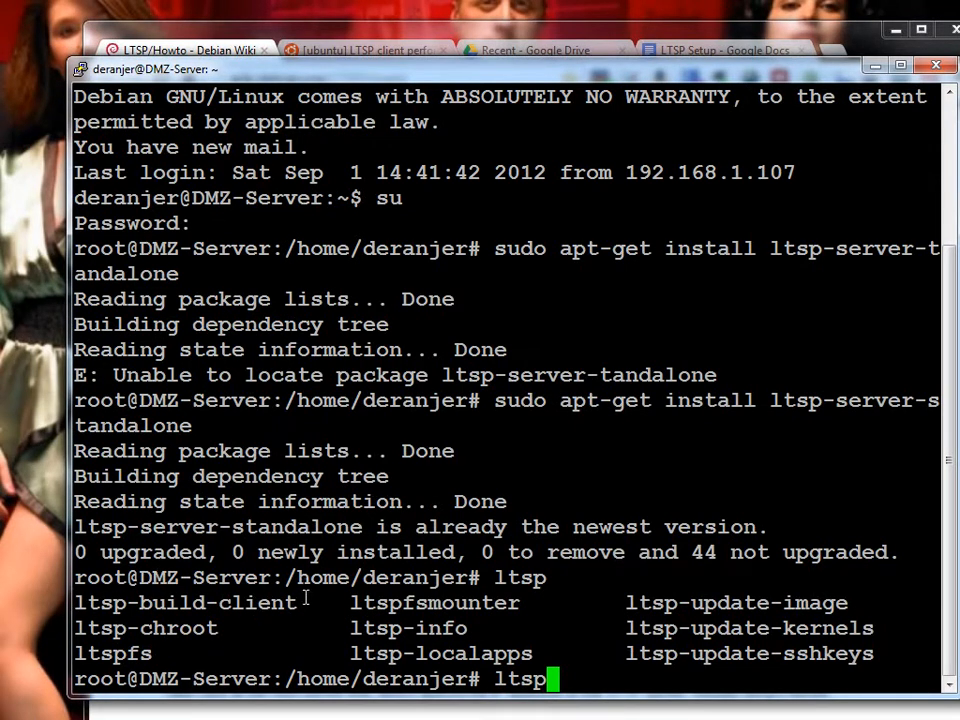
pyautogui.moveTo(135, 625)
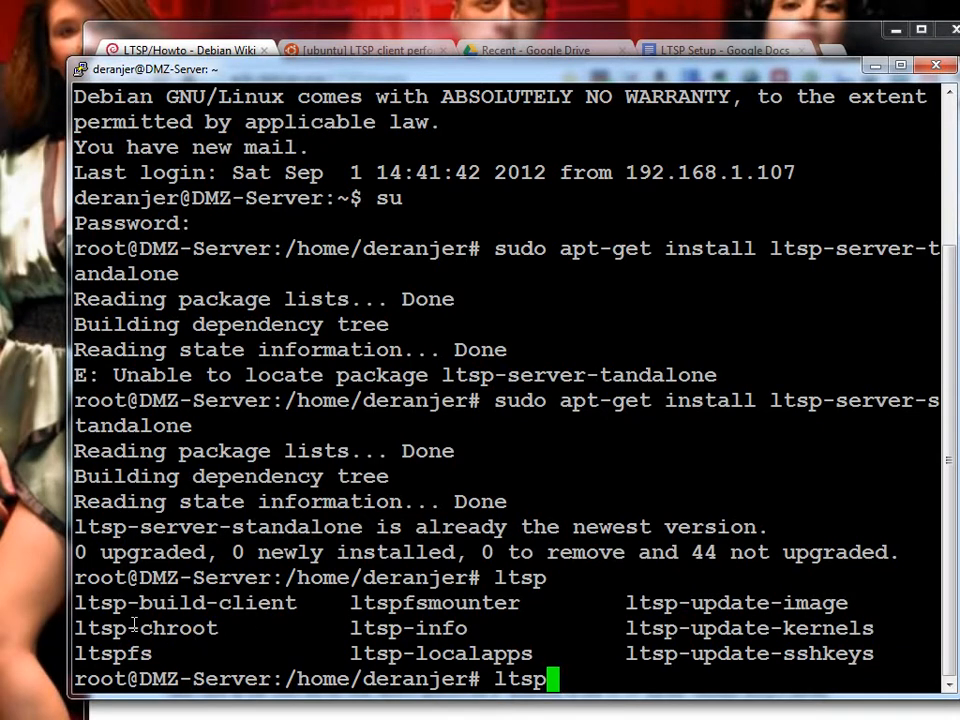
pyautogui.moveTo(237, 640)
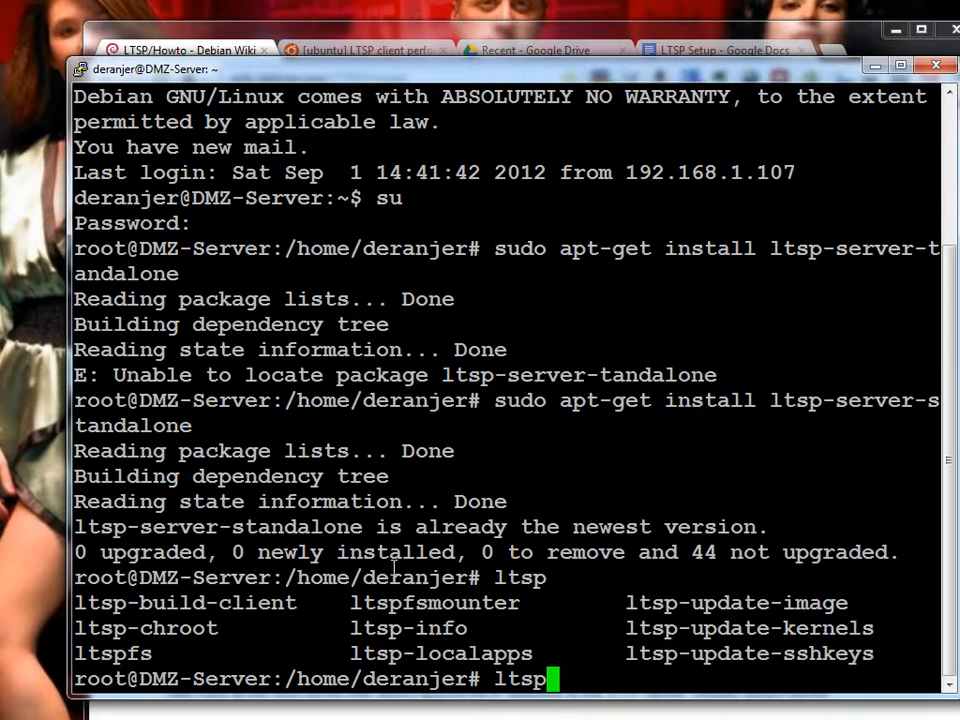
pyautogui.moveTo(350, 600)
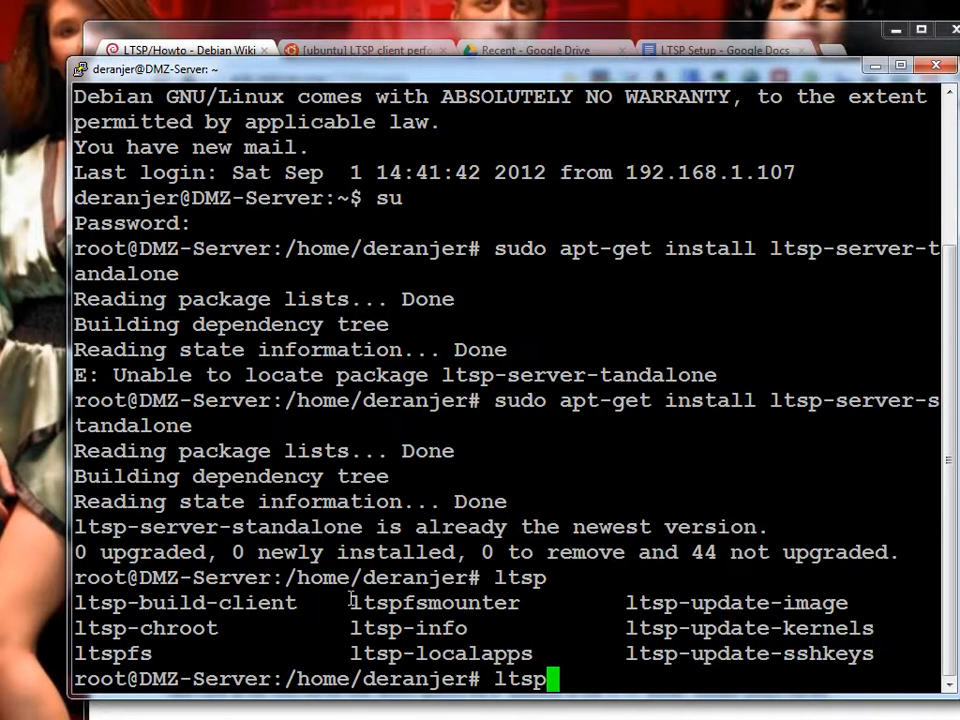
pyautogui.doubleClick(433, 602)
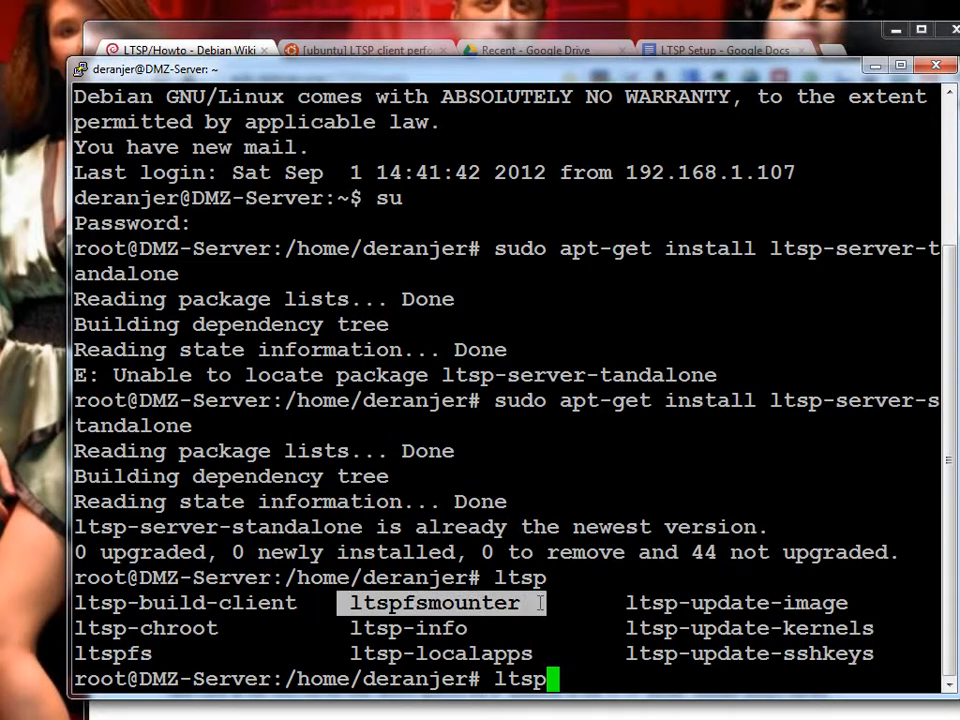
pyautogui.moveTo(570, 575)
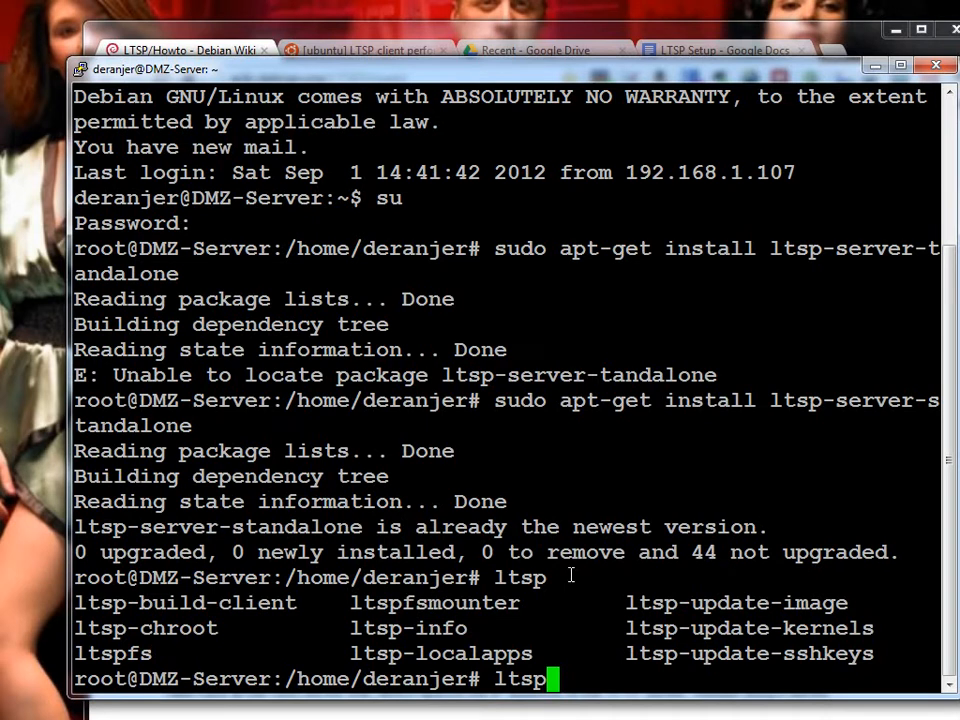
# Run ltsp-info to show Debian 6.0.5 squeeze and ltsp-server 5.2.4-2 packages
pyautogui.write('-inf')
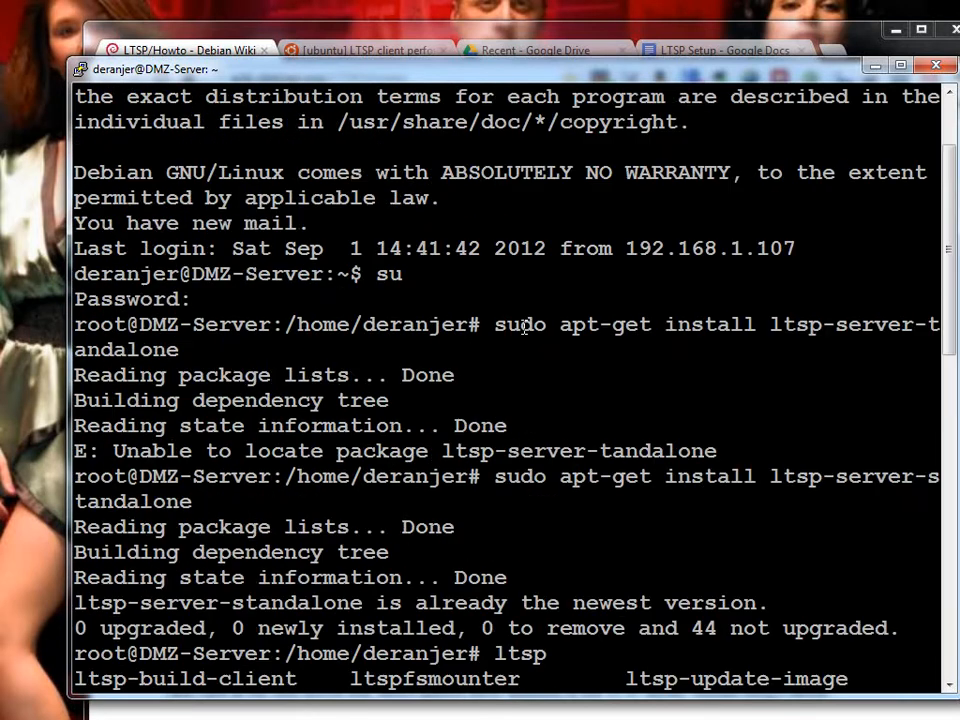
pyautogui.write('ltsp-info')
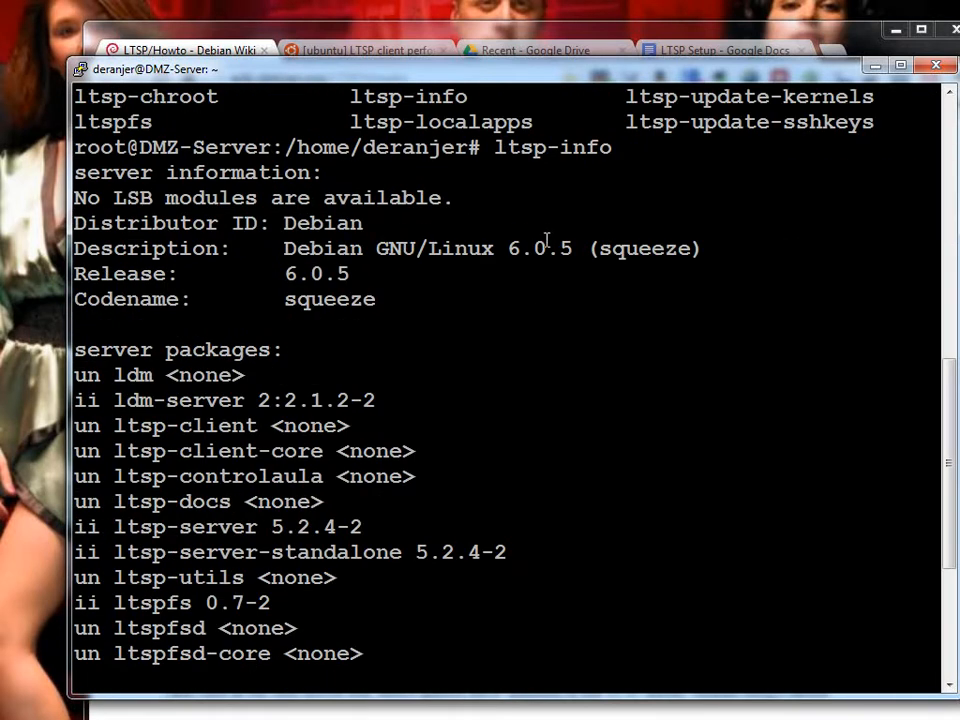
pyautogui.moveTo(145, 385)
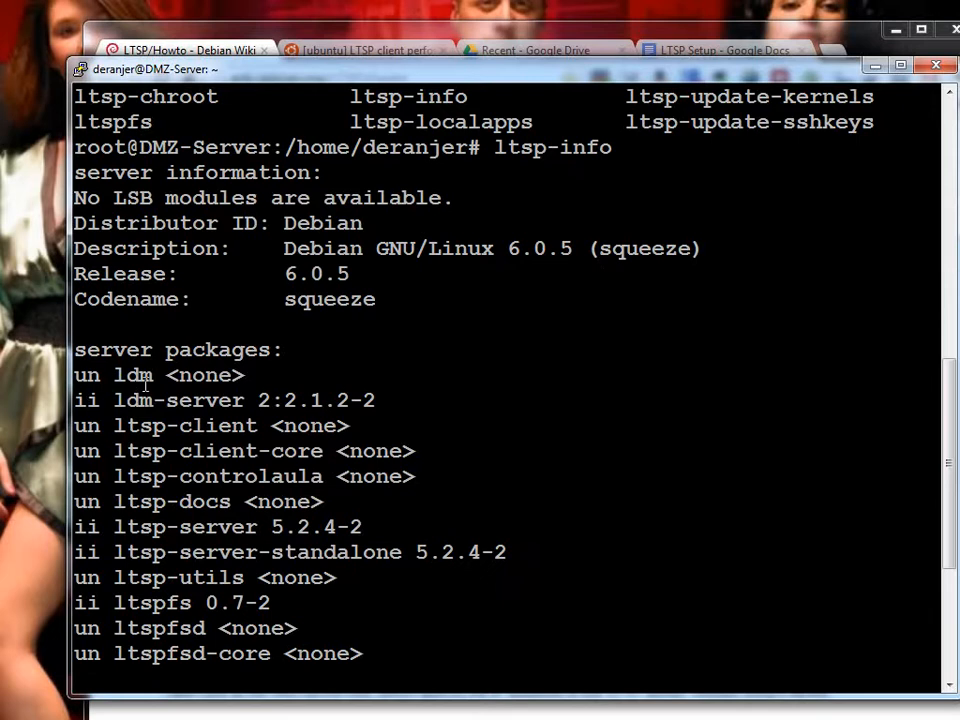
pyautogui.moveTo(410, 396)
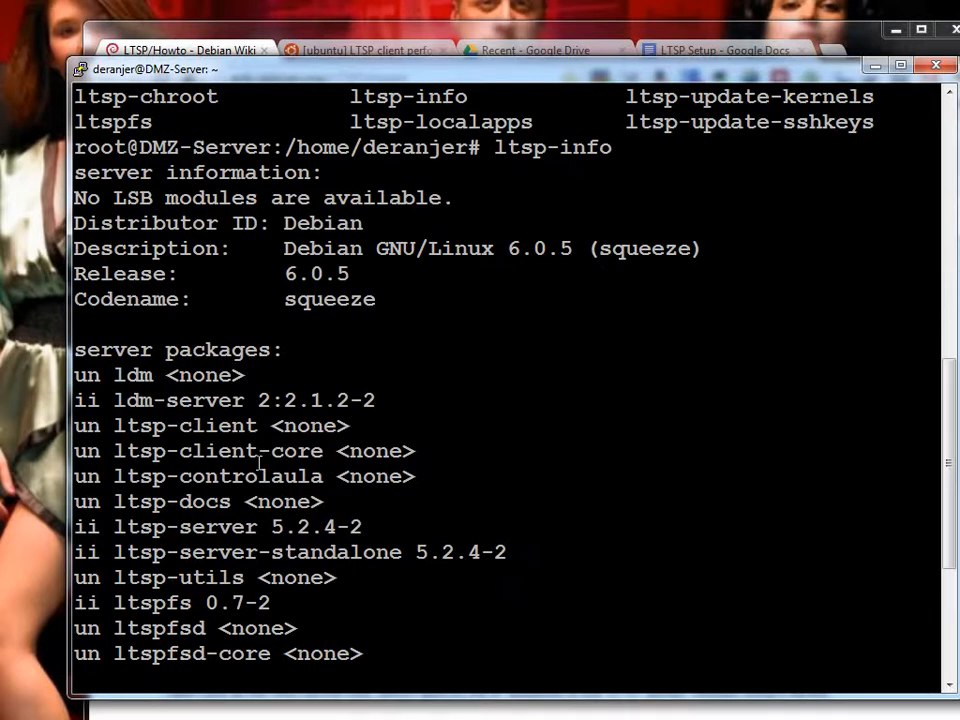
pyautogui.moveTo(512, 508)
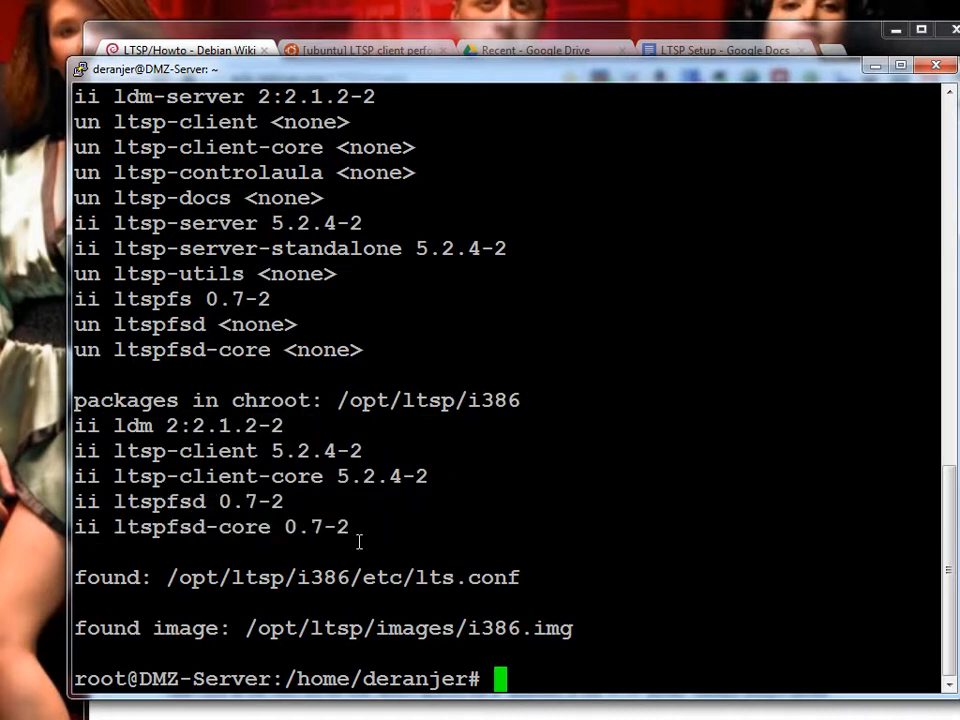
pyautogui.moveTo(644, 475)
pyautogui.write('ltsp')
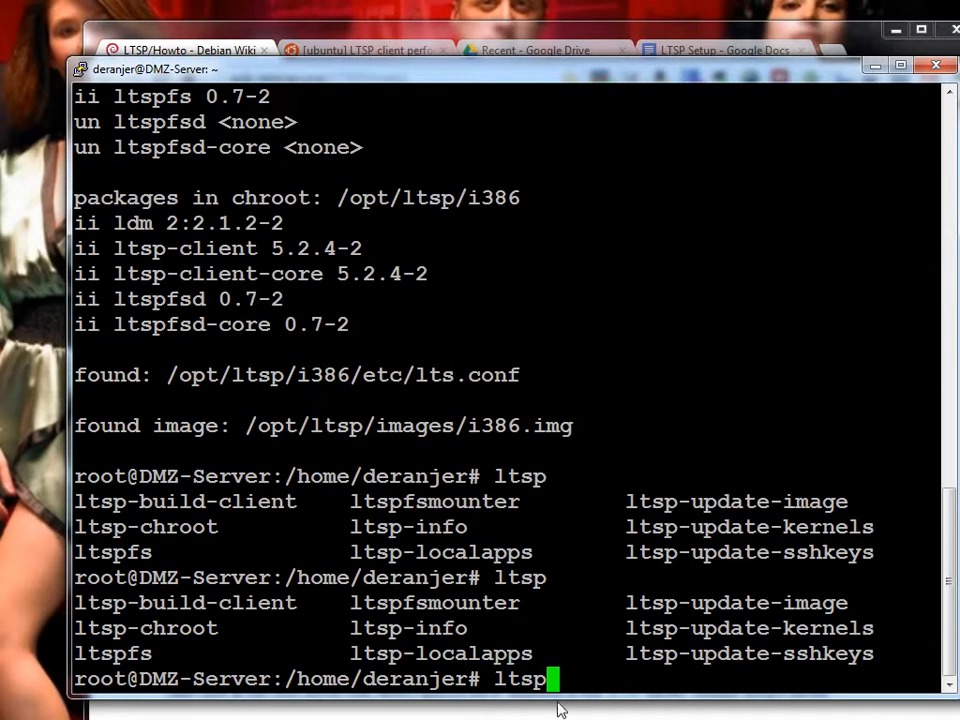
# Highlight the ltsp-info output for i386 chroot packages, lts.conf and i386.img
pyautogui.doubleClick(441, 653)
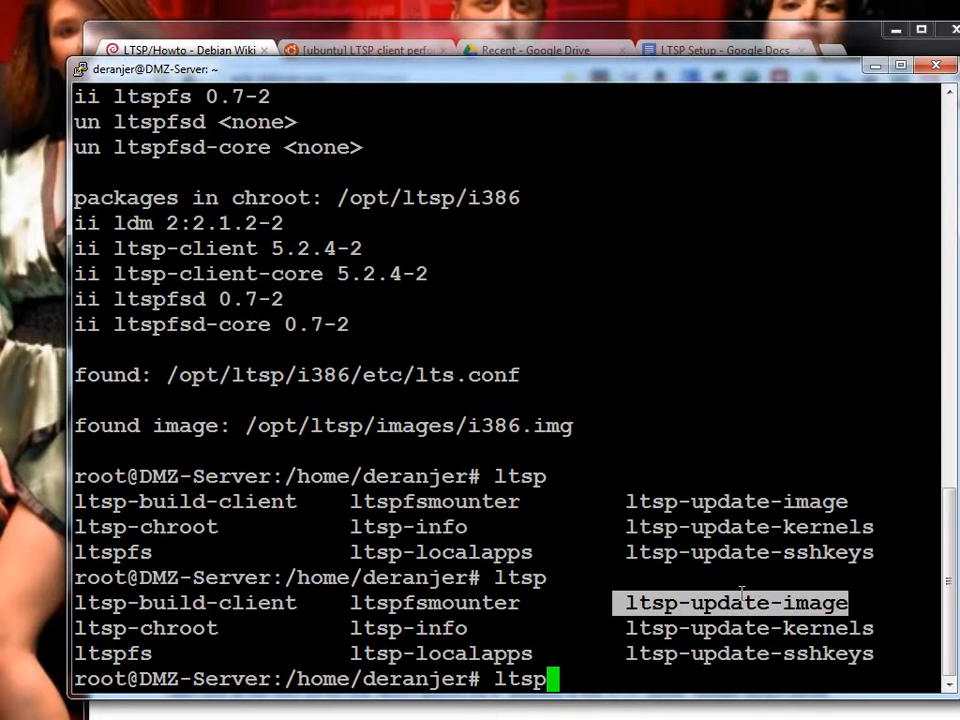
pyautogui.moveTo(768, 575)
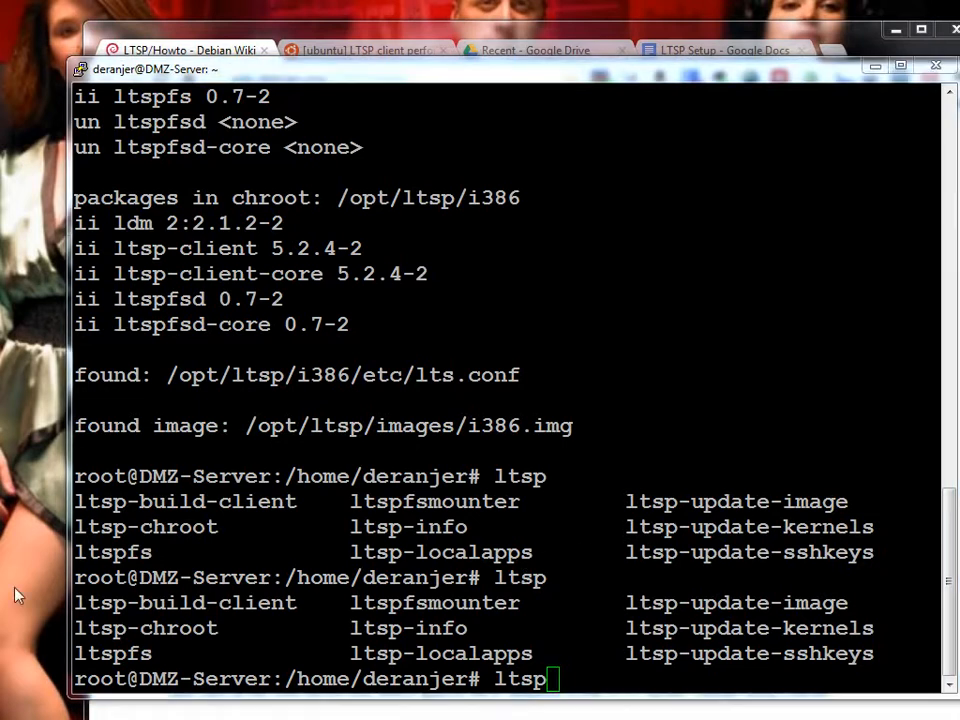
pyautogui.moveTo(860, 640)
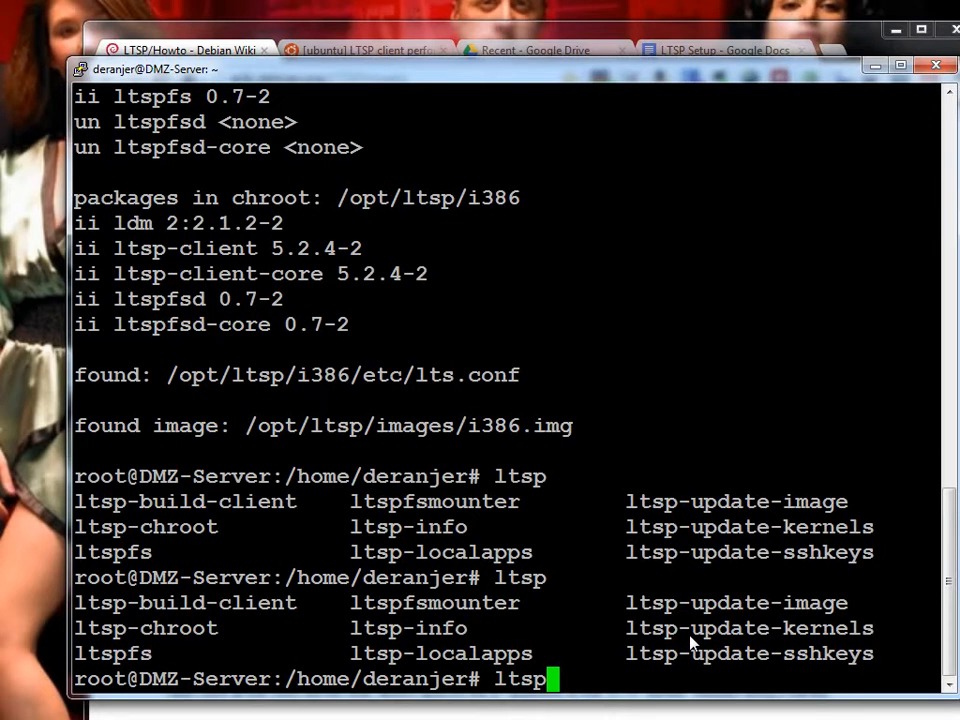
pyautogui.moveTo(328, 378)
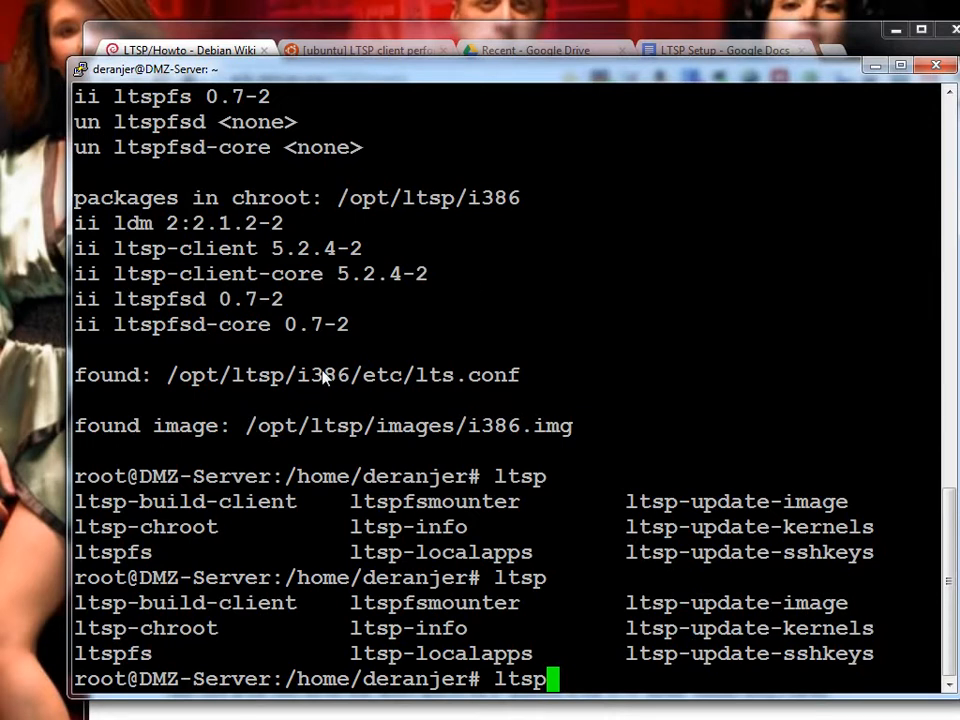
pyautogui.moveTo(547, 402)
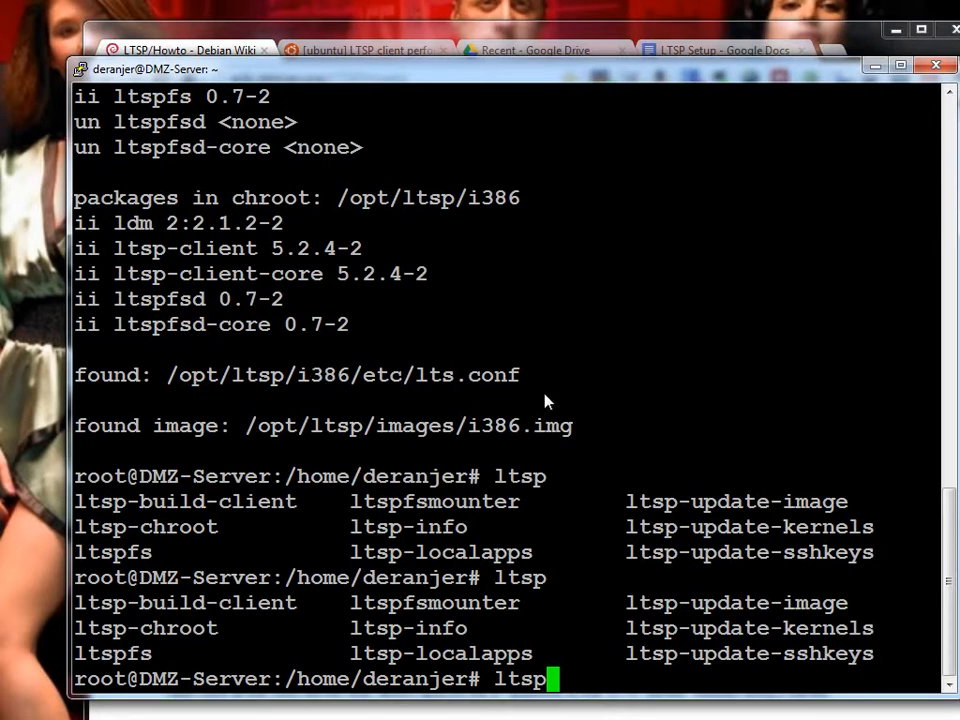
pyautogui.moveTo(535, 353)
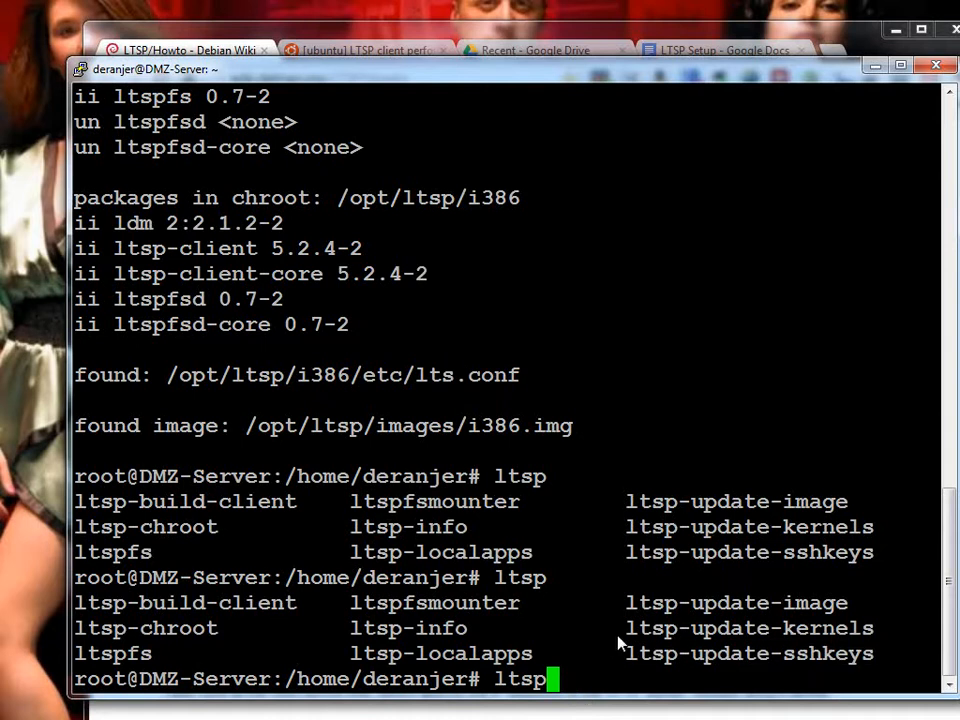
# Erase the partially typed 'ltsp' from the root prompt
pyautogui.press('BackSpace')
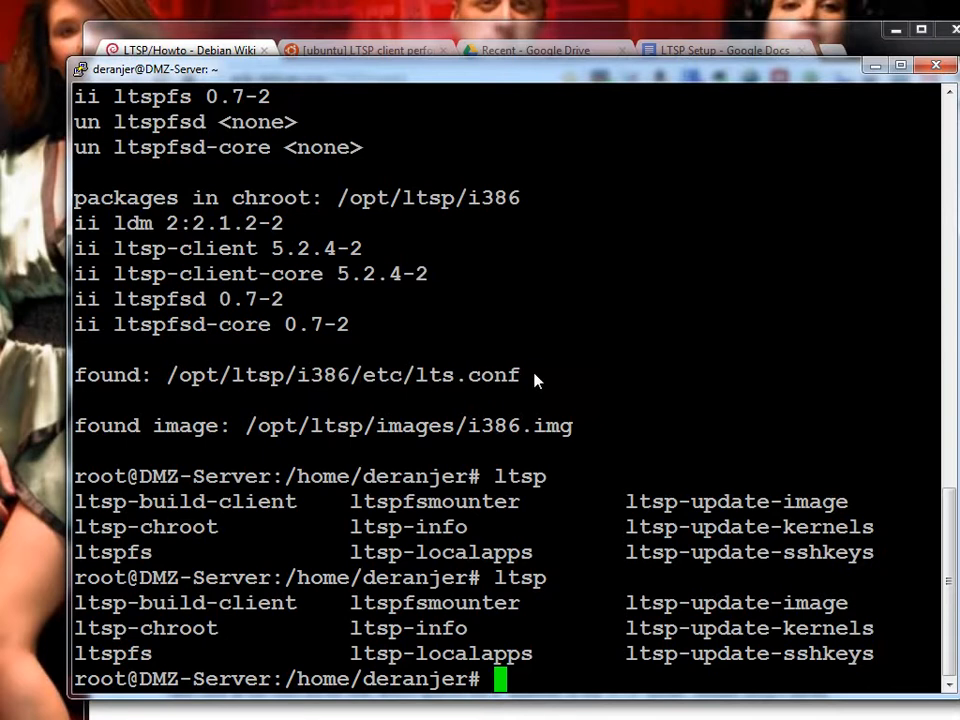
pyautogui.moveTo(548, 382)
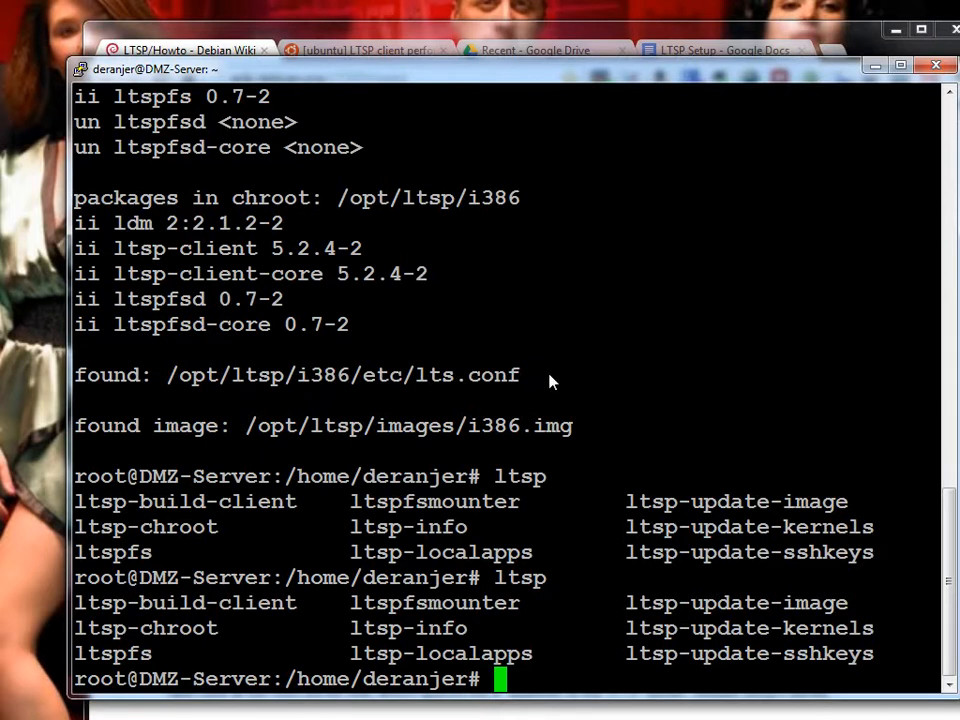
pyautogui.moveTo(617, 362)
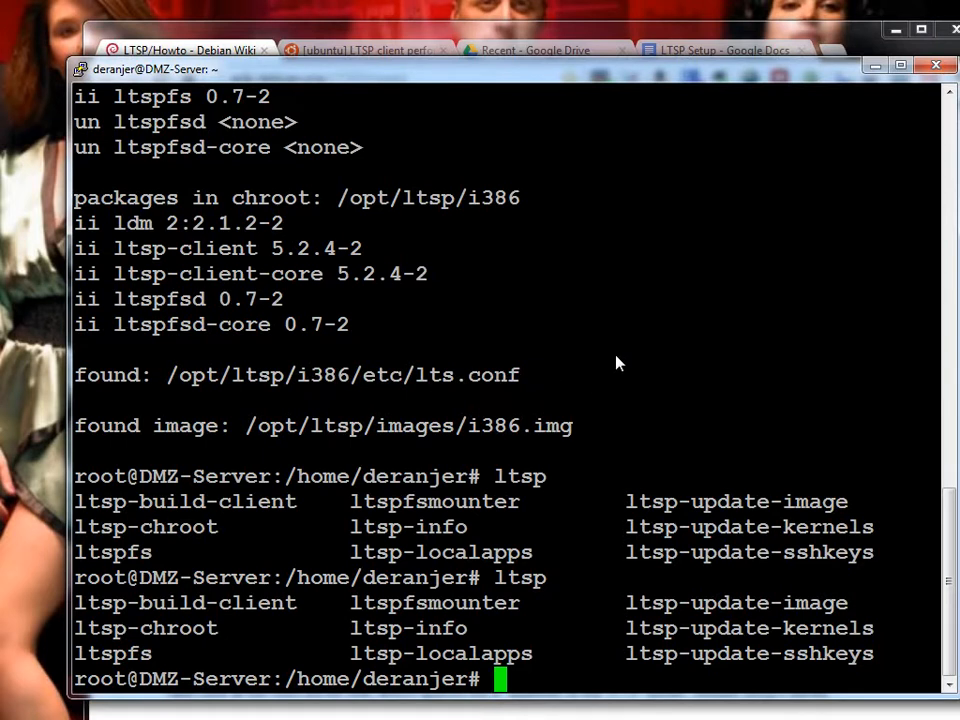
pyautogui.moveTo(625, 363)
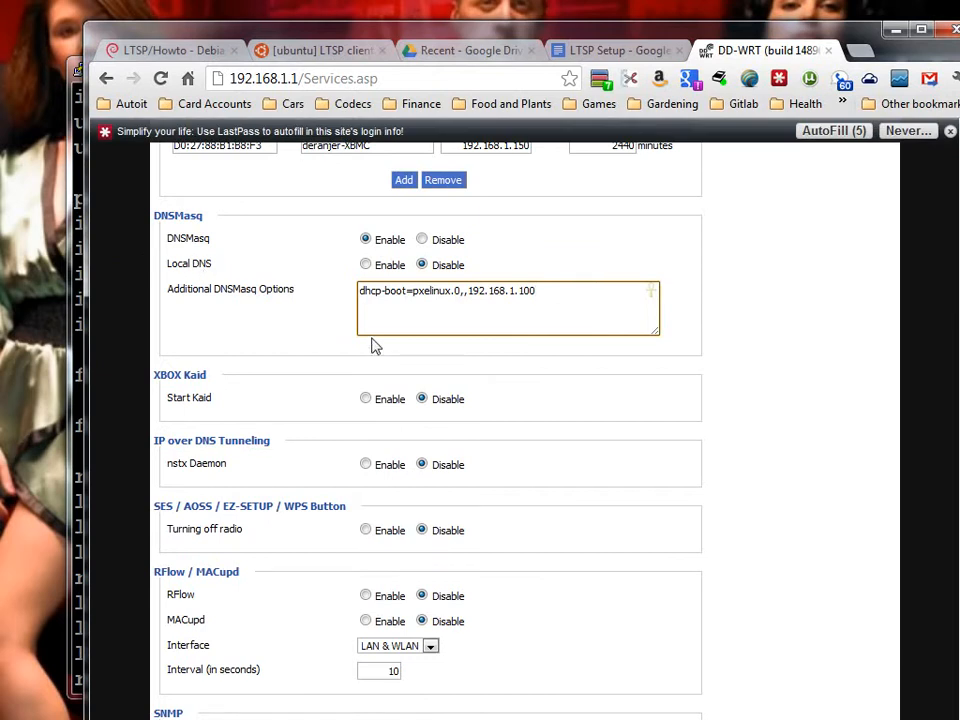
# Highlight the dhcp-boot option and boot server 192.168.1.100 in DD-WRT's DNSMasq options
pyautogui.doubleClick(383, 291)
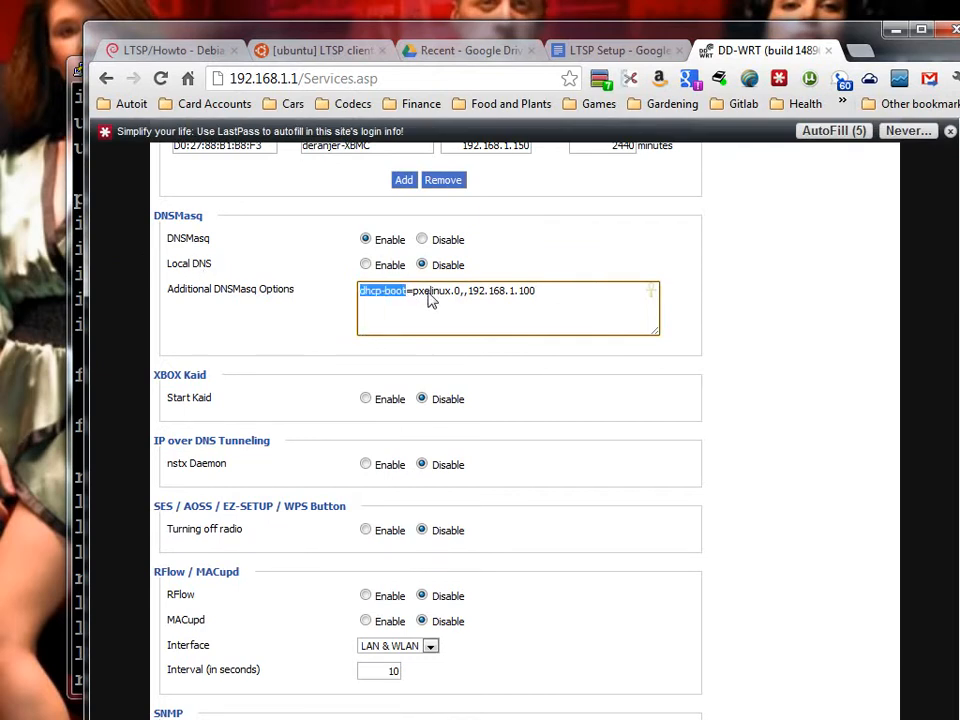
pyautogui.doubleClick(435, 290)
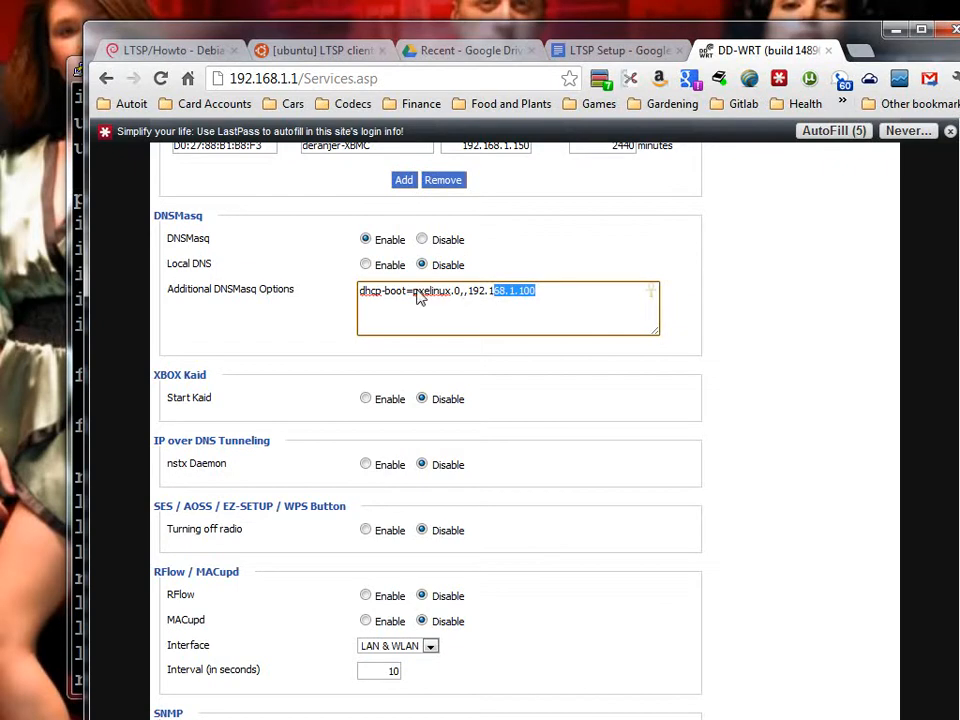
pyautogui.click(750, 303)
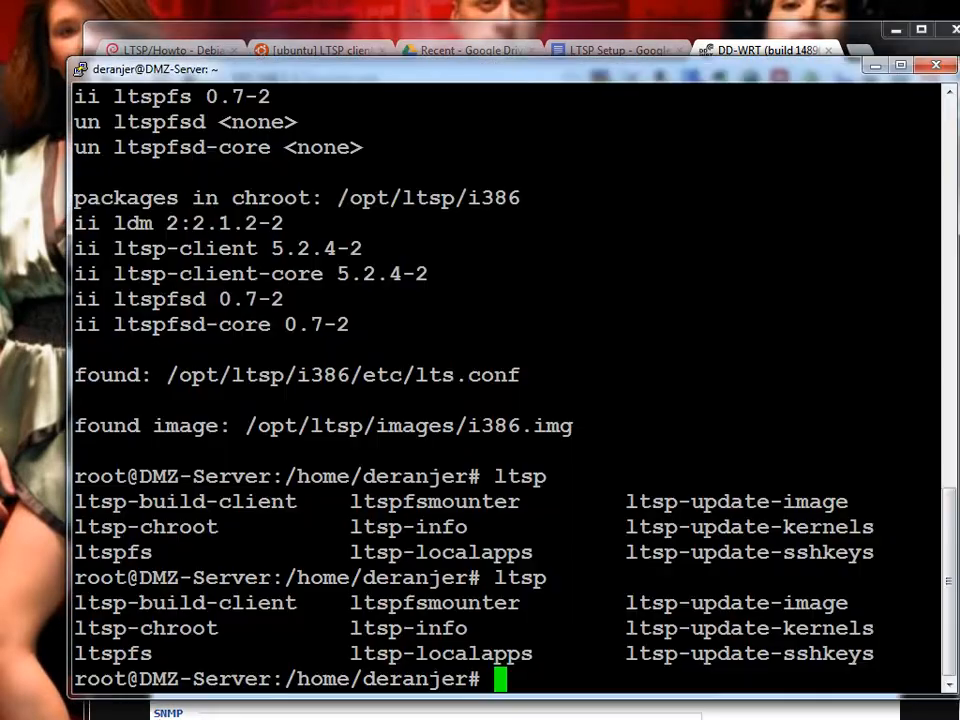
pyautogui.moveTo(507, 428)
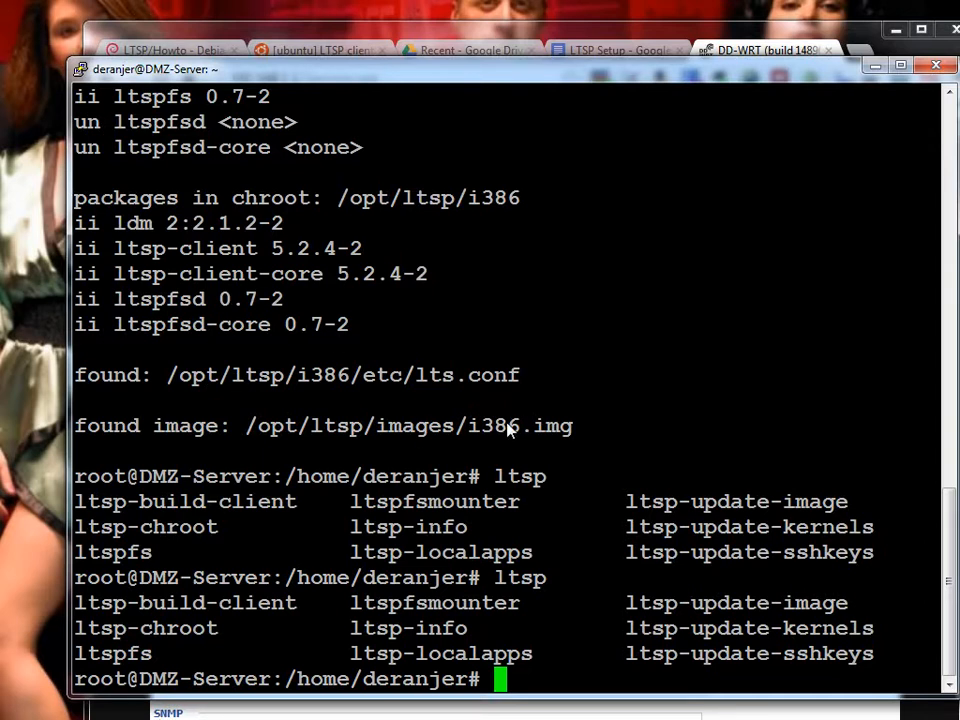
# Read the Howto's portmap and tftpd-hpa restart steps and the 'Boot a PXE machine' step
pyautogui.click(170, 50)
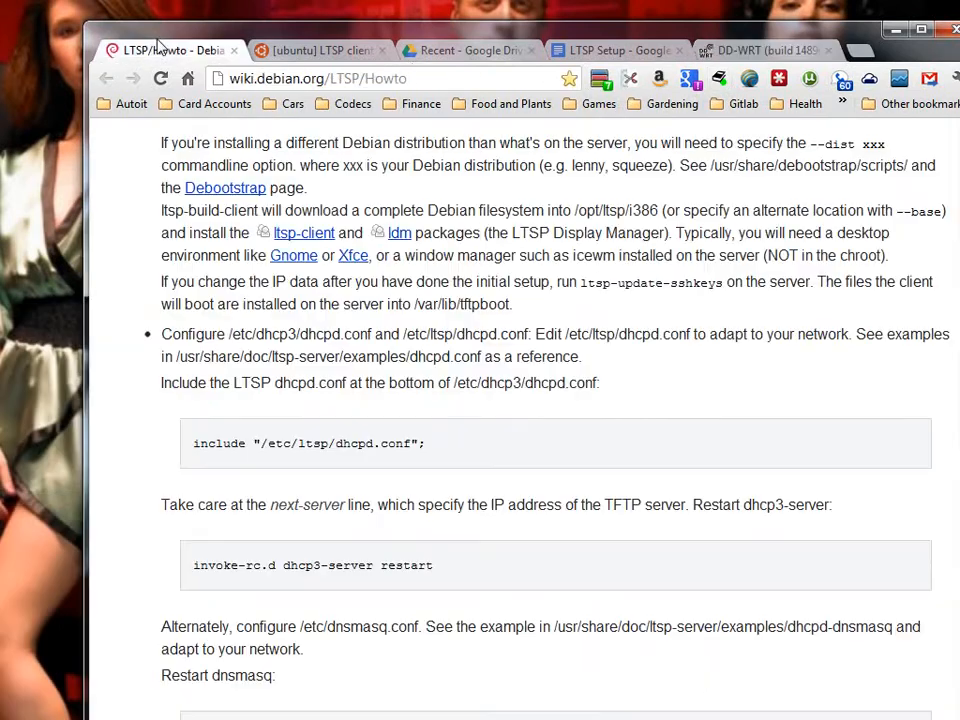
pyautogui.moveTo(513, 519)
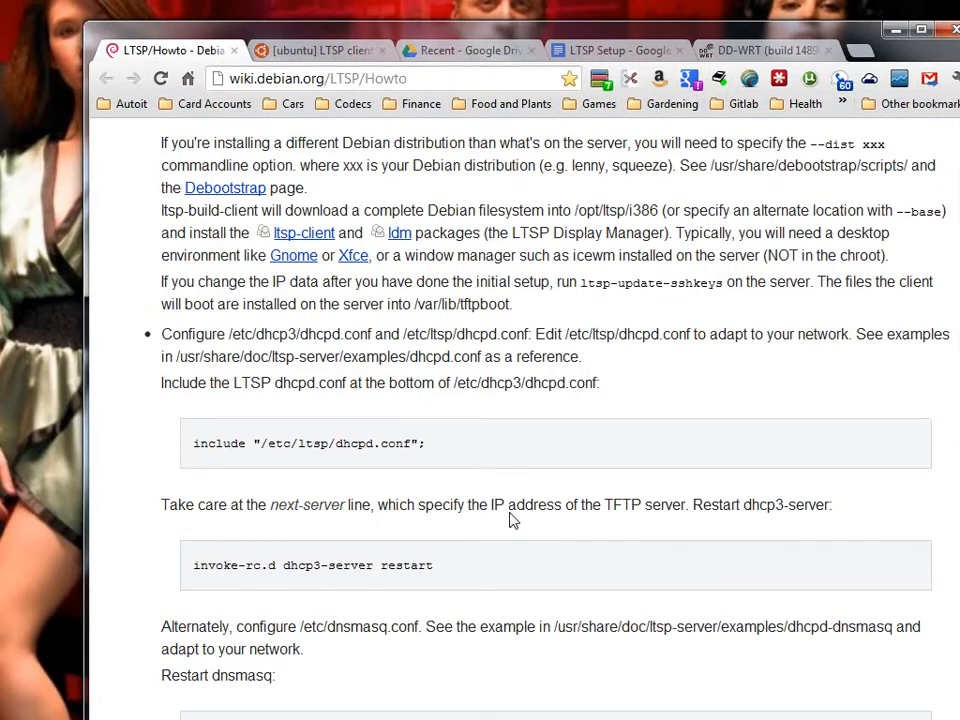
pyautogui.scroll(-3)
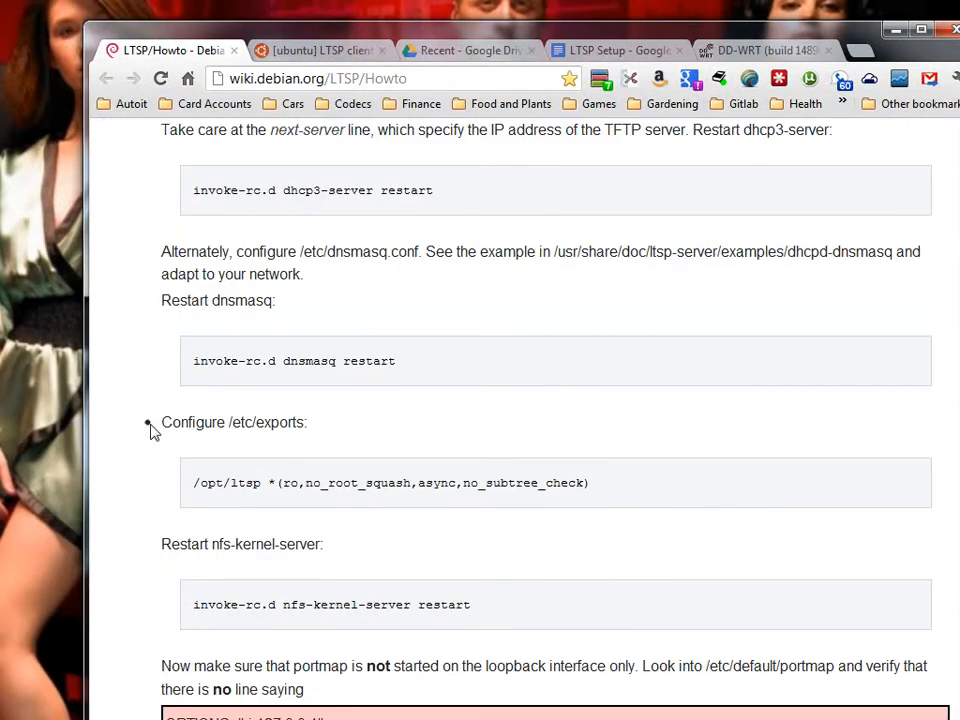
pyautogui.moveTo(194, 482); pyautogui.dragTo(297, 482)
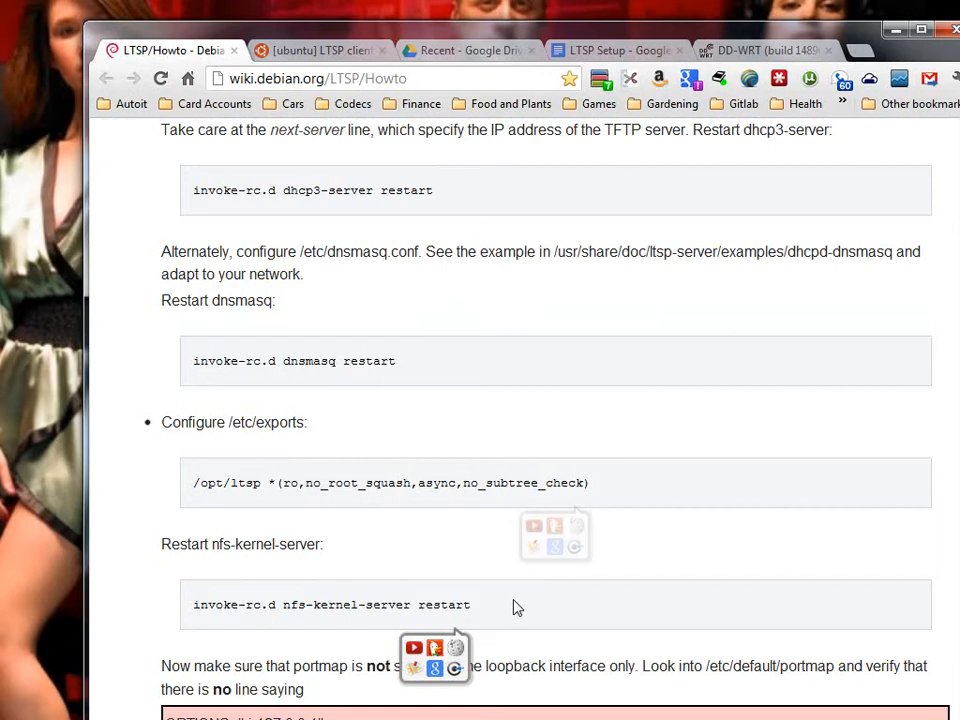
pyautogui.scroll(-3)
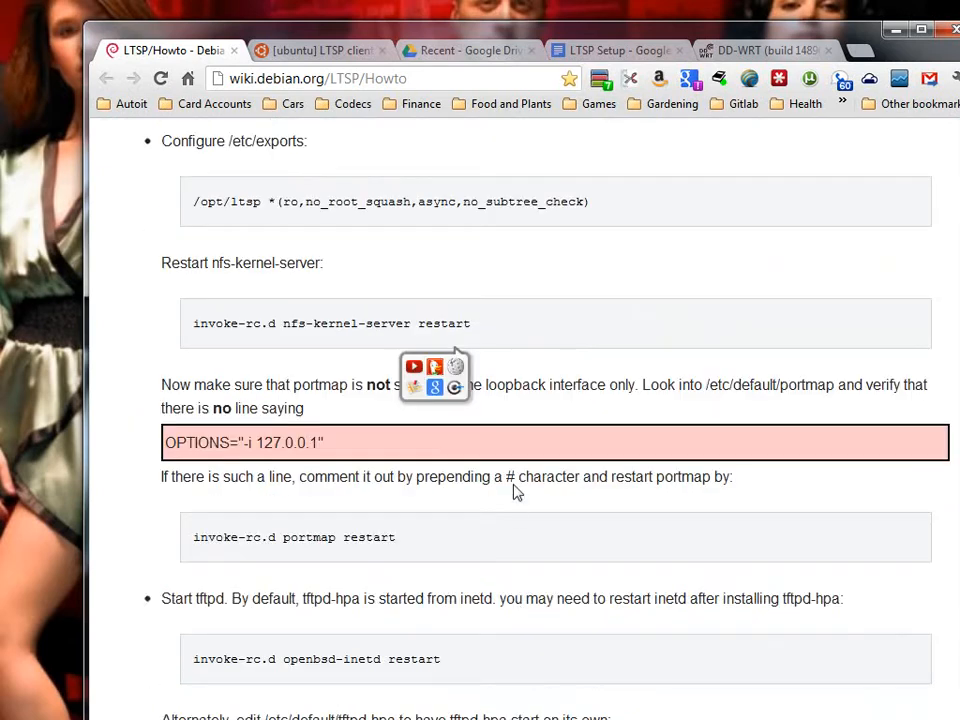
pyautogui.scroll(-3)
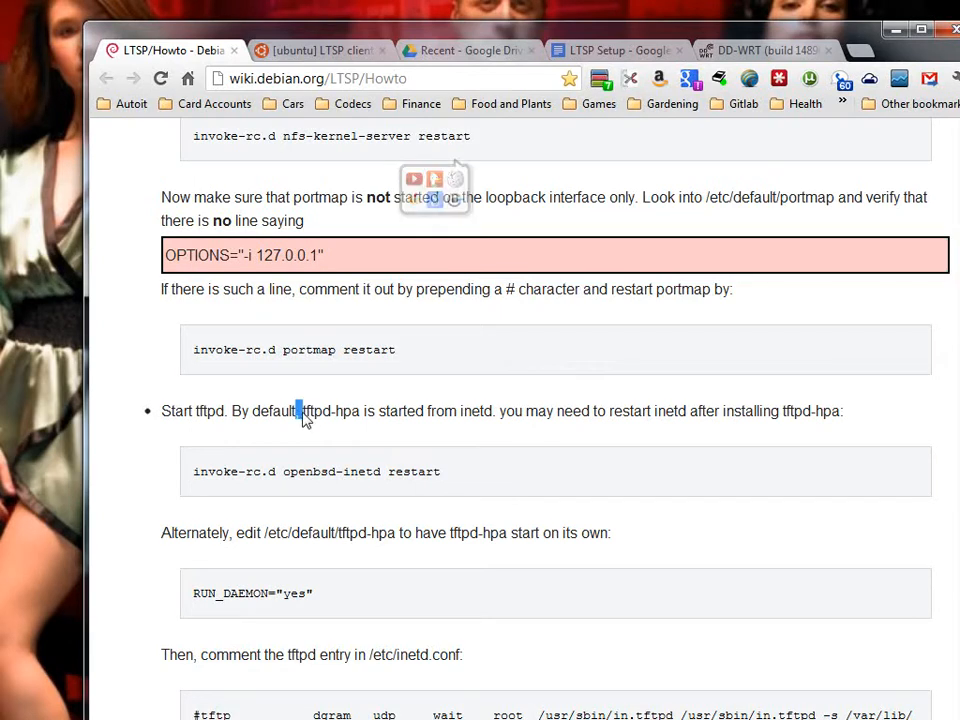
pyautogui.doubleClick(316, 411)
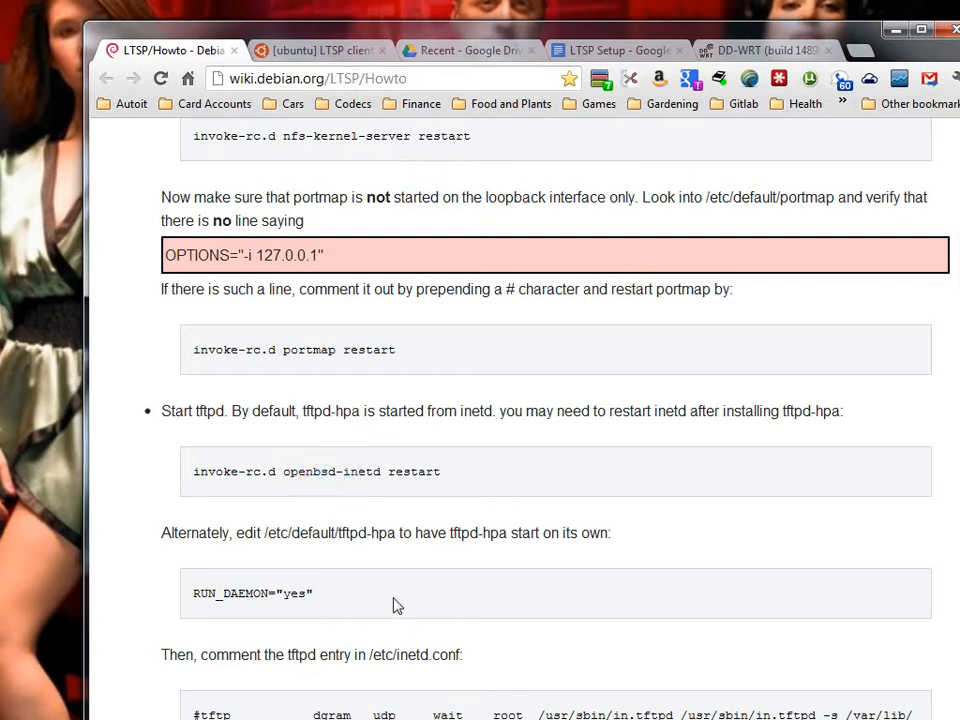
pyautogui.scroll(-3)
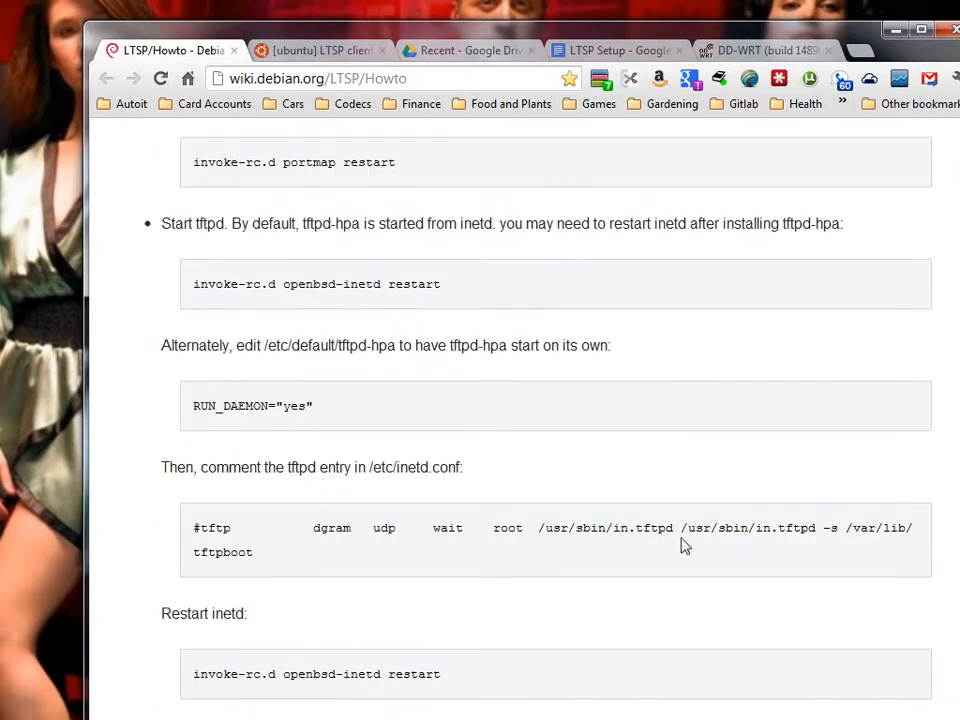
pyautogui.scroll(-3)
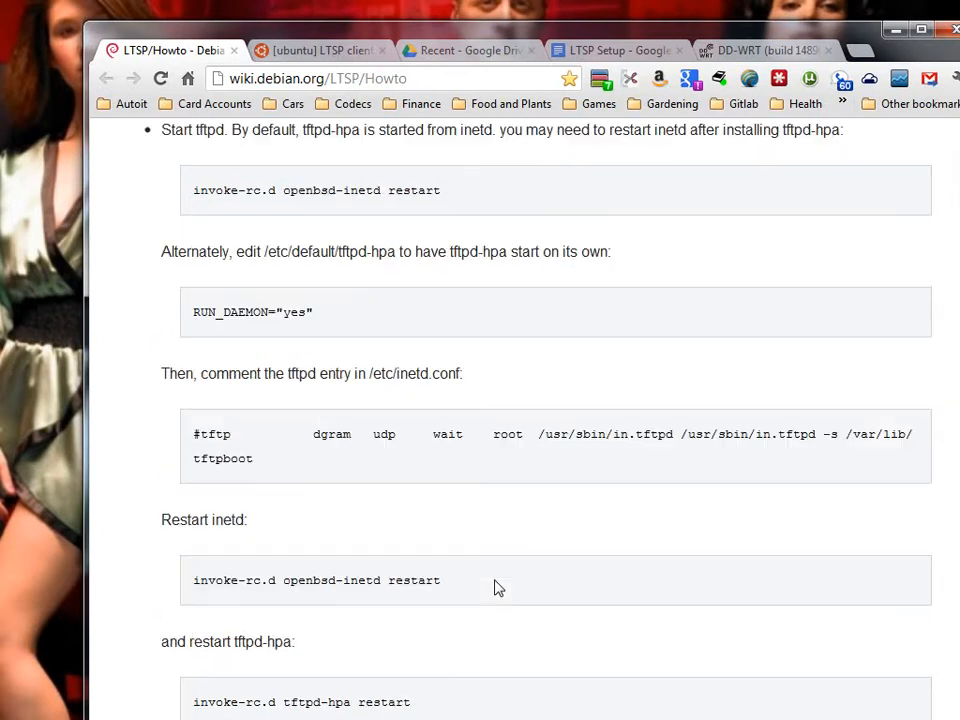
pyautogui.scroll(-3)
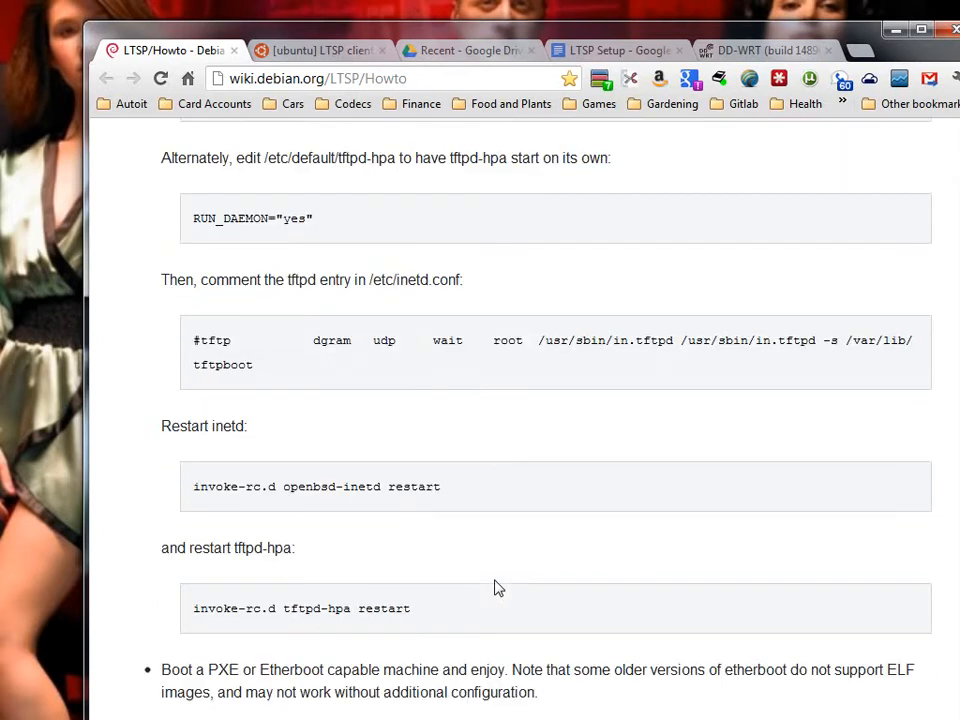
pyautogui.scroll(-3)
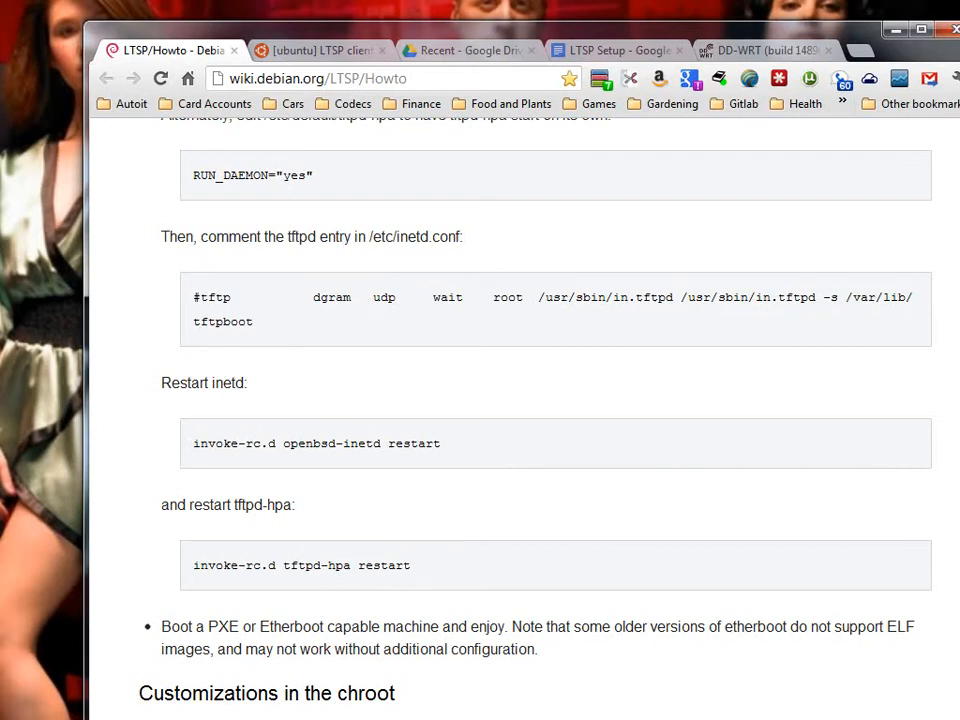
pyautogui.click(765, 50)
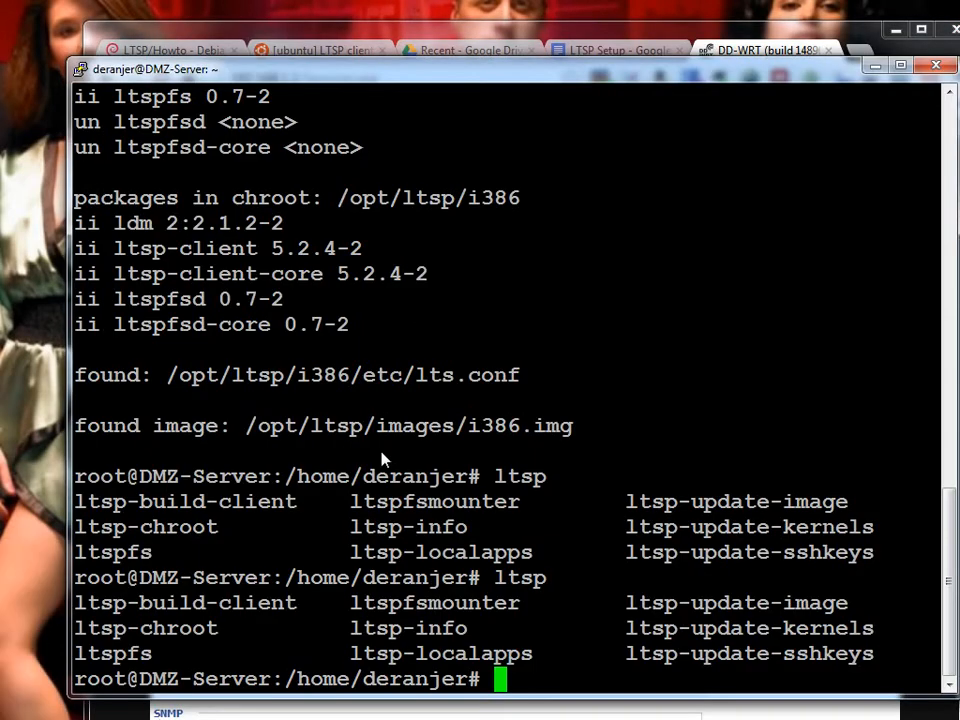
# List /var/lib/tftpboot and pxelinux.cfg, then open 'default' in nano
pyautogui.write('cd /va')
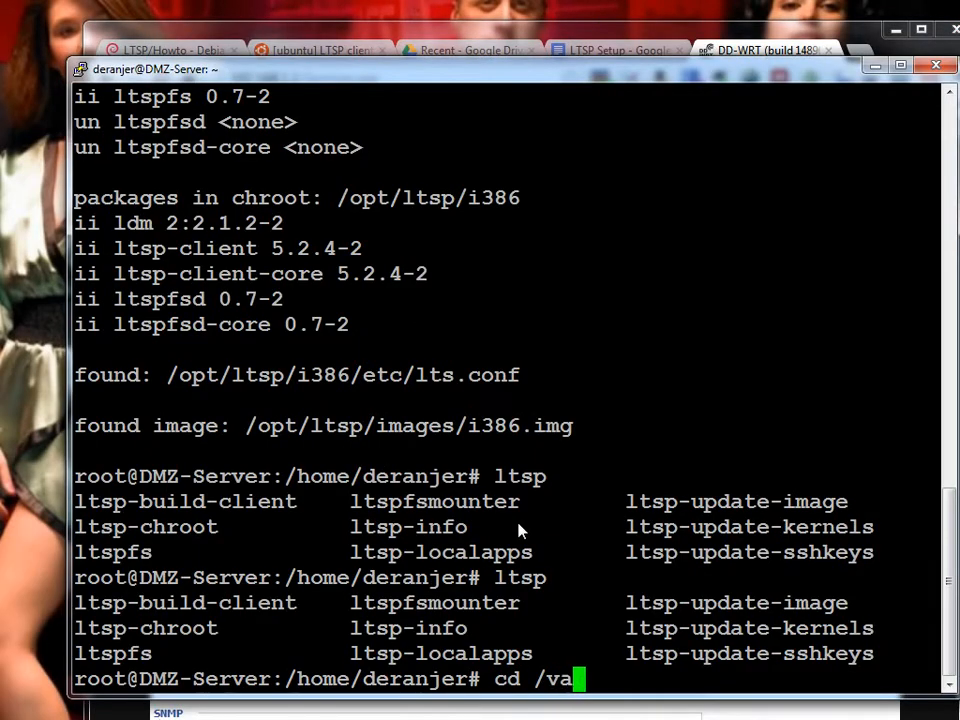
pyautogui.write('r/lib/tftpboot/')
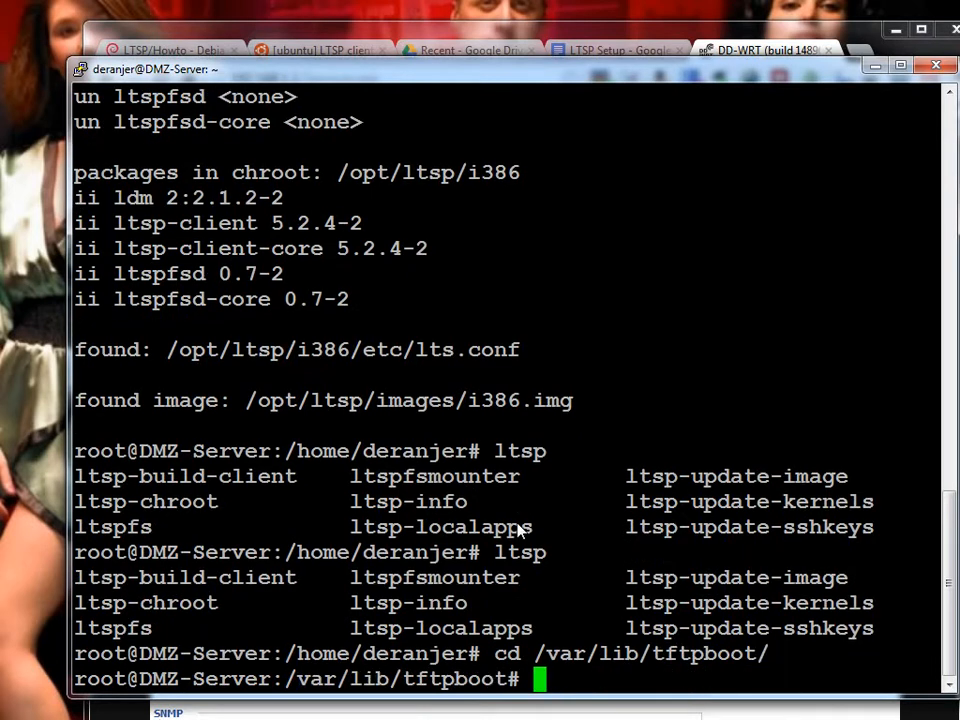
pyautogui.write('ls')
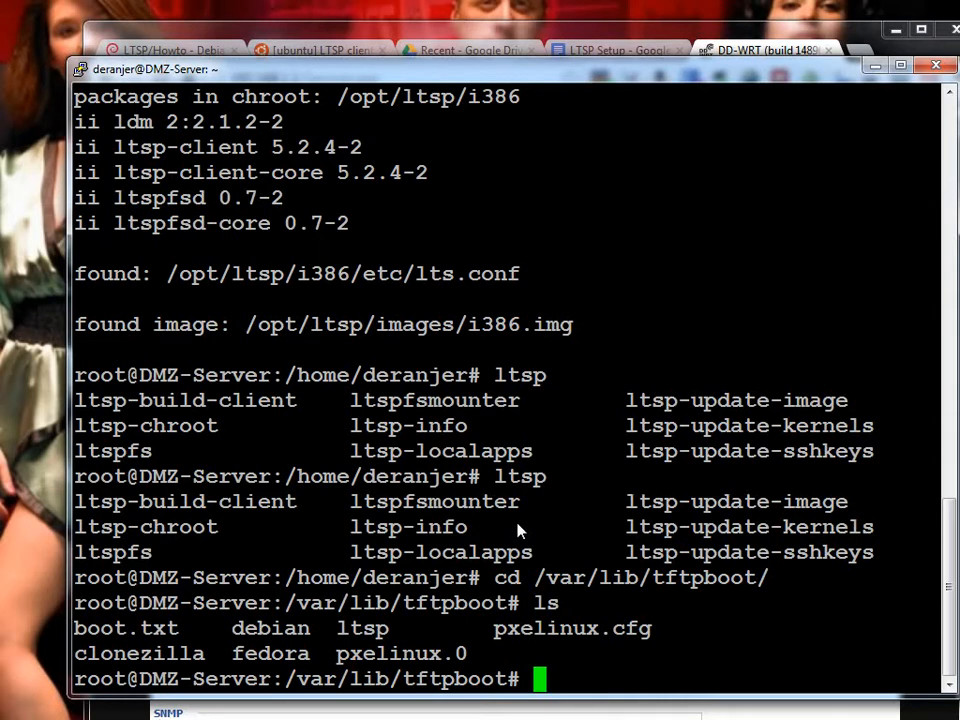
pyautogui.write('cd pe')
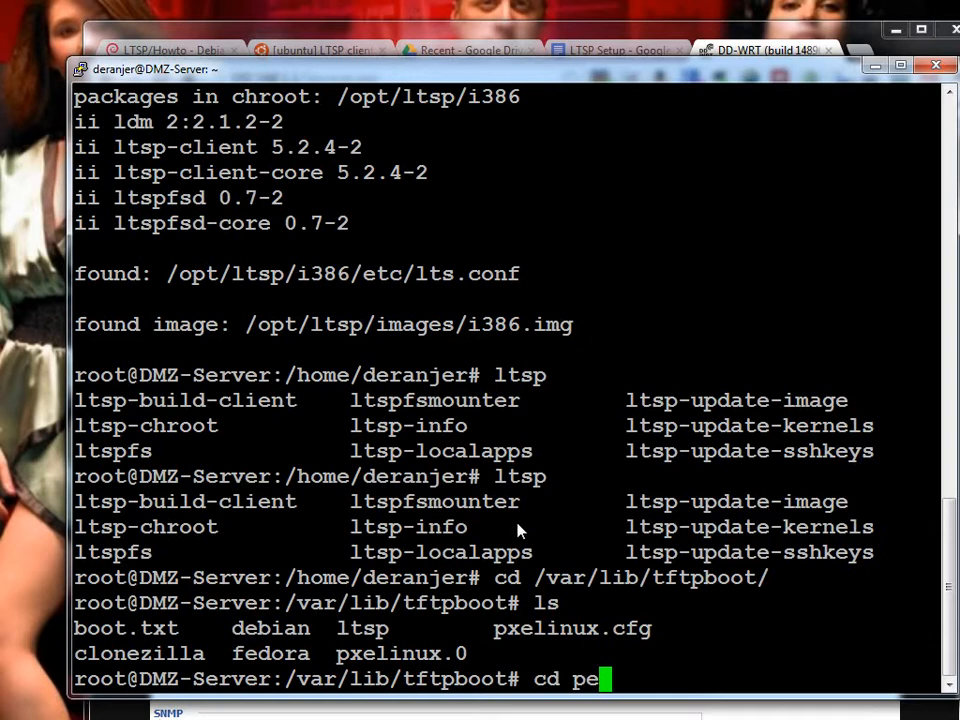
pyautogui.write('xelinux.cfg')
pyautogui.write('ls')
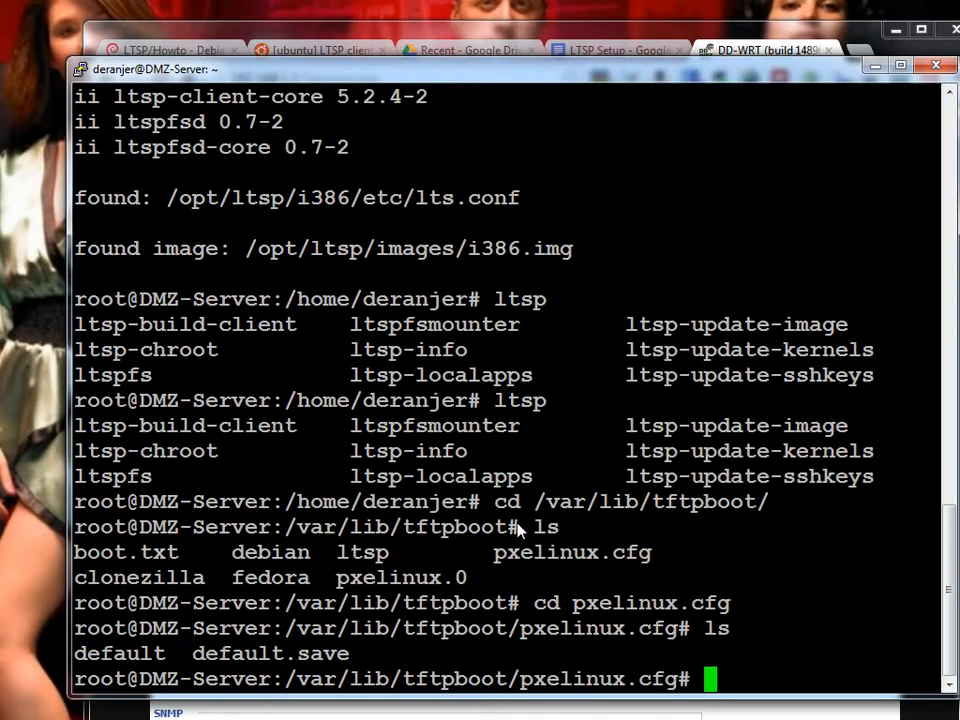
pyautogui.write('nano da')
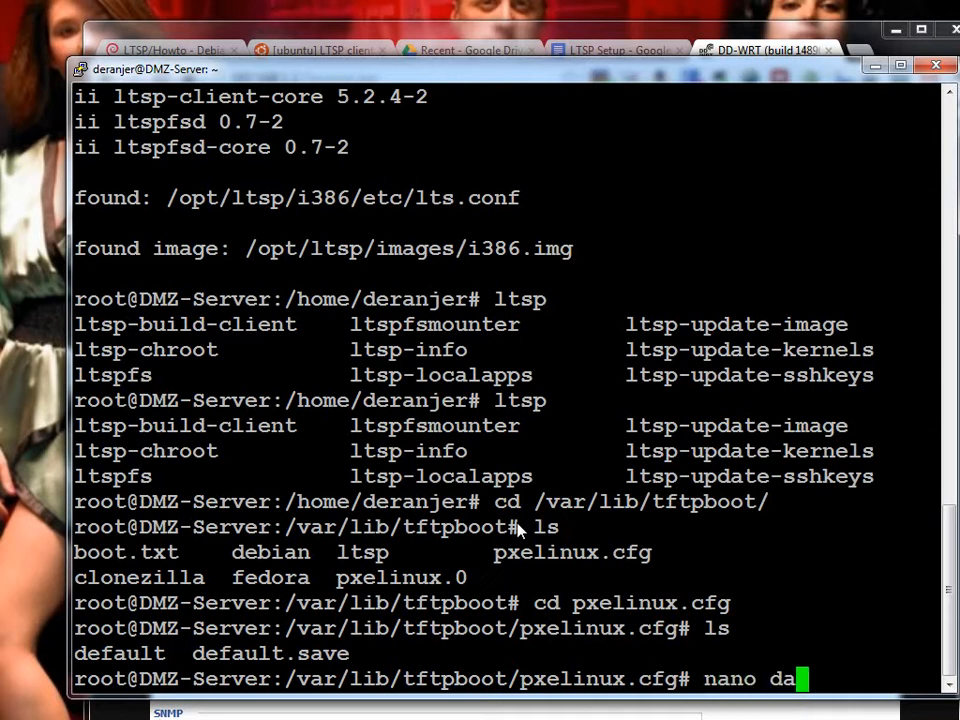
pyautogui.write('ef')
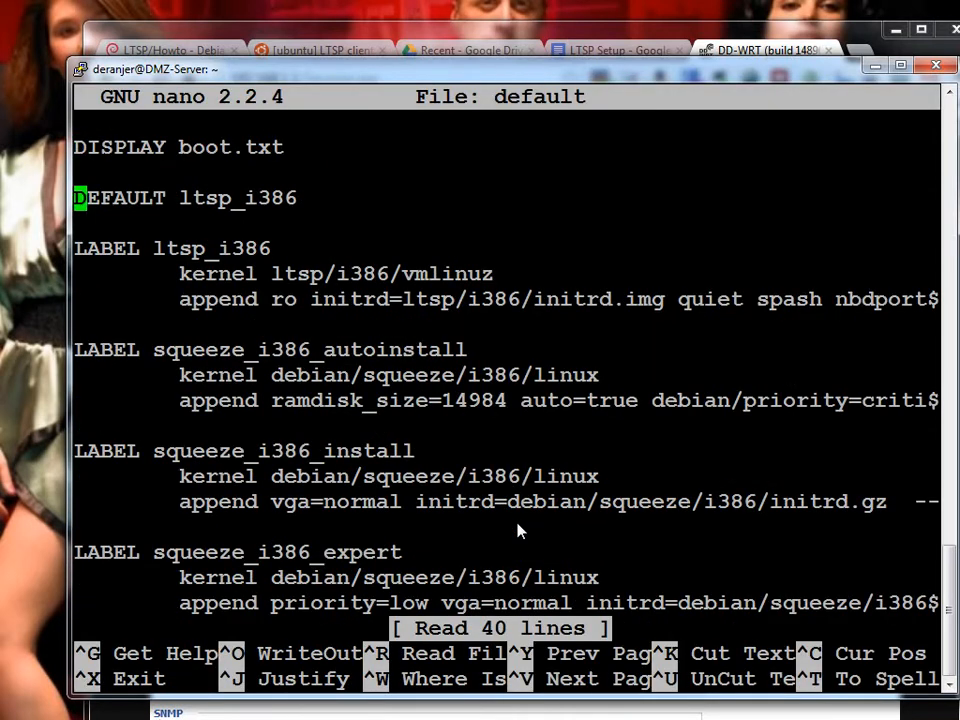
# Inspect the ltsp_i386 kernel and initrd lines, then exit nano without changes
pyautogui.press('Down')
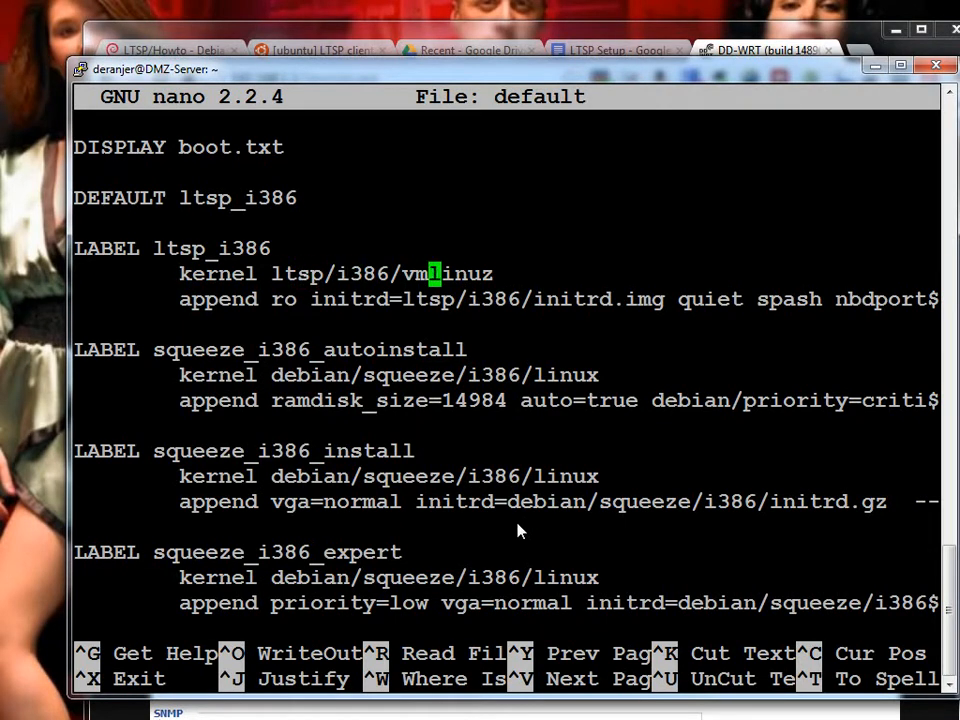
pyautogui.press('Down')
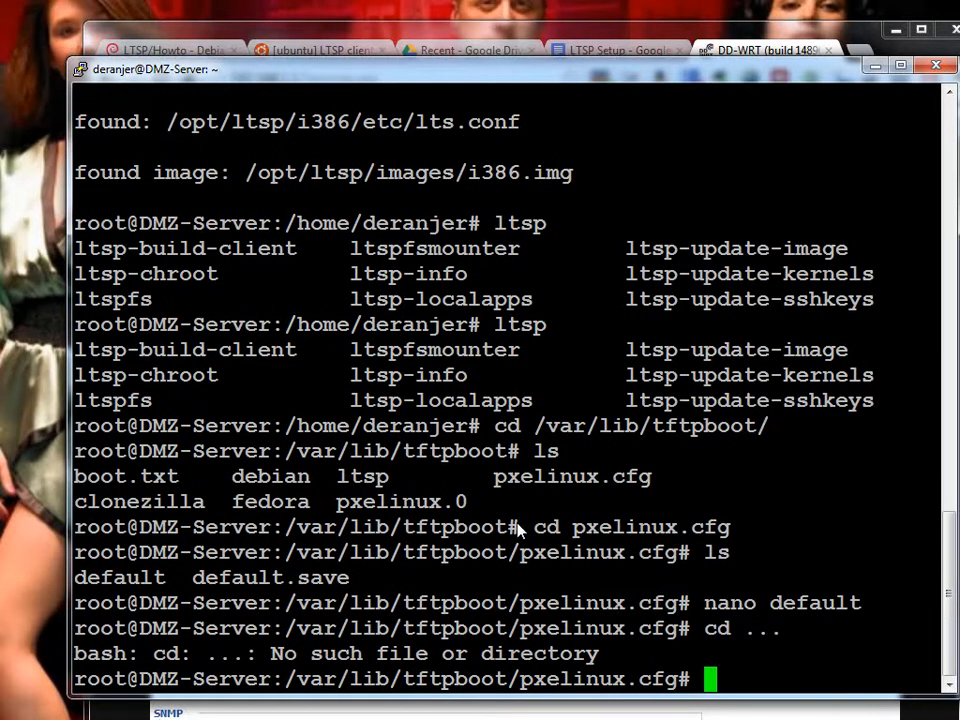
# List /var/lib/tftpboot/ltsp/i386, showing vmlinuz and initrd.img
pyautogui.write('cd ...')
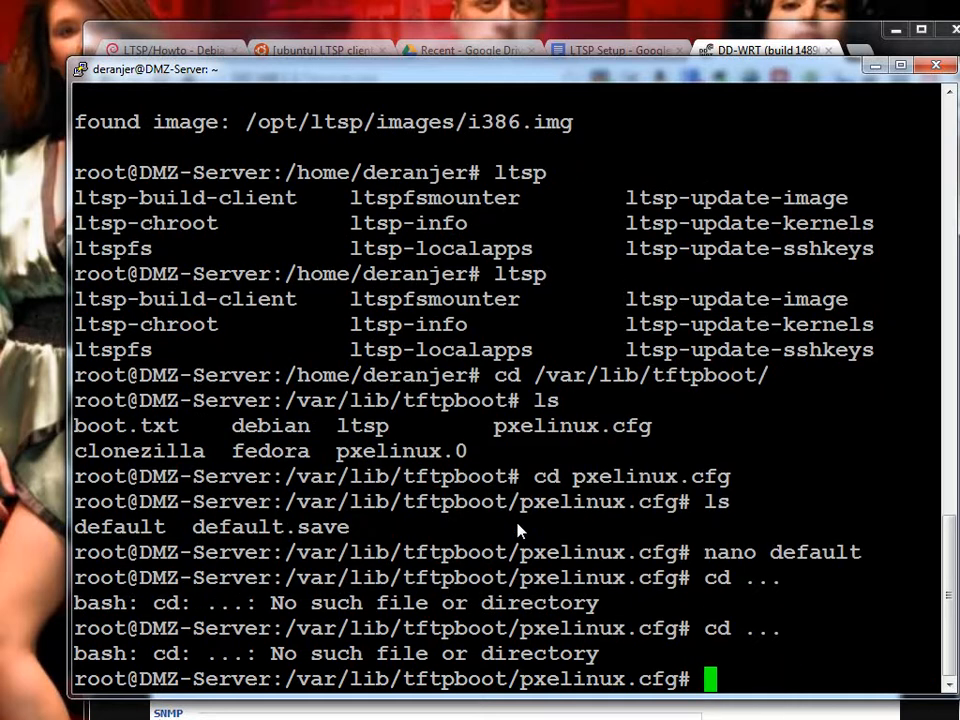
pyautogui.write('ls')
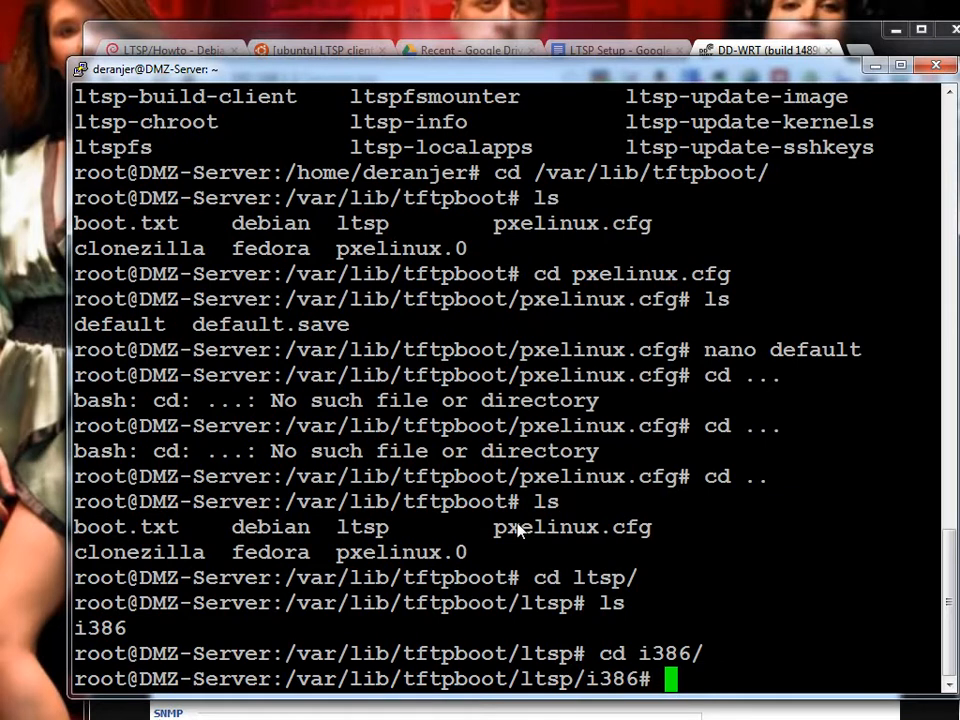
pyautogui.write('ls')
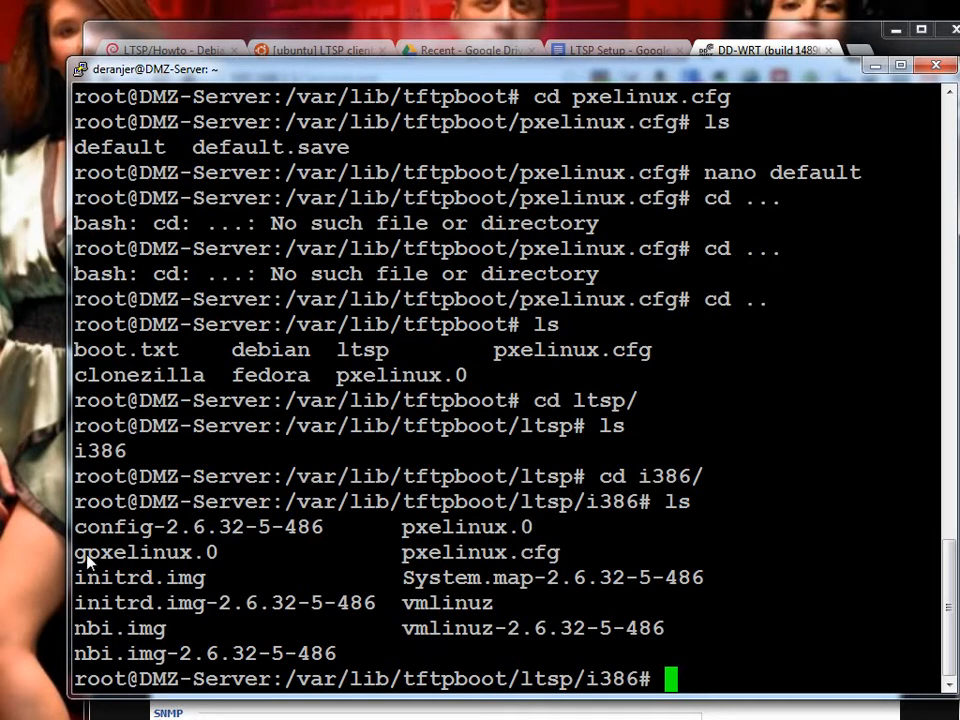
pyautogui.moveTo(250, 550)
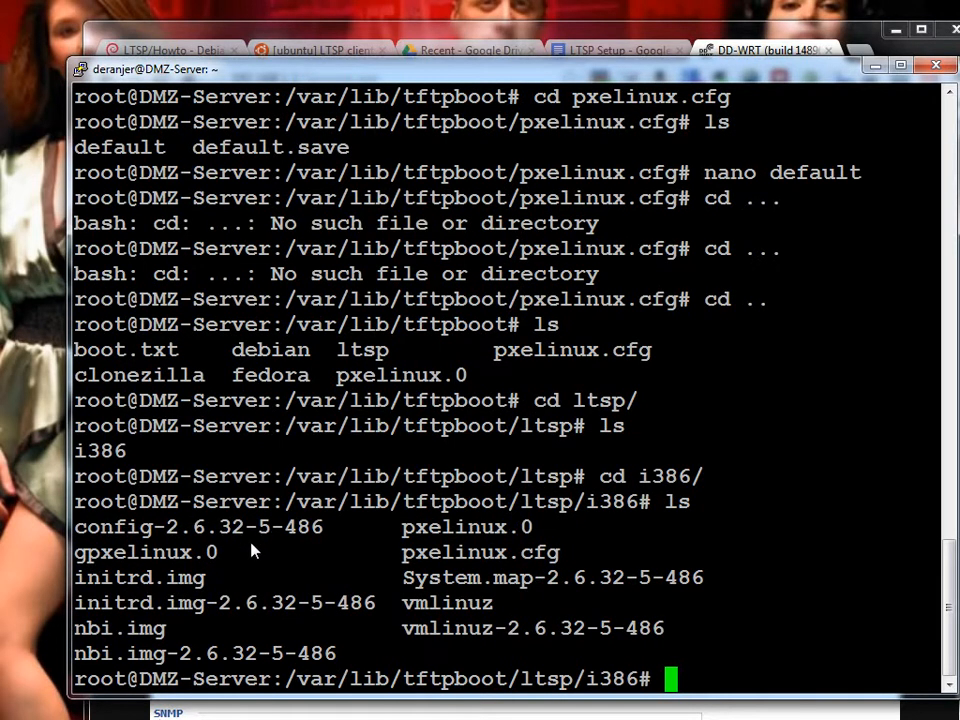
pyautogui.moveTo(584, 541)
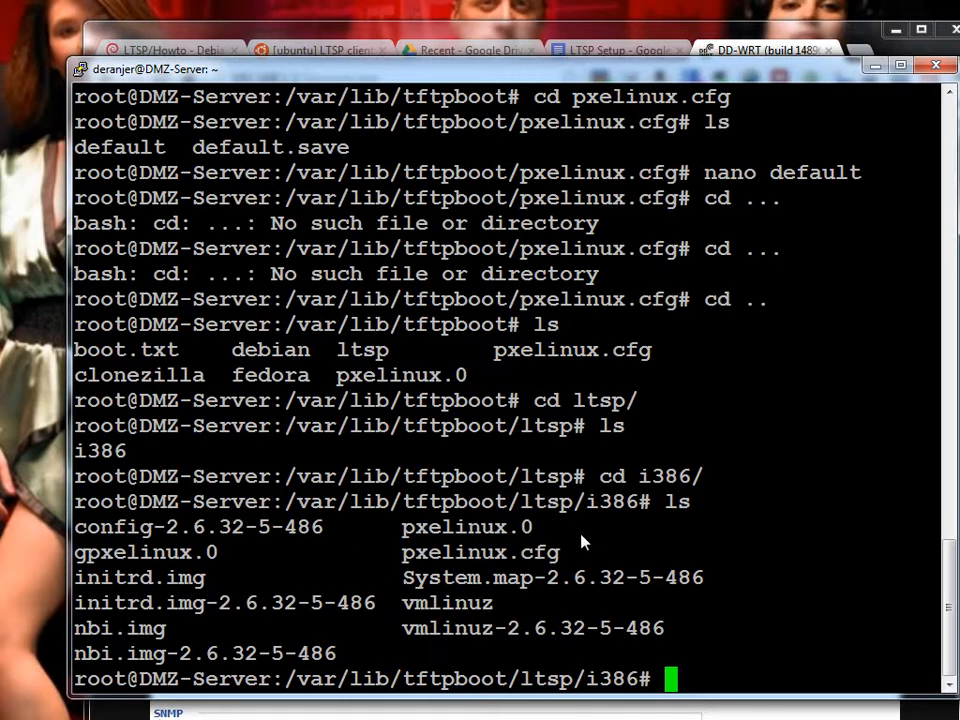
pyautogui.moveTo(618, 593)
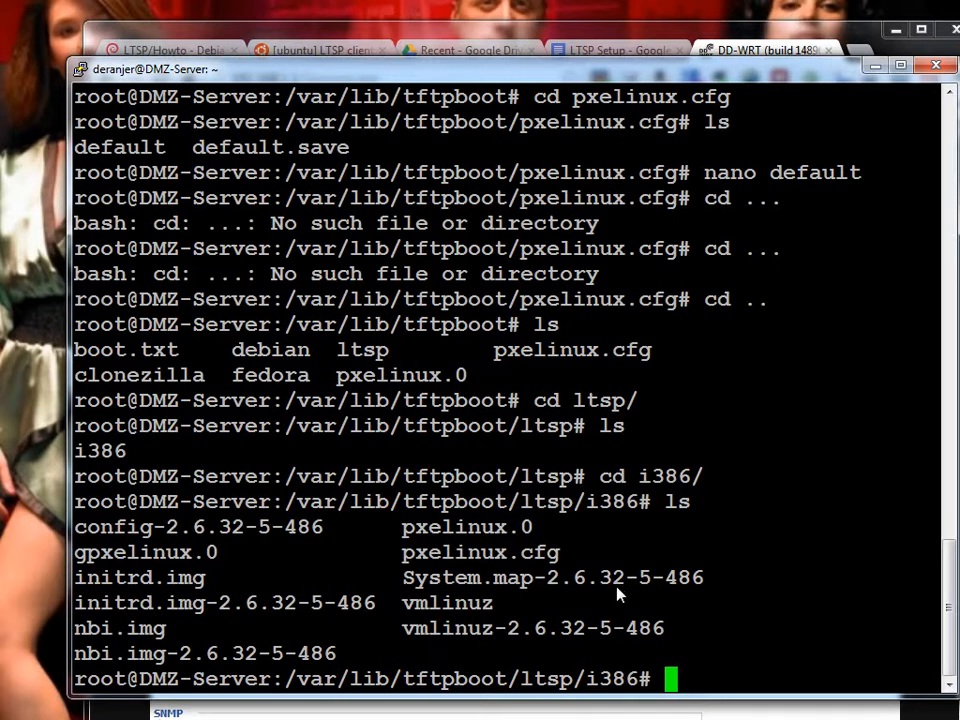
pyautogui.moveTo(755, 560)
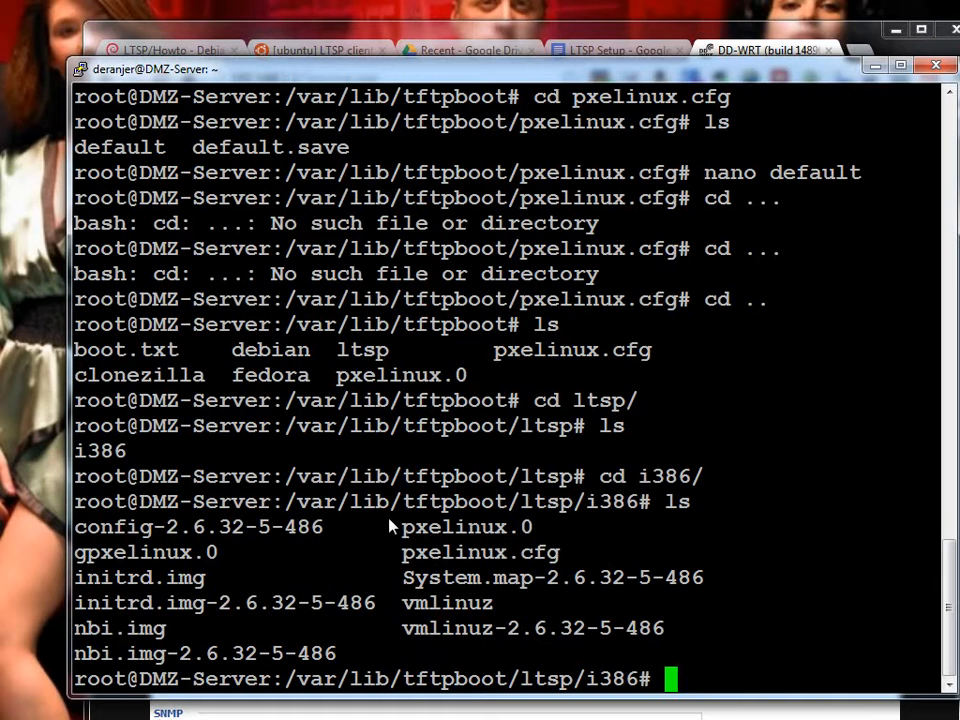
pyautogui.moveTo(707, 562)
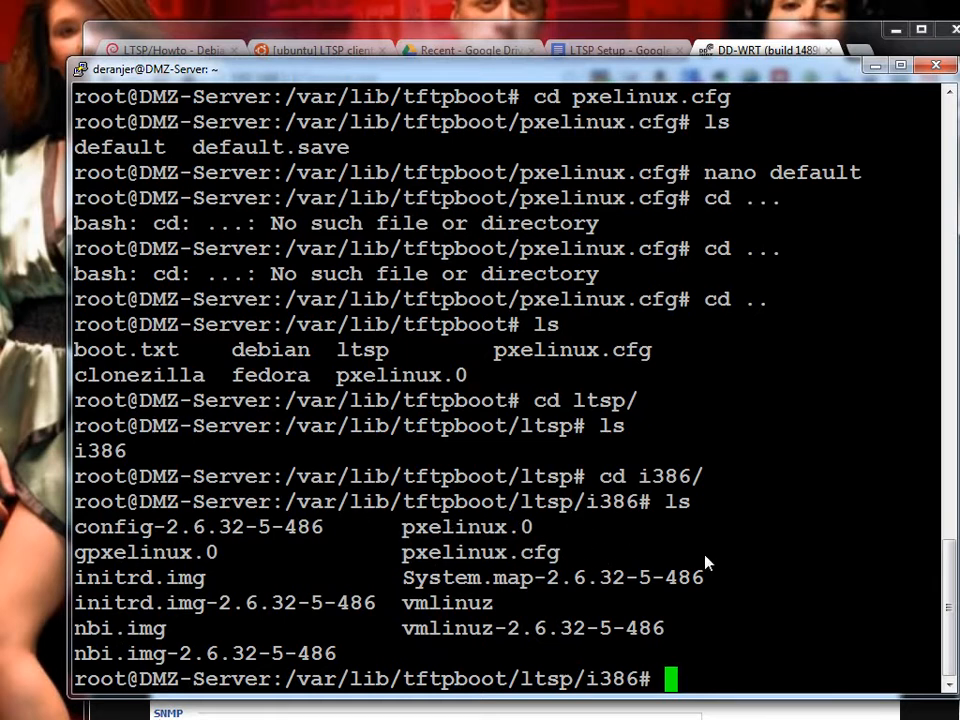
# Return to pxelinux.cfg and reopen 'default' in nano
pyautogui.write('cd ..')
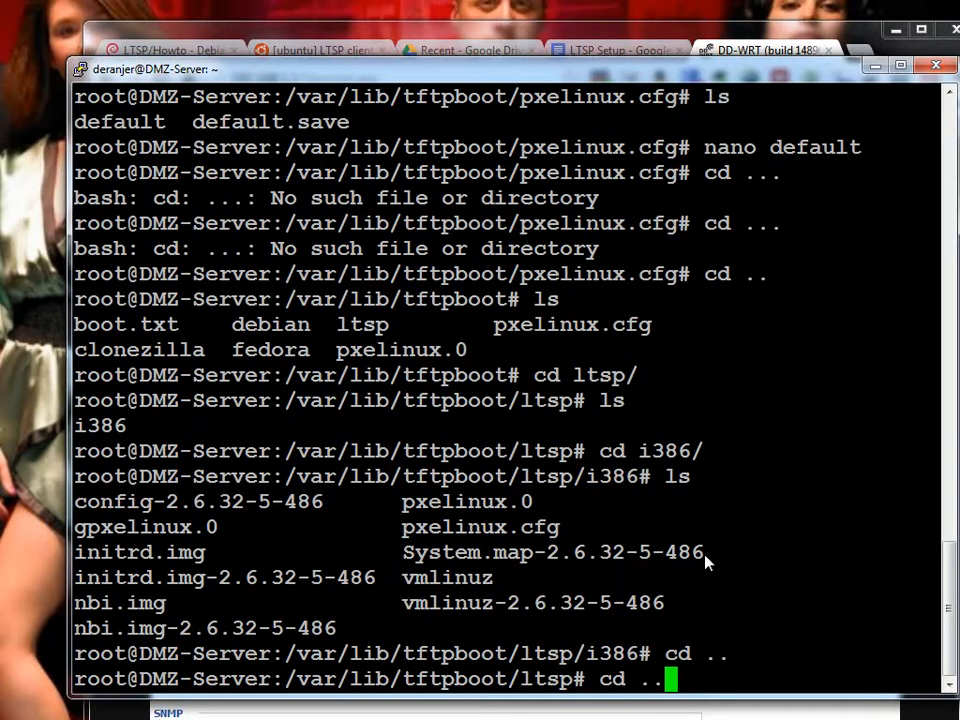
pyautogui.write('cd pxelinux.cfg')
pyautogui.write('ls')
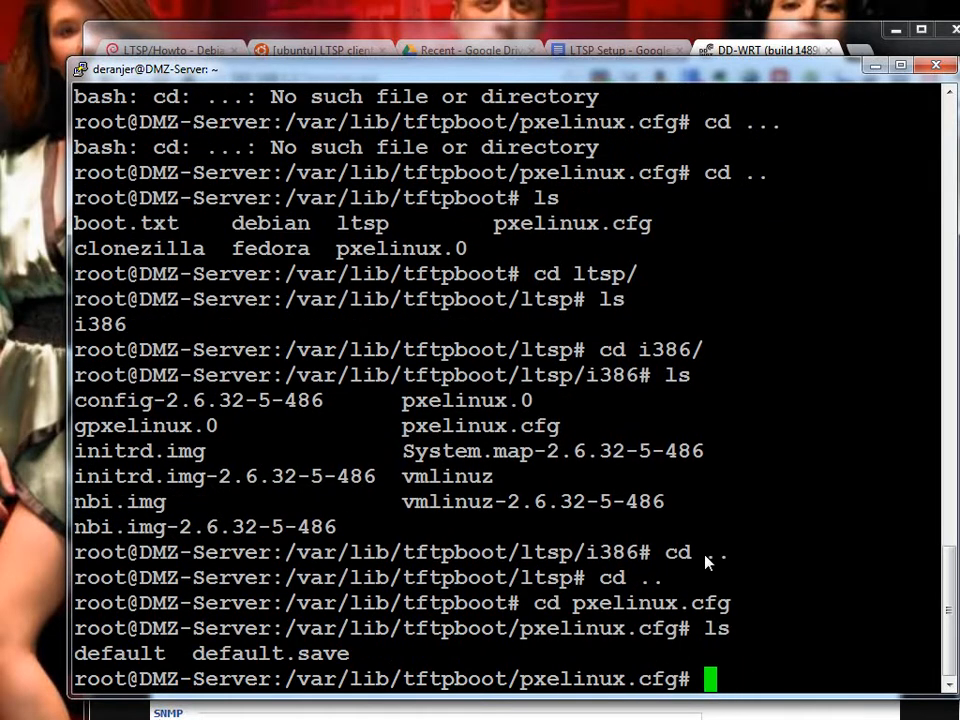
pyautogui.write('nano default')
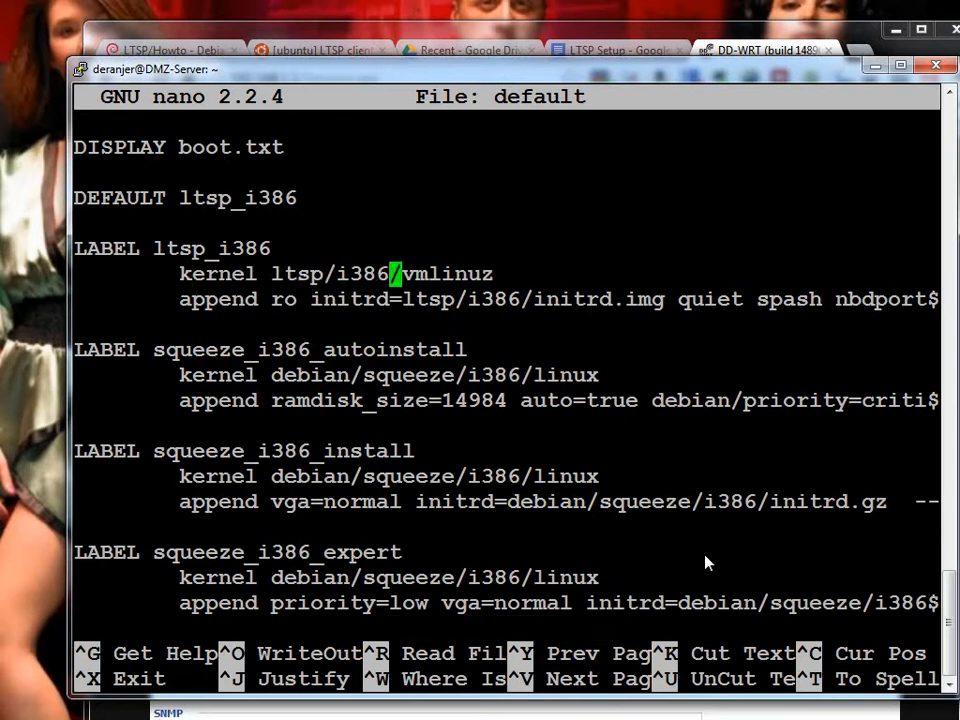
# Exit nano unchanged and list /var/lib/tftpboot after a mistyped cd
pyautogui.press('Right')
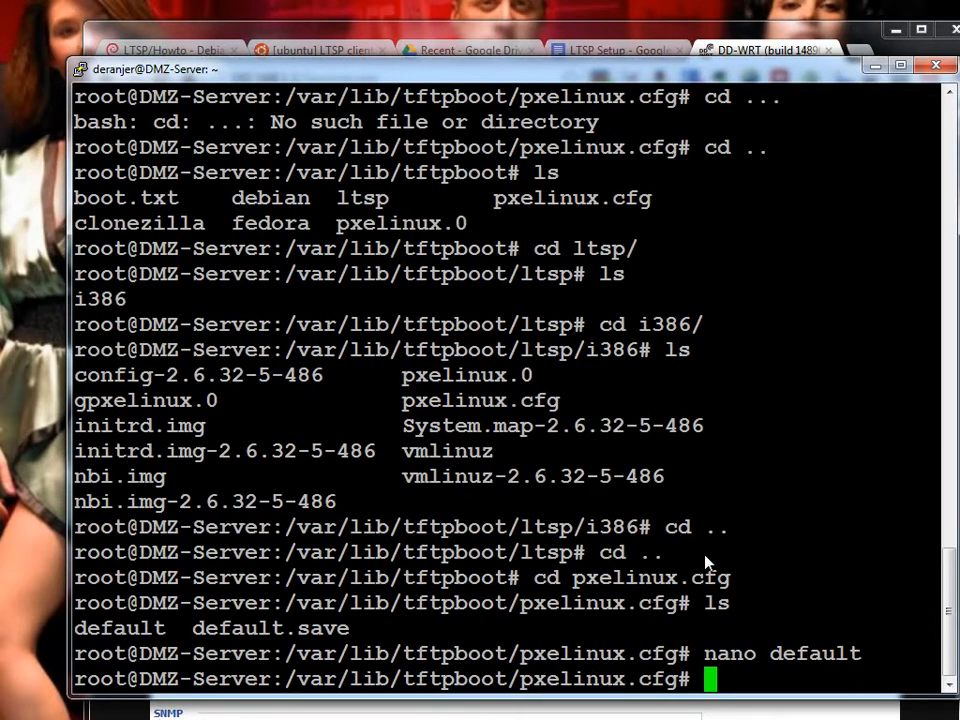
pyautogui.write('cd ll')
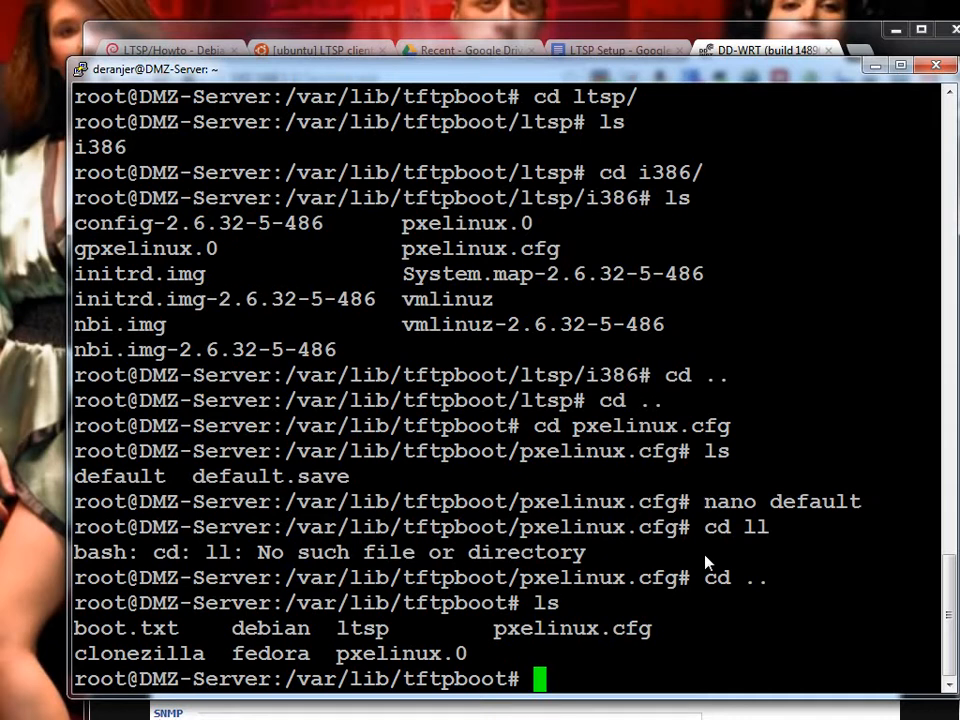
pyautogui.moveTo(735, 510)
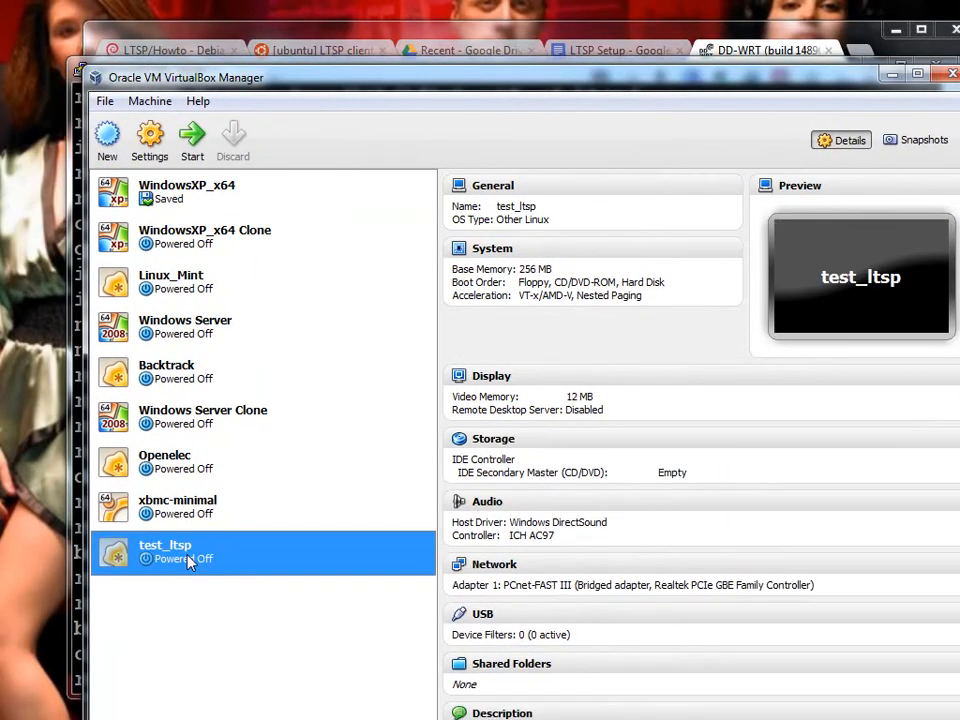
# Select test_ltsp and review its System memory, boot order and Storage settings
pyautogui.click(149, 138)
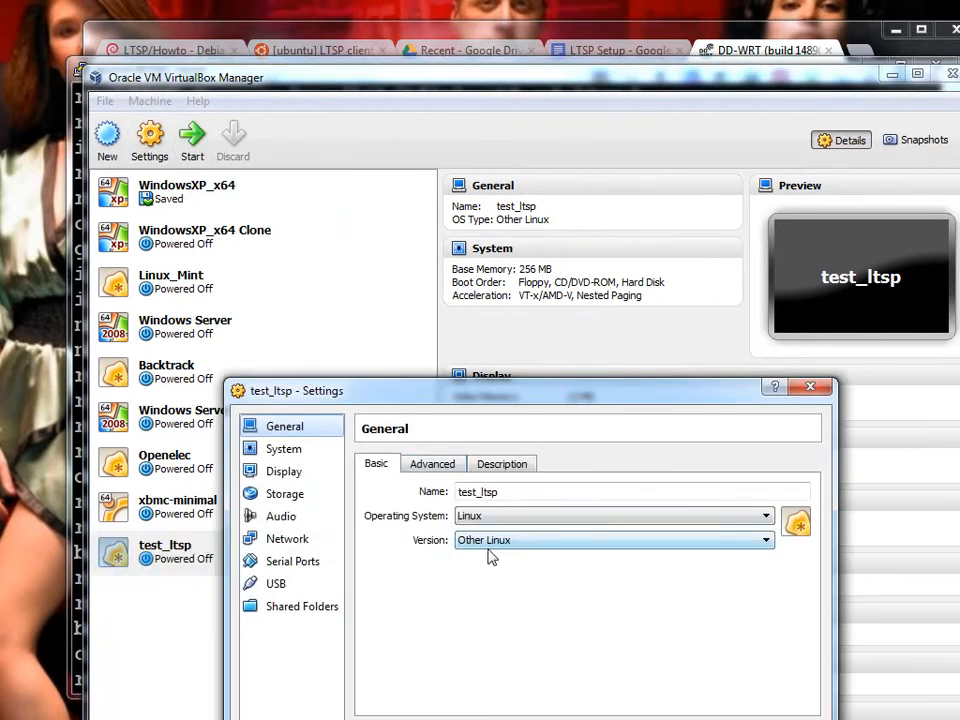
pyautogui.click(283, 448)
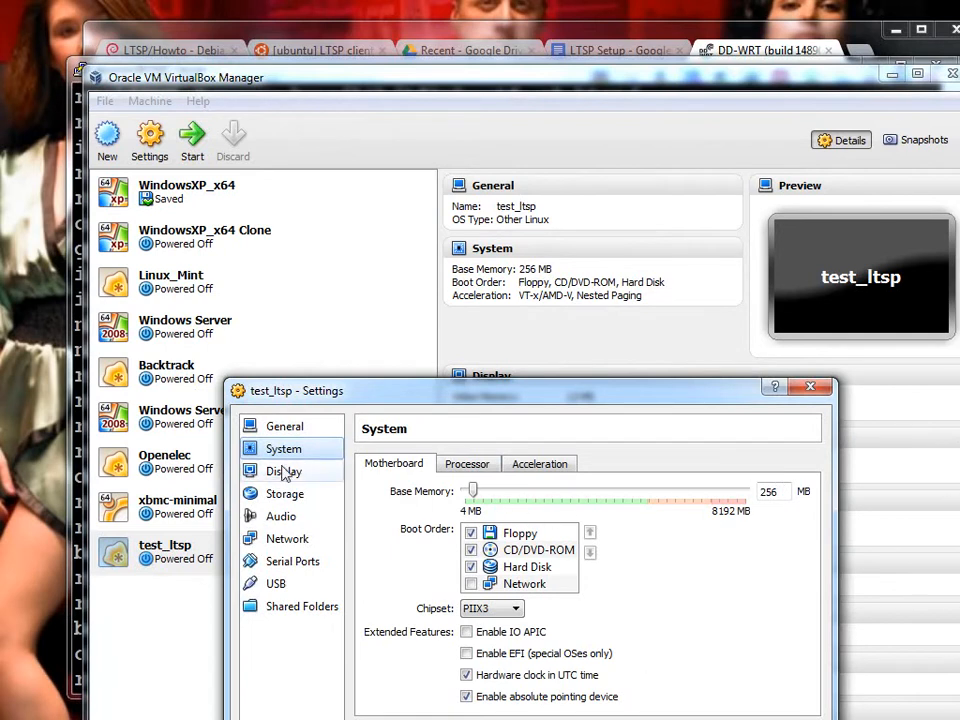
pyautogui.moveTo(286, 493)
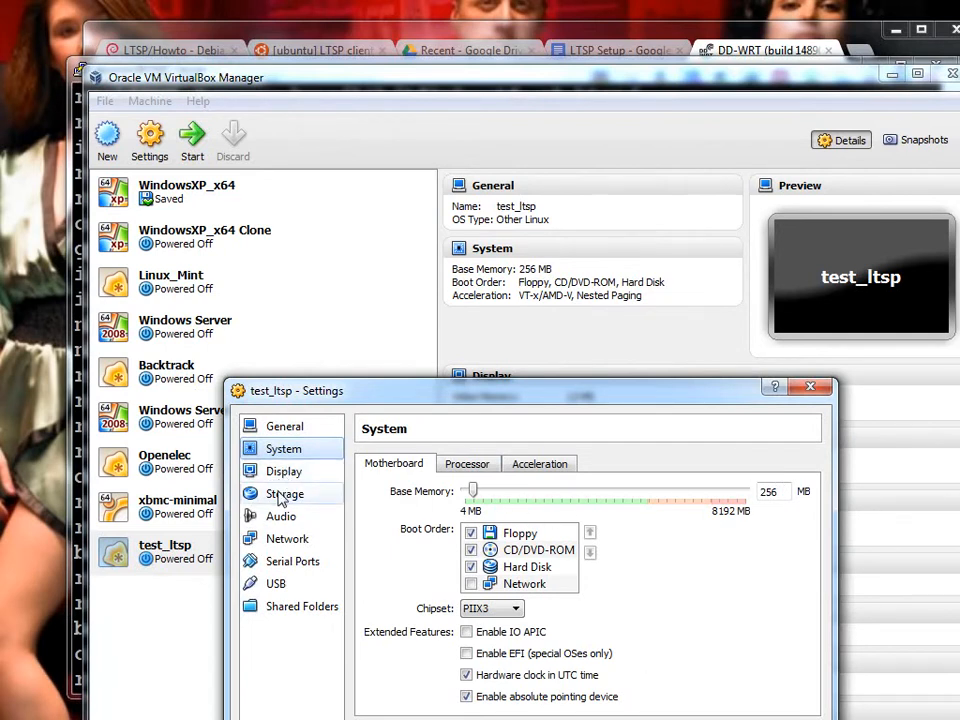
pyautogui.click(285, 493)
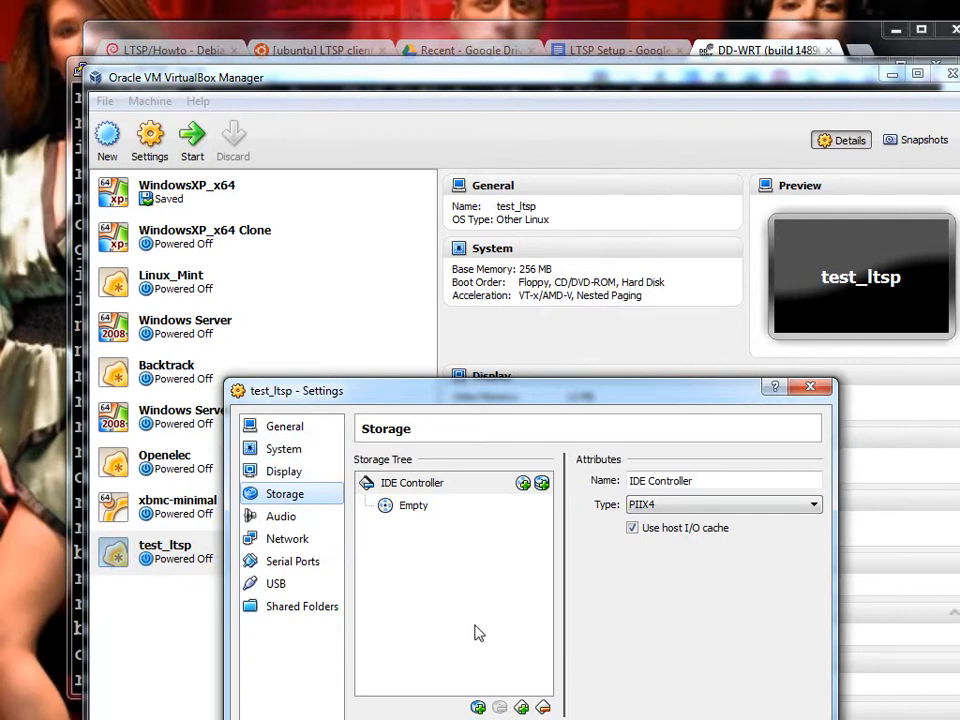
# Set the bridged network adapter's Promiscuous Mode to Allow All
pyautogui.click(287, 538)
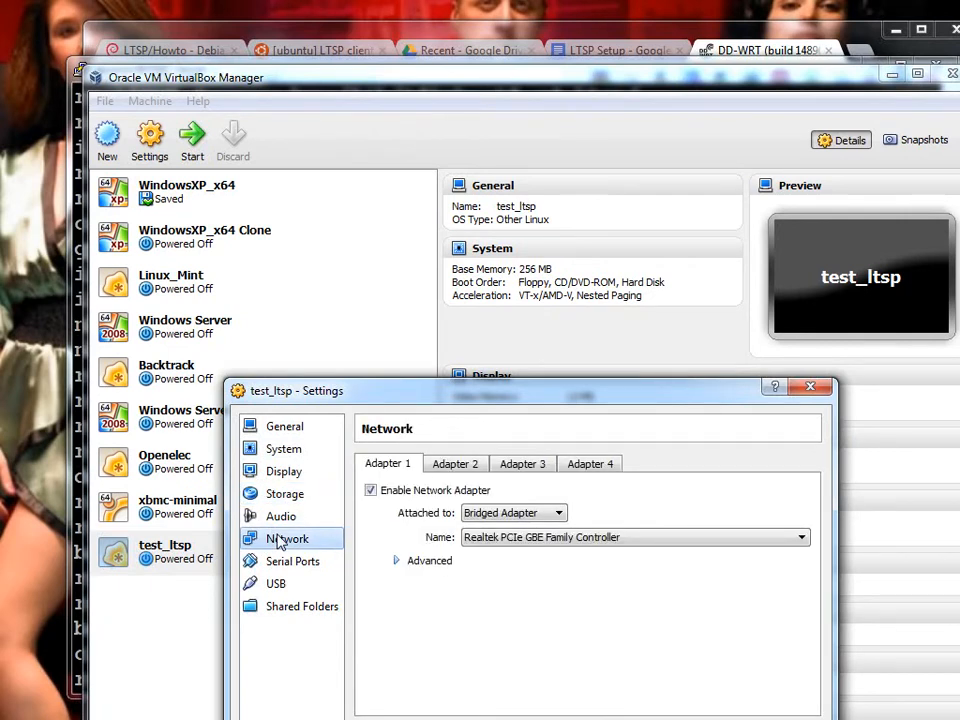
pyautogui.click(397, 560)
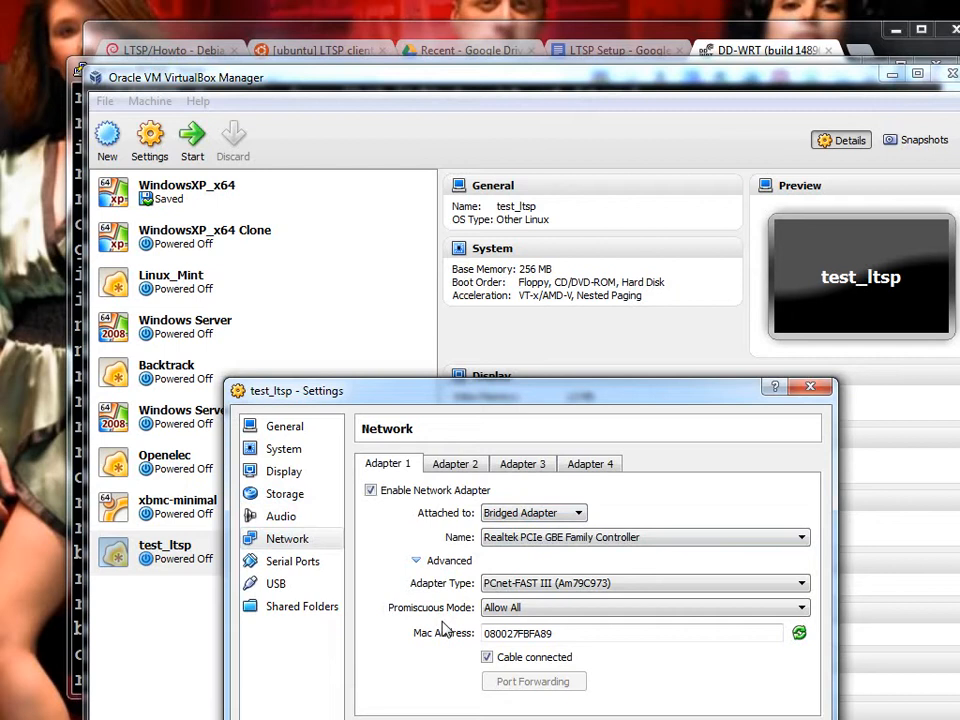
pyautogui.click(645, 607)
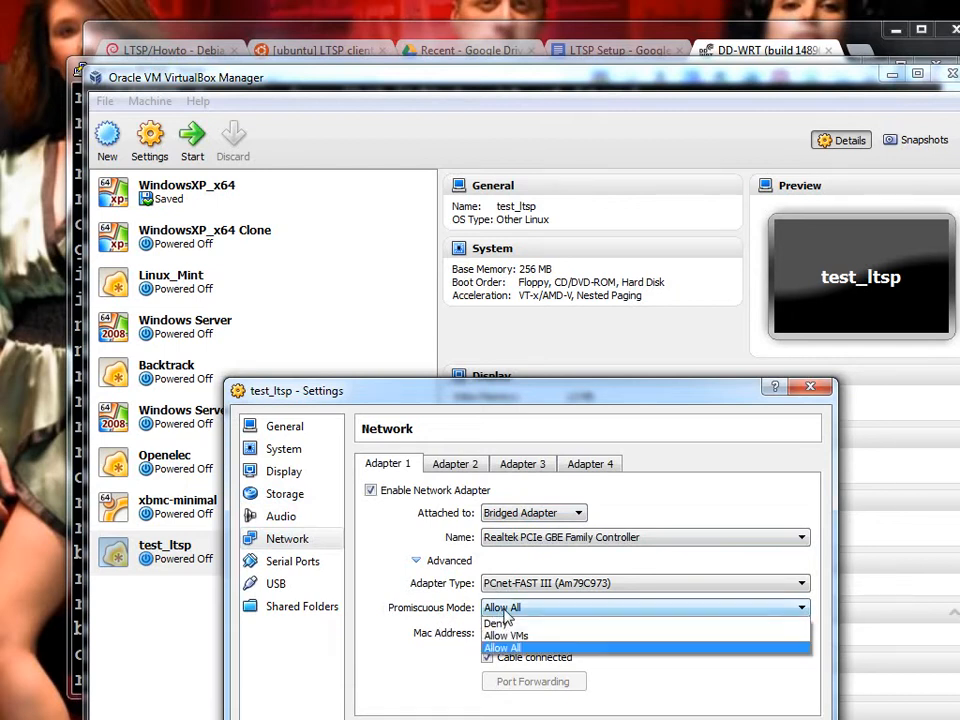
pyautogui.click(503, 648)
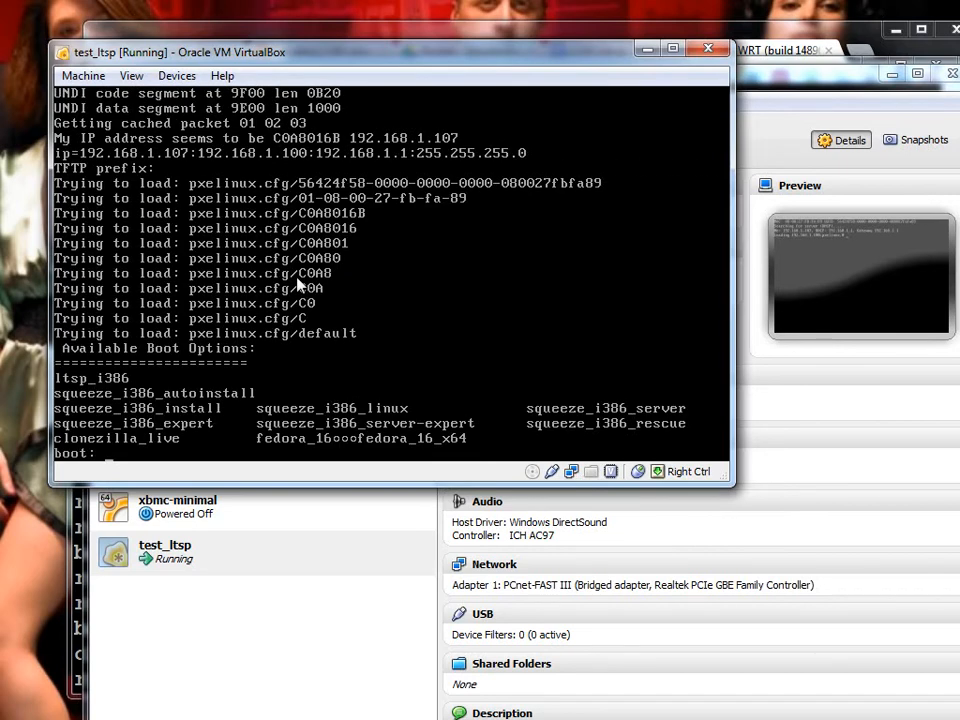
# PXE-boot test_ltsp to the boot: prompt and print boot.txt with cat in PuTTY
pyautogui.write('j')
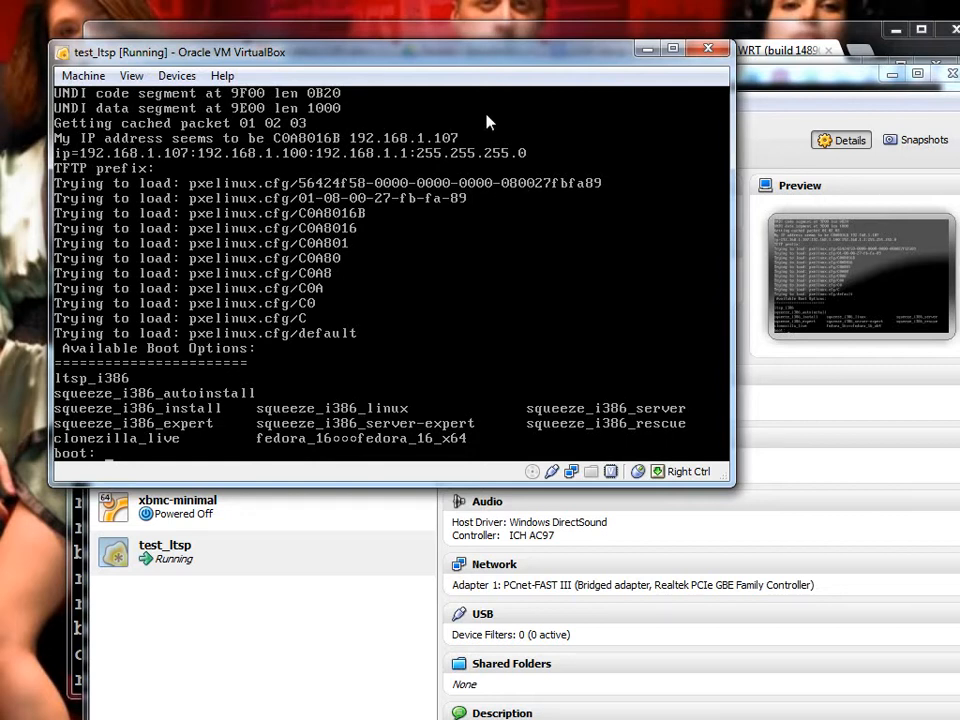
pyautogui.moveTo(659, 250)
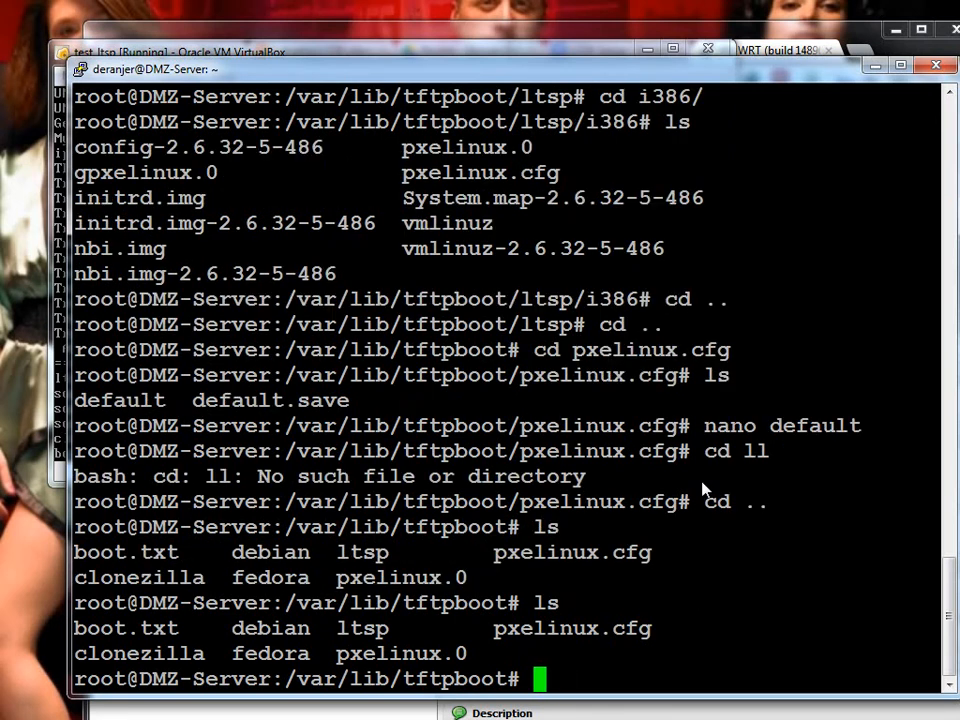
pyautogui.write('cat boot.txt')
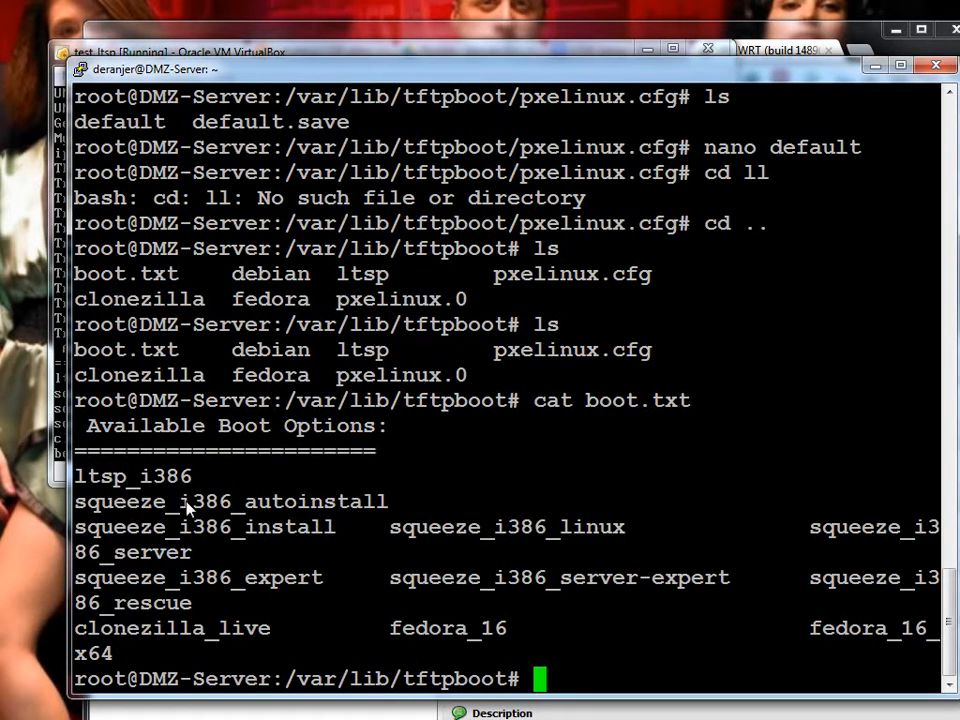
pyautogui.moveTo(865, 130)
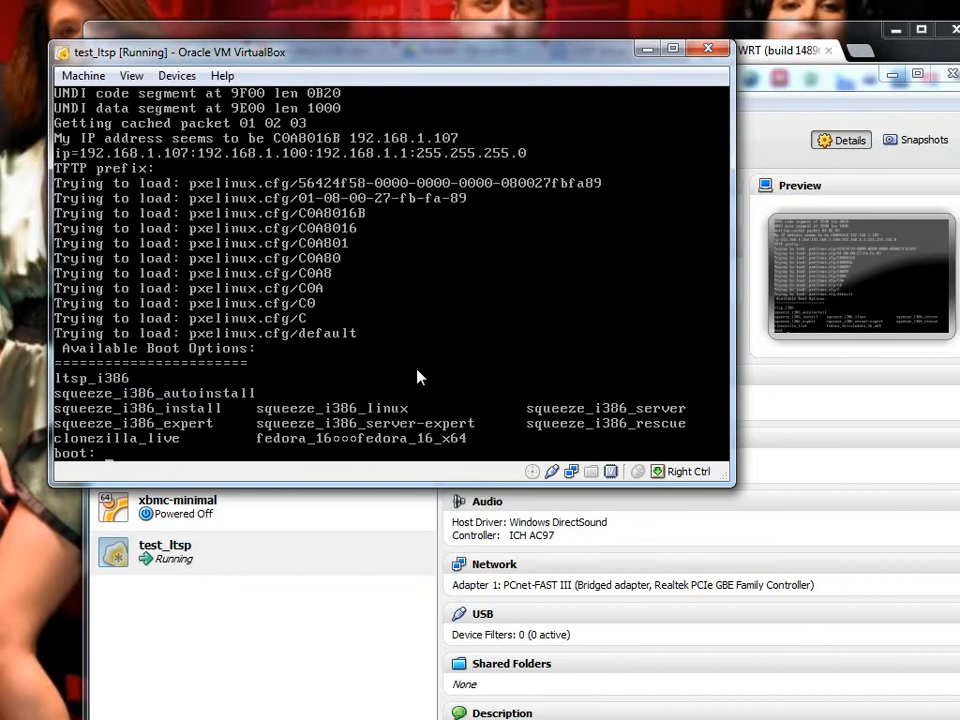
pyautogui.moveTo(460, 197)
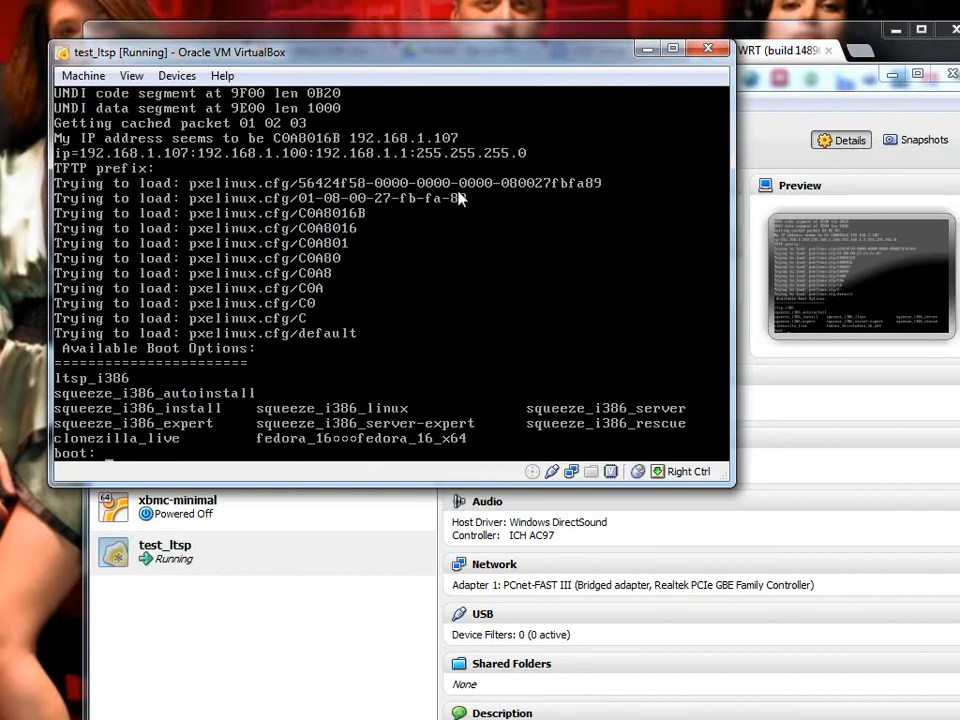
# Boot the thin client with the ltsp_i386 option into the GNOME desktop
pyautogui.write('ltsp')
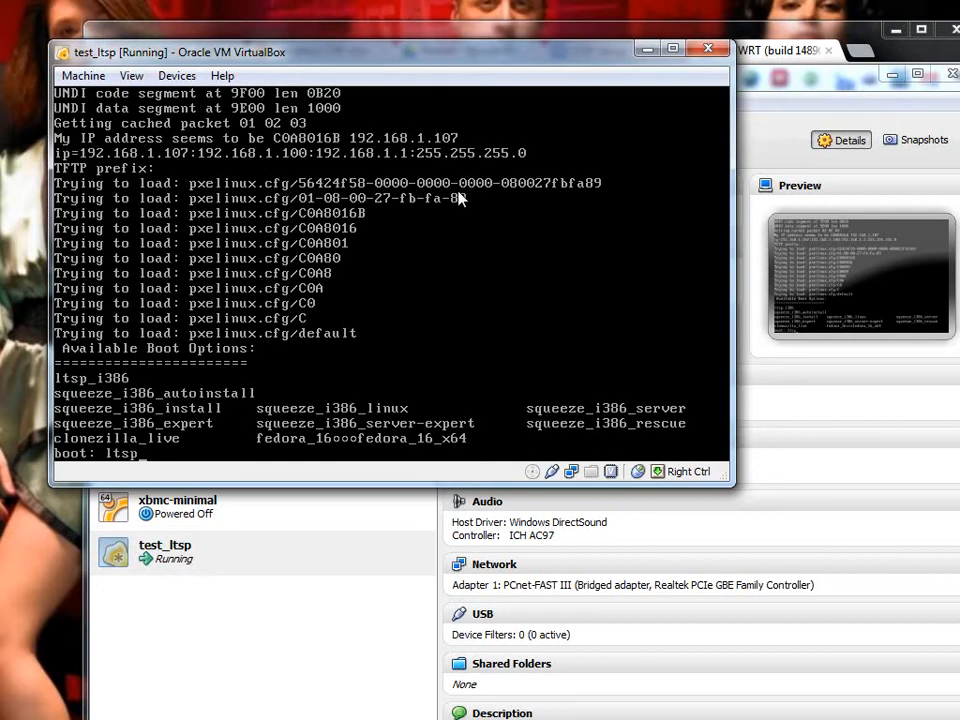
pyautogui.write('i38')
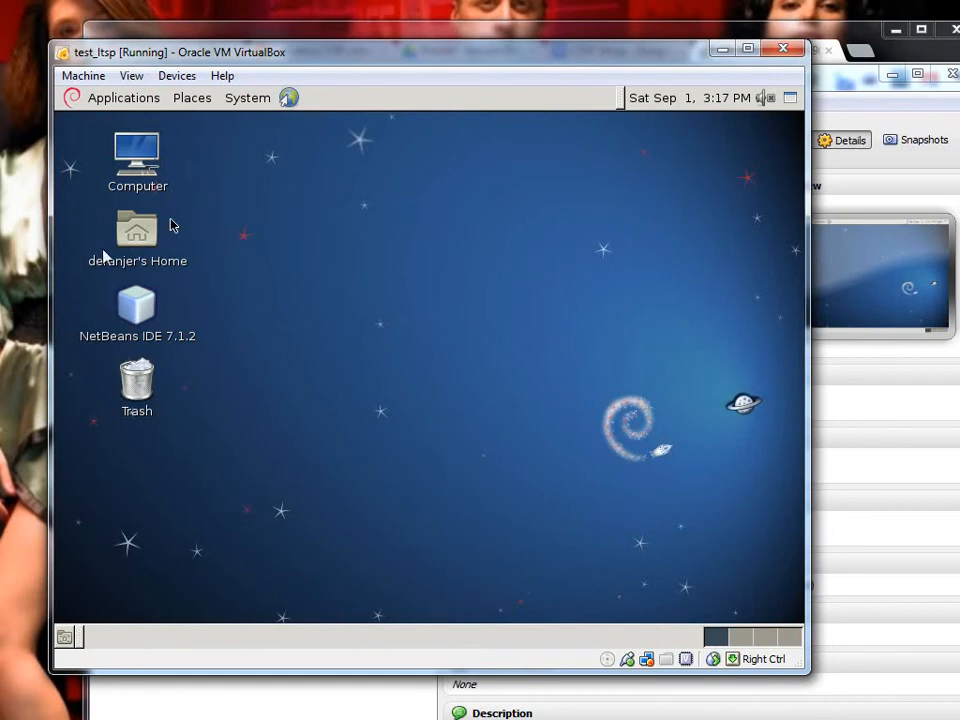
# Open the home folder, then reopen the Applications menu after dismissing the mouse-grab warning
pyautogui.click(137, 305)
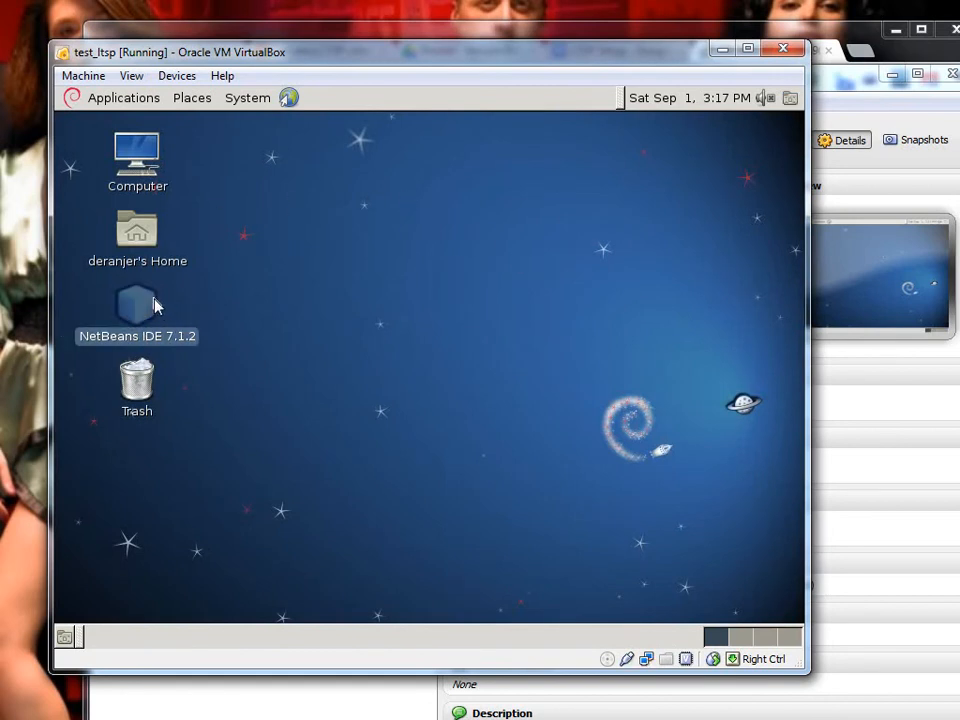
pyautogui.moveTo(176, 248)
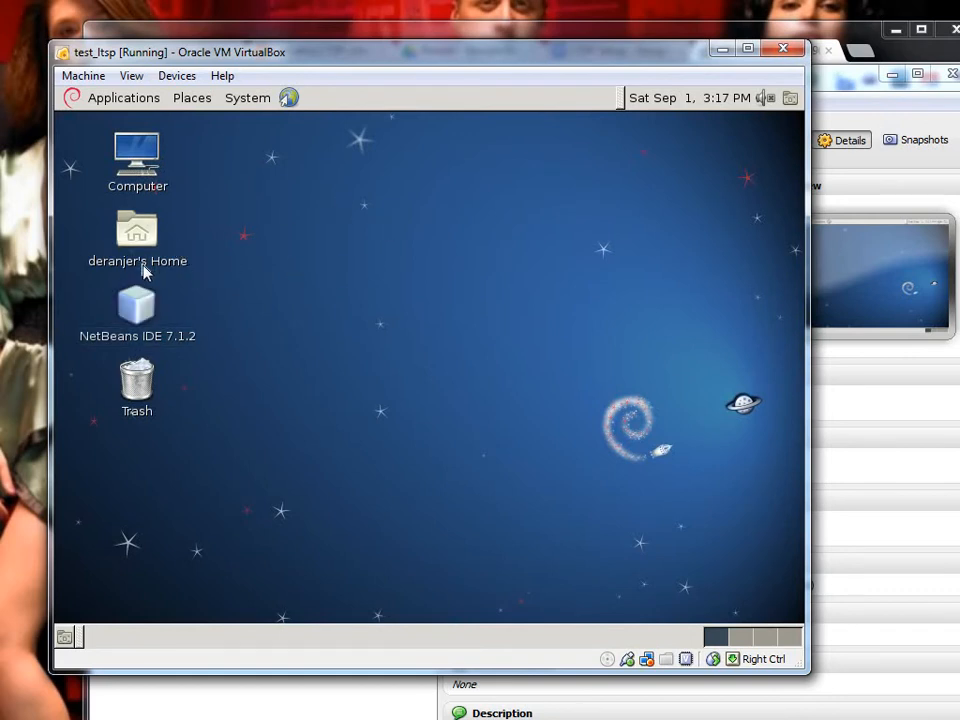
pyautogui.doubleClick(137, 230)
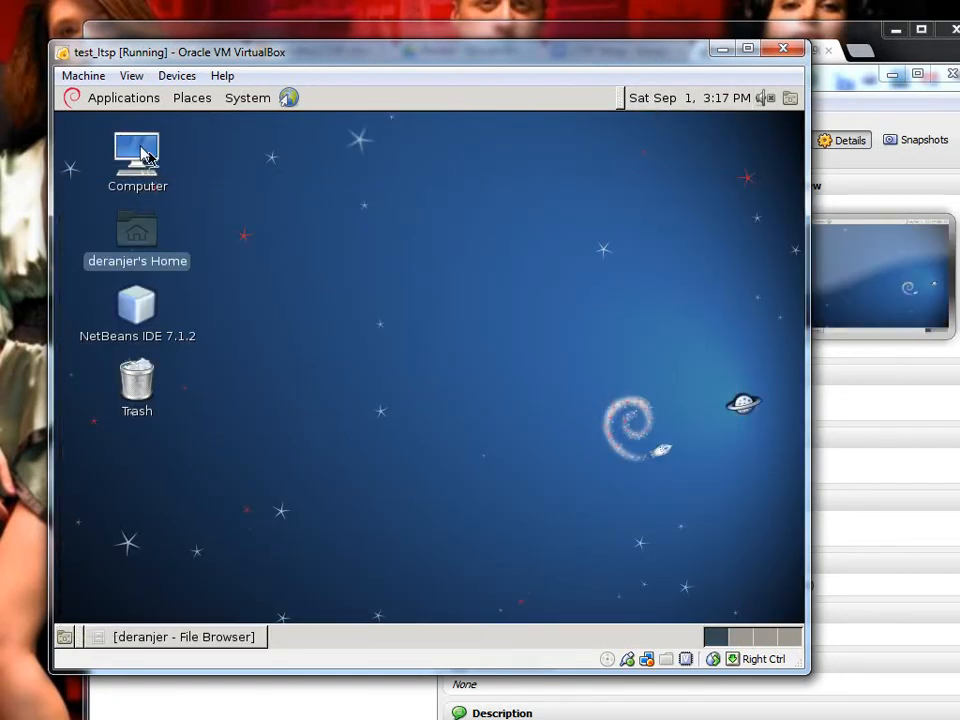
pyautogui.click(123, 97)
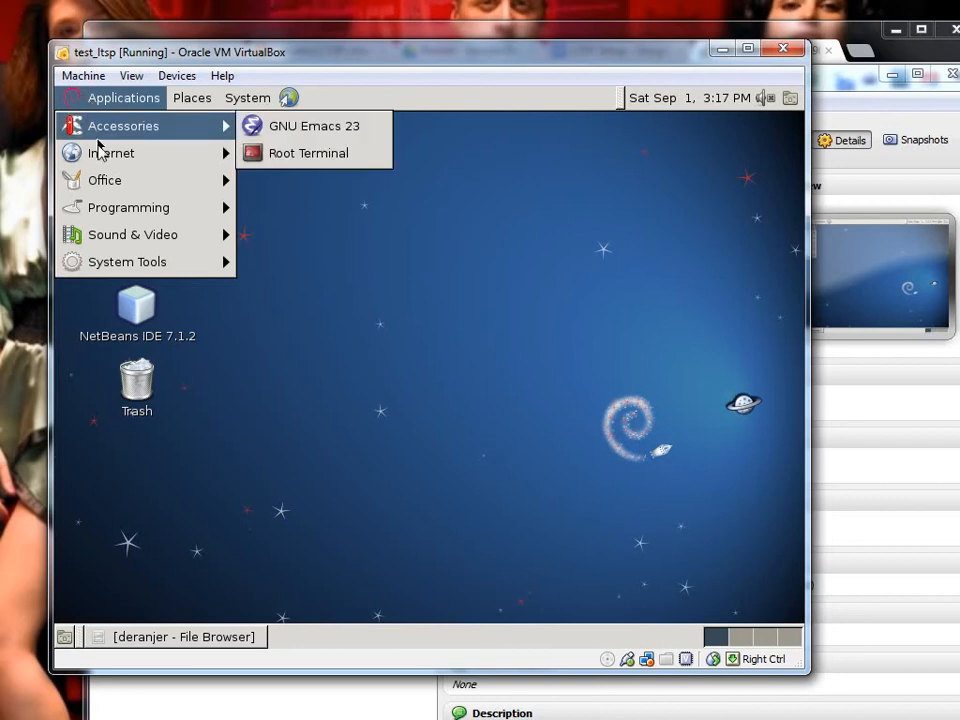
pyautogui.moveTo(128, 207)
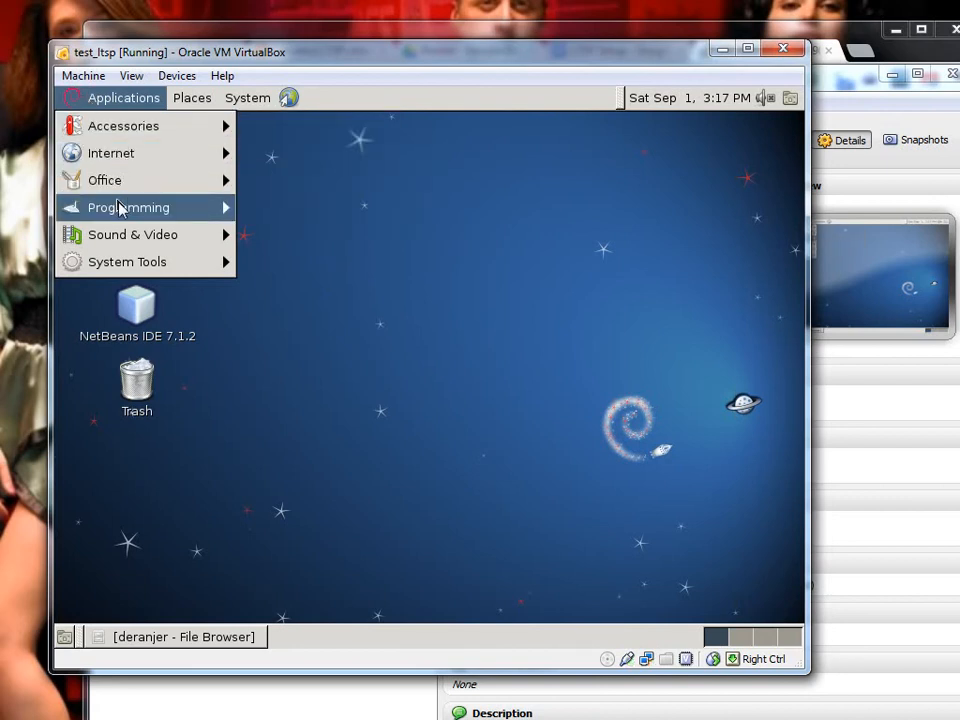
pyautogui.moveTo(111, 153)
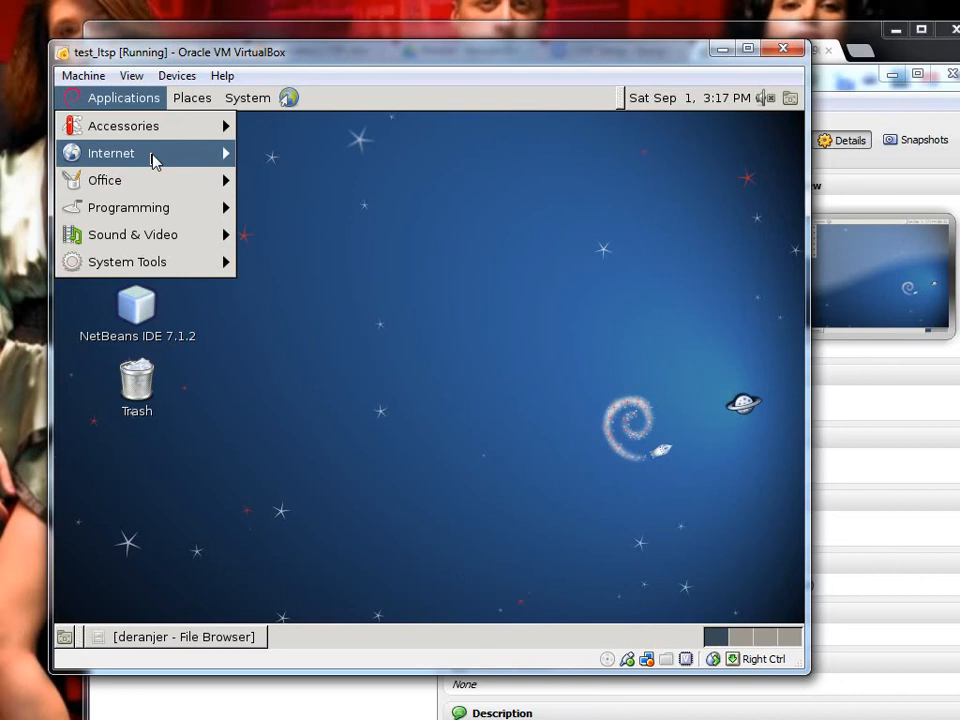
pyautogui.moveTo(104, 180)
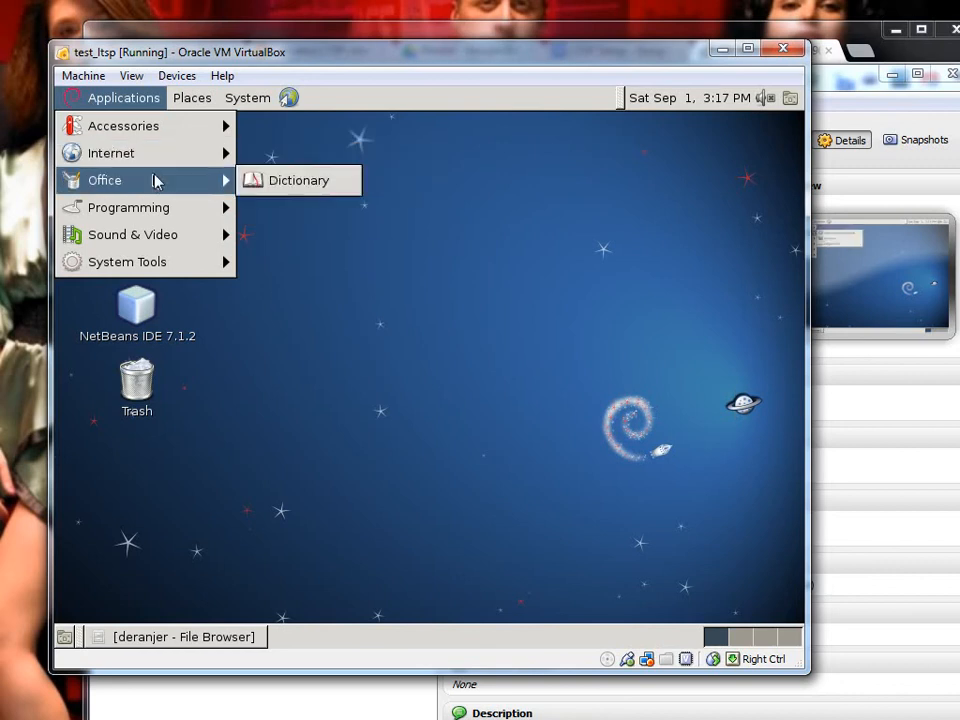
pyautogui.moveTo(111, 152)
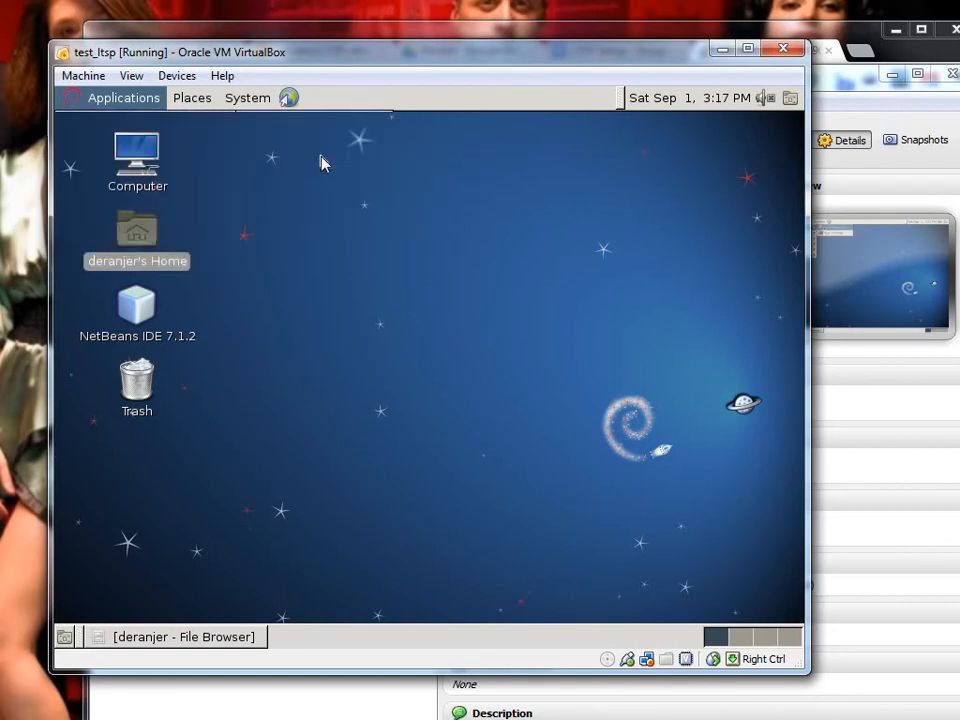
pyautogui.click(123, 97)
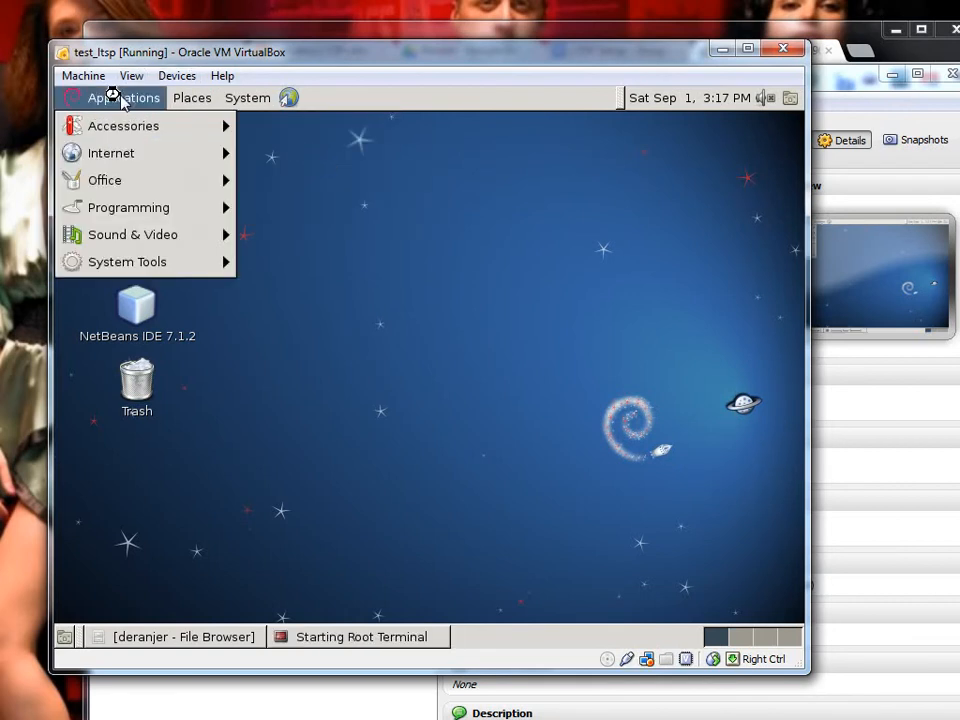
pyautogui.moveTo(110, 152)
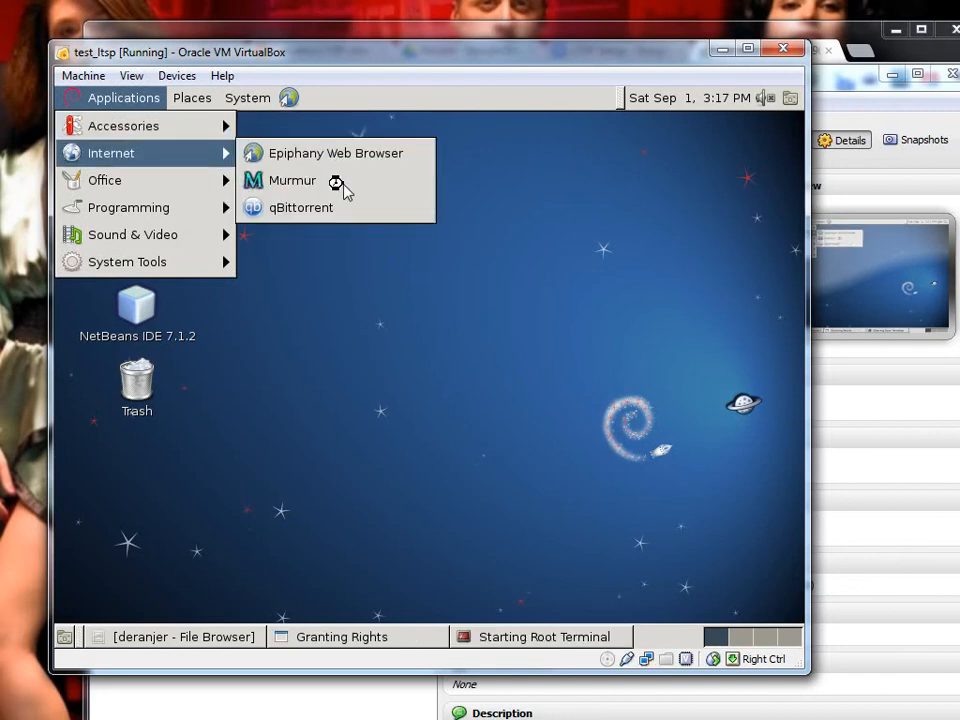
pyautogui.moveTo(378, 315)
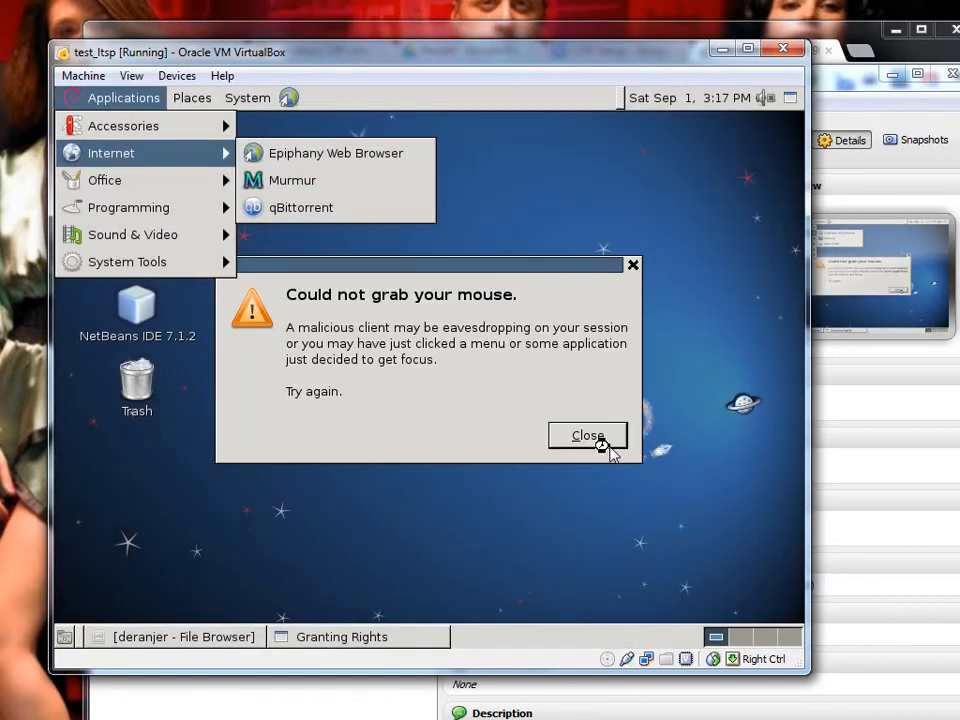
pyautogui.click(587, 435)
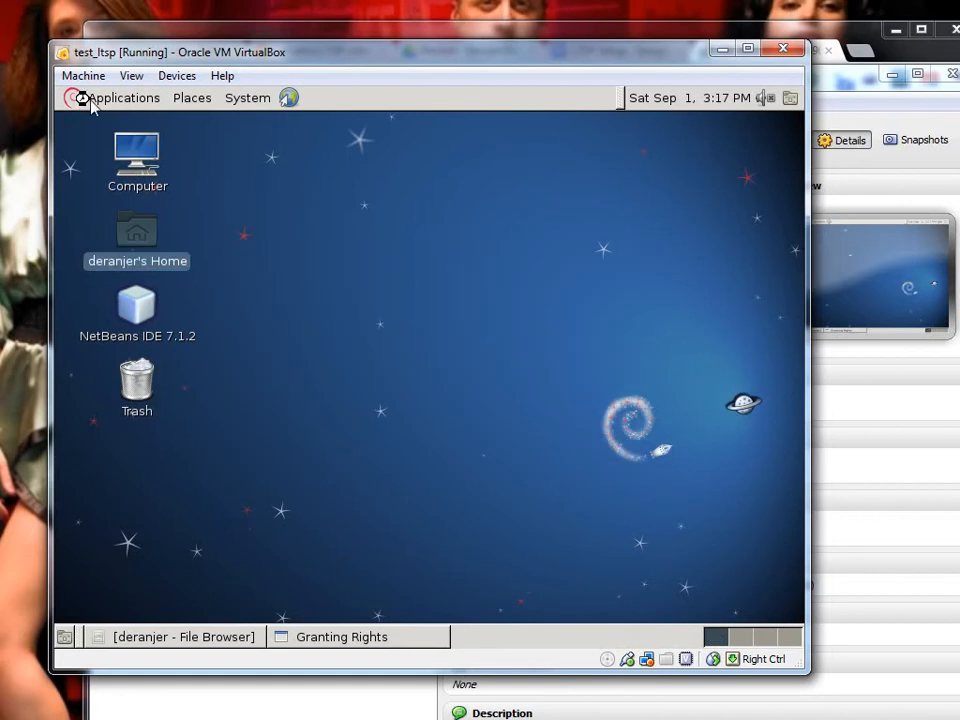
pyautogui.click(123, 97)
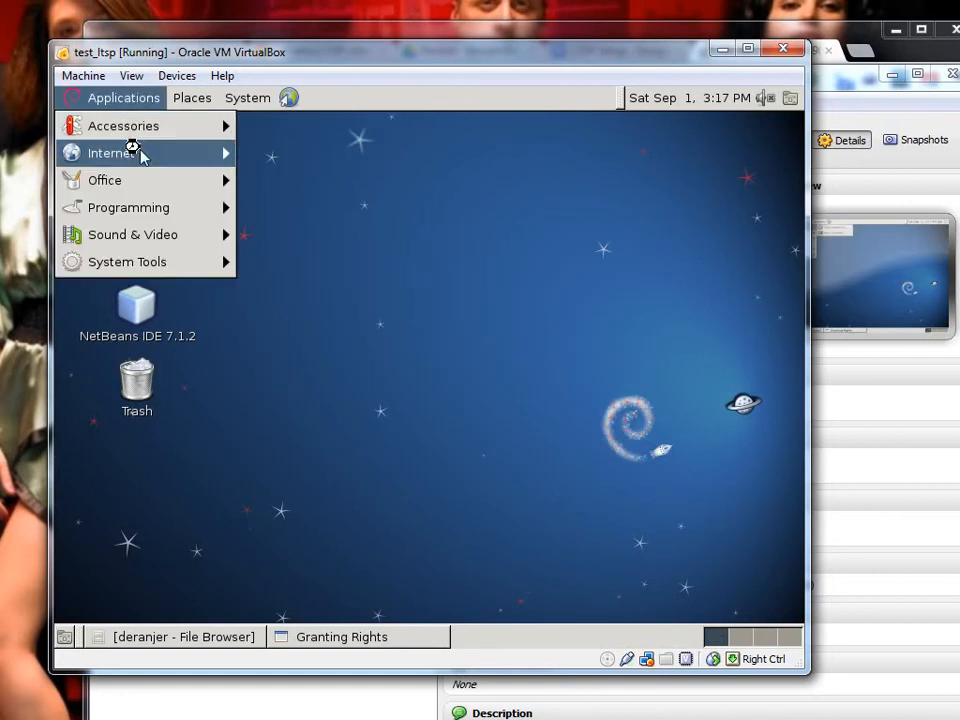
pyautogui.moveTo(111, 152)
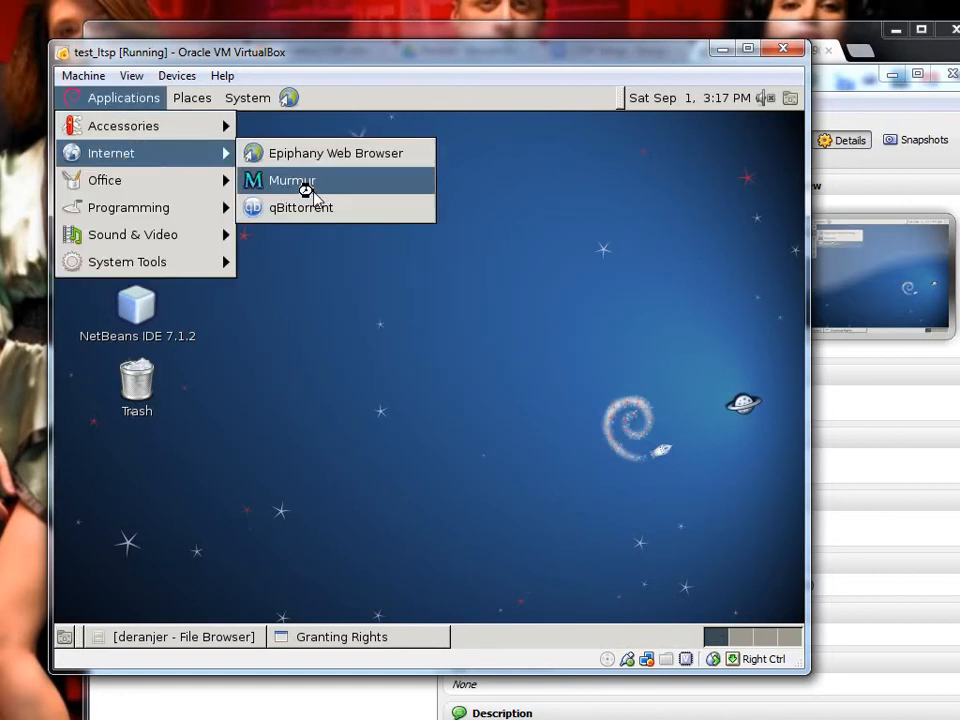
# Launch Murmur and view its Private Chat, Search, Users & Interests and Chat Rooms tabs
pyautogui.click(291, 180)
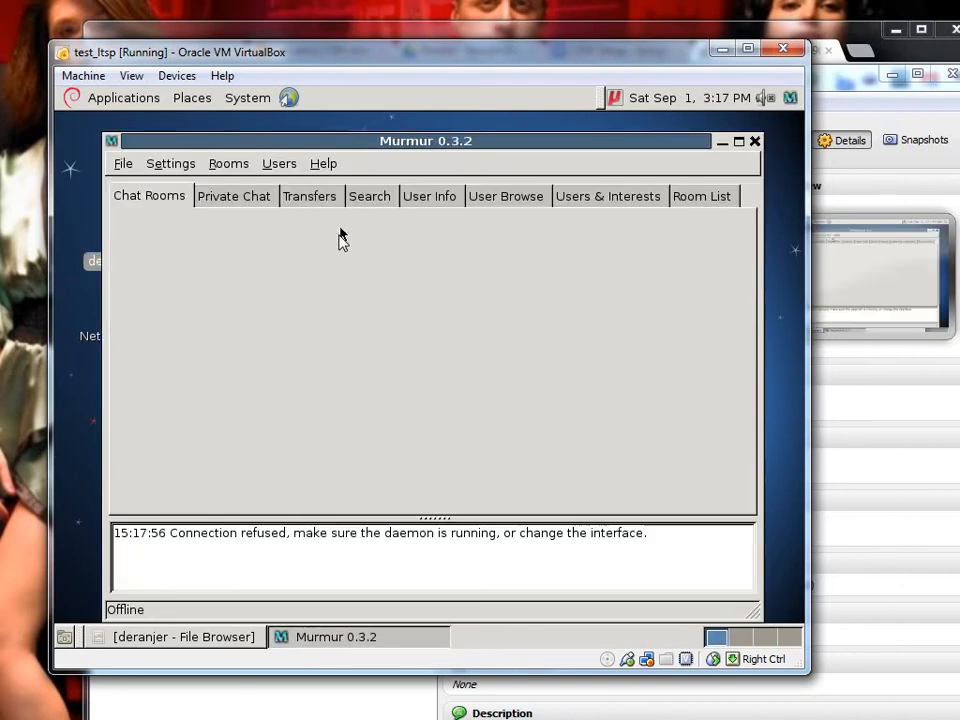
pyautogui.click(234, 196)
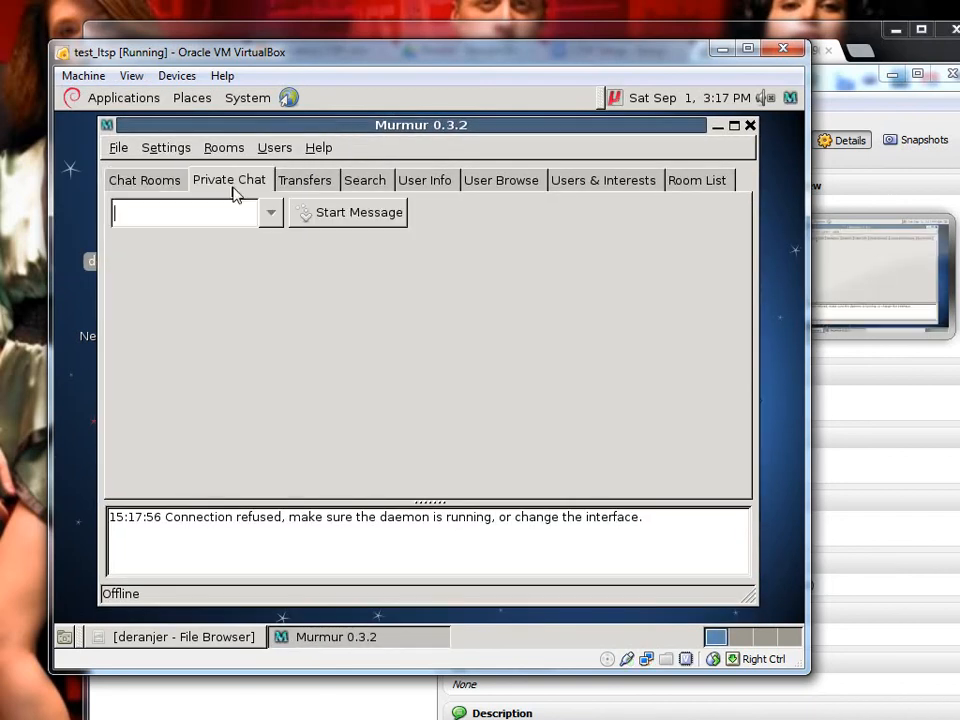
pyautogui.click(364, 180)
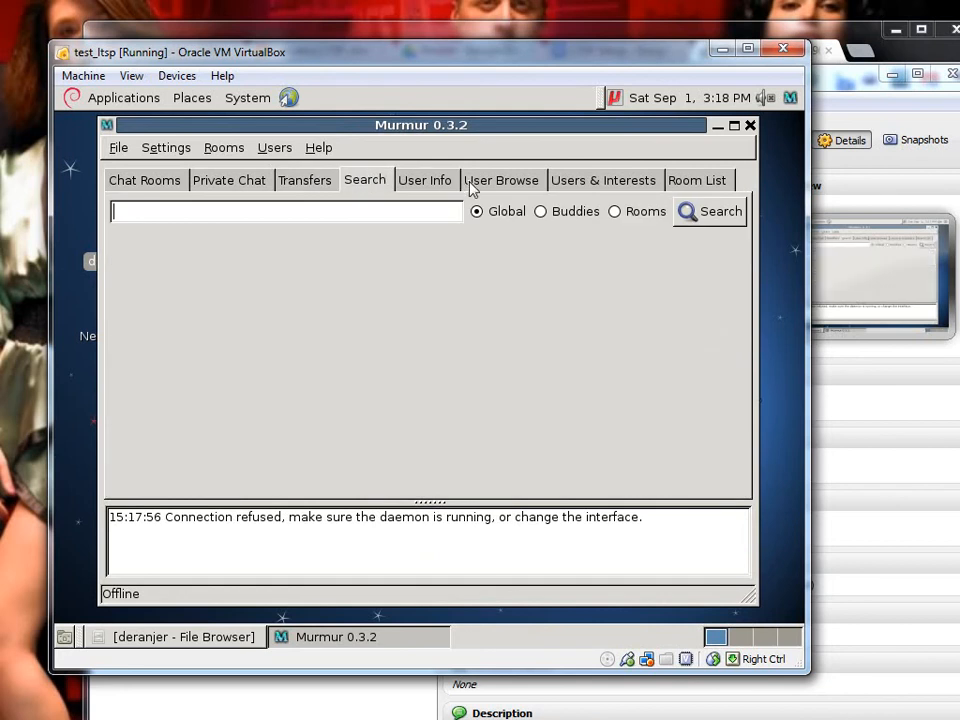
pyautogui.click(603, 180)
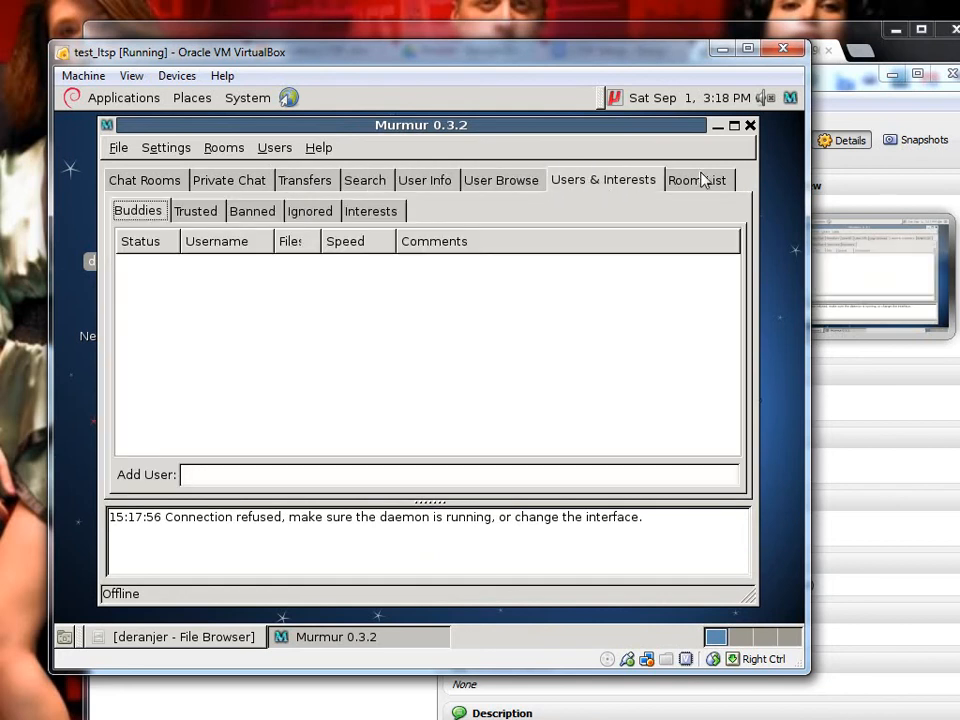
pyautogui.click(144, 180)
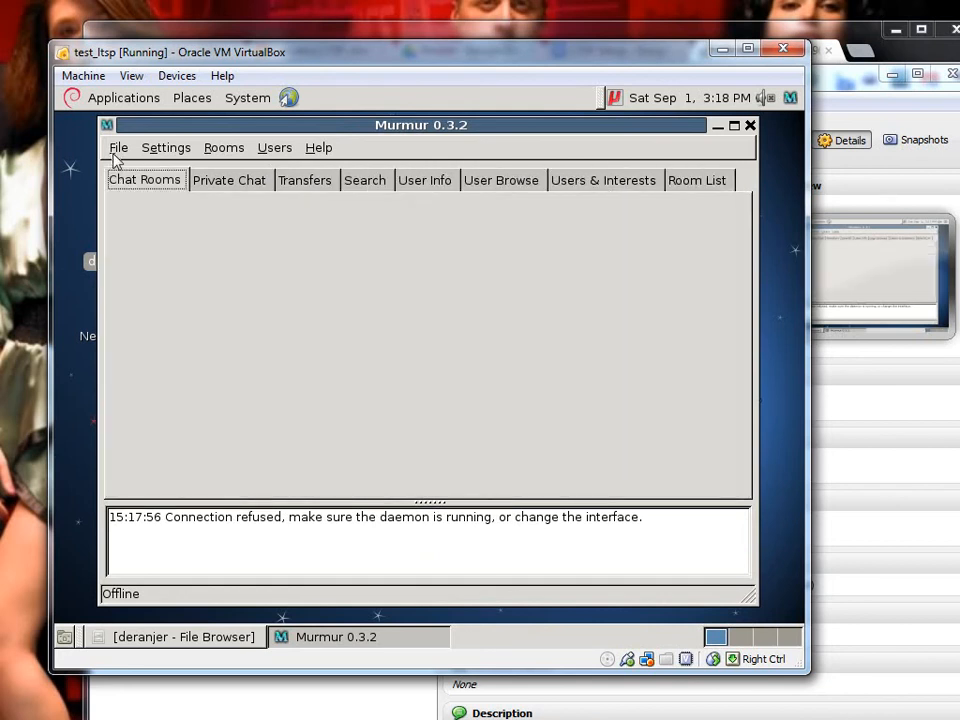
# Inspect Murmur's Rooms, Settings and Help menus, then close the client
pyautogui.click(223, 147)
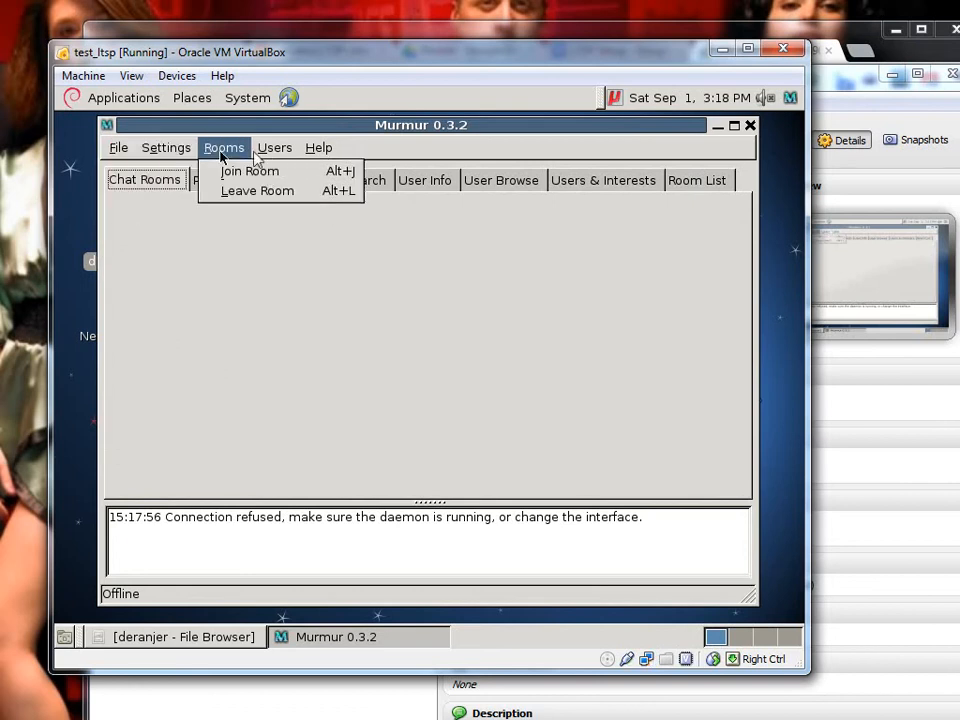
pyautogui.click(165, 147)
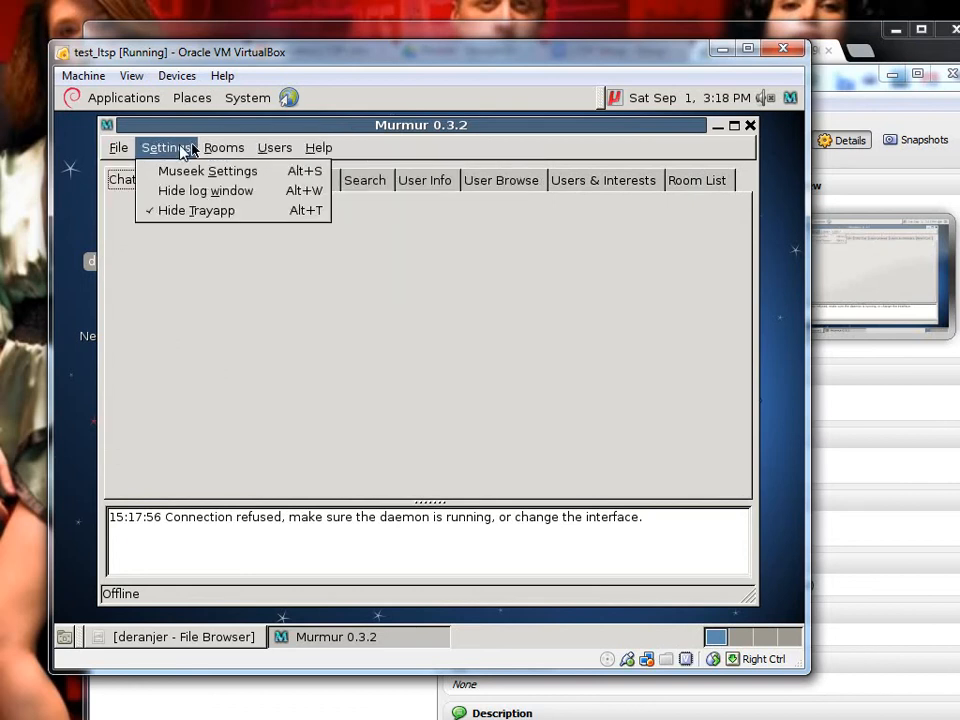
pyautogui.click(318, 147)
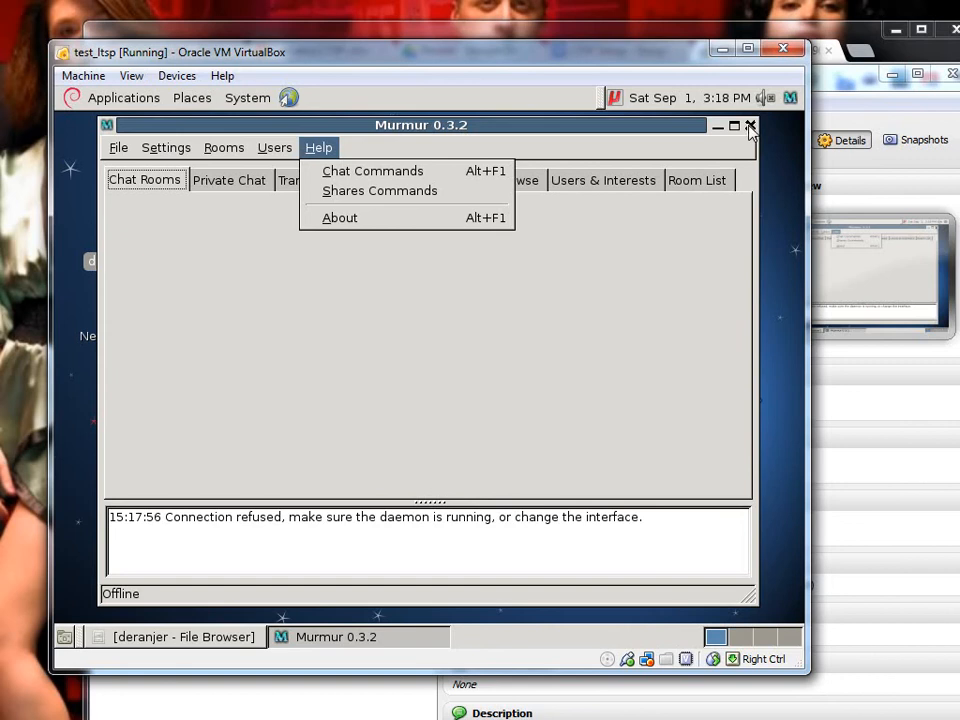
pyautogui.click(751, 125)
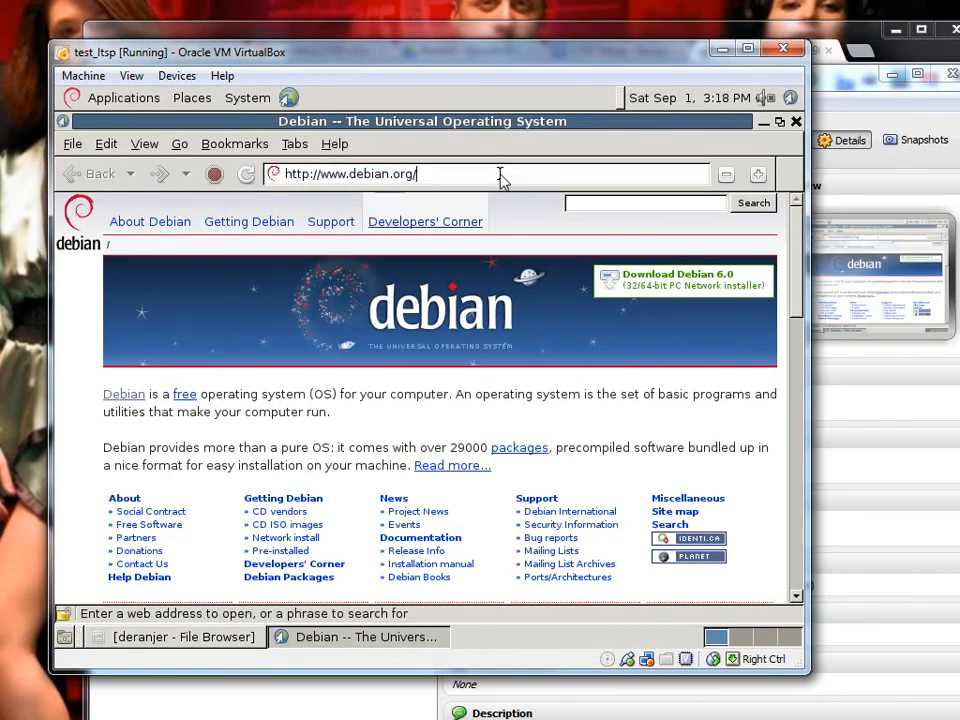
# Browse YouTube in Epiphany, open the Optical Tremolo Box video, then close the browser
pyautogui.write('youtub')
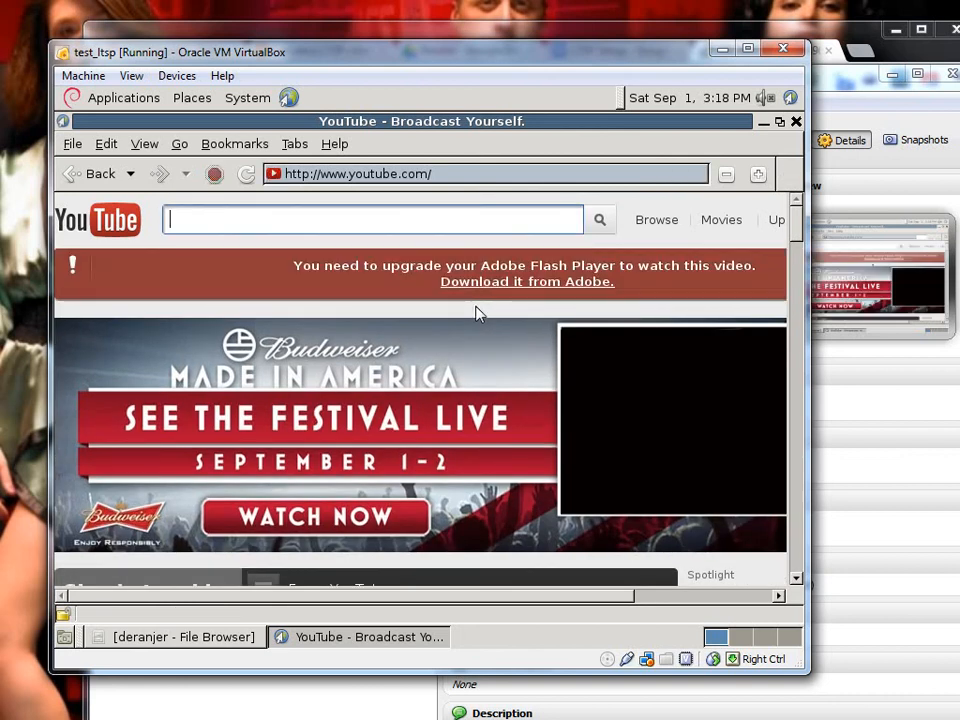
pyautogui.scroll(-3)
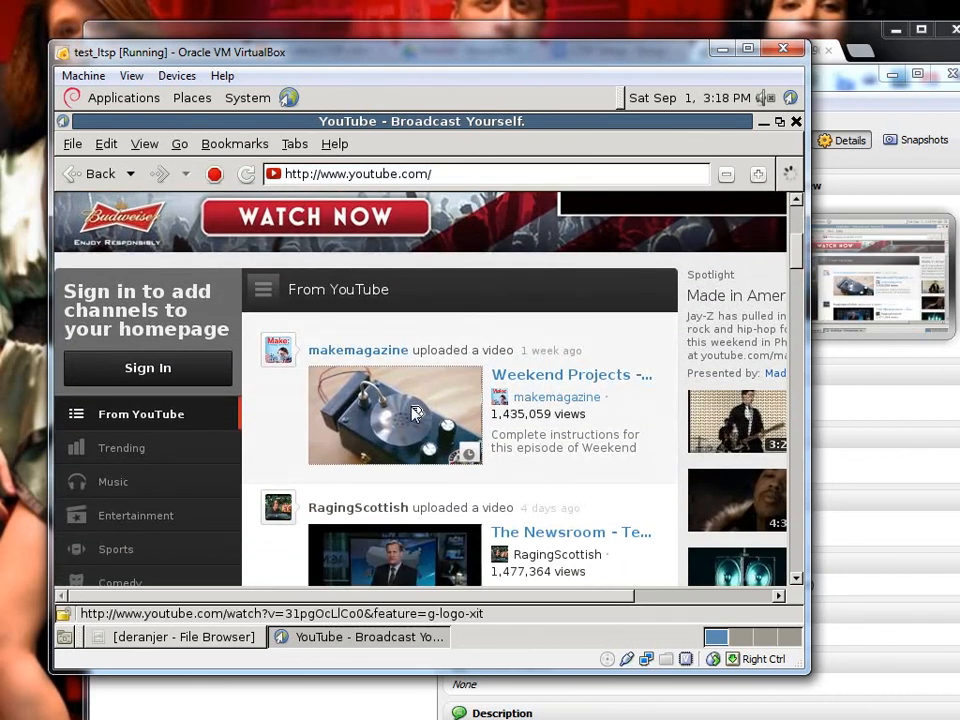
pyautogui.click(395, 415)
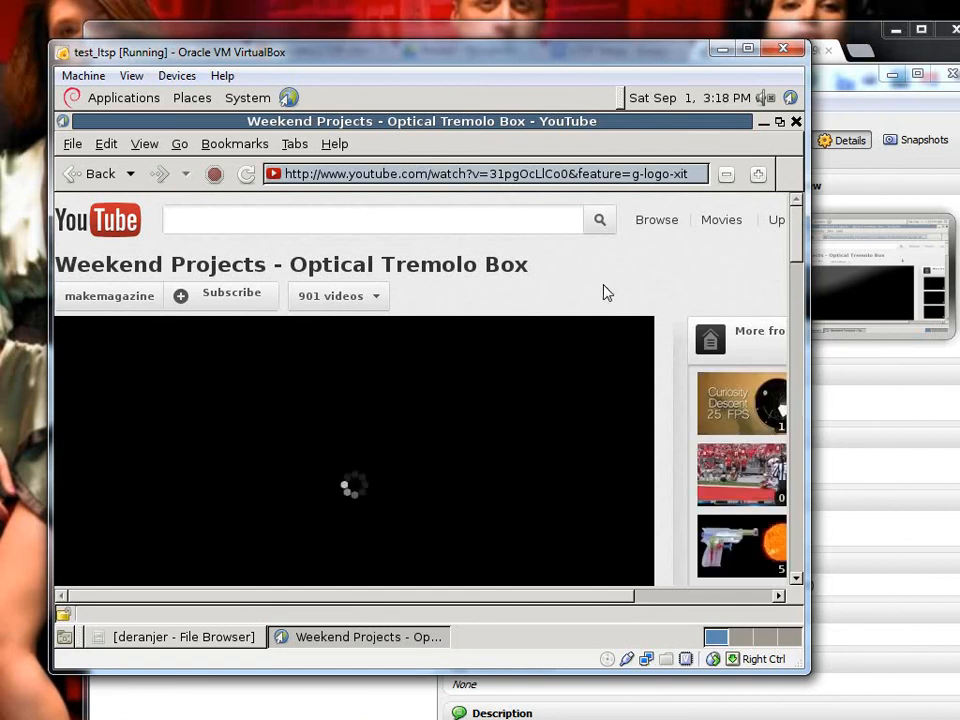
pyautogui.scroll(-3)
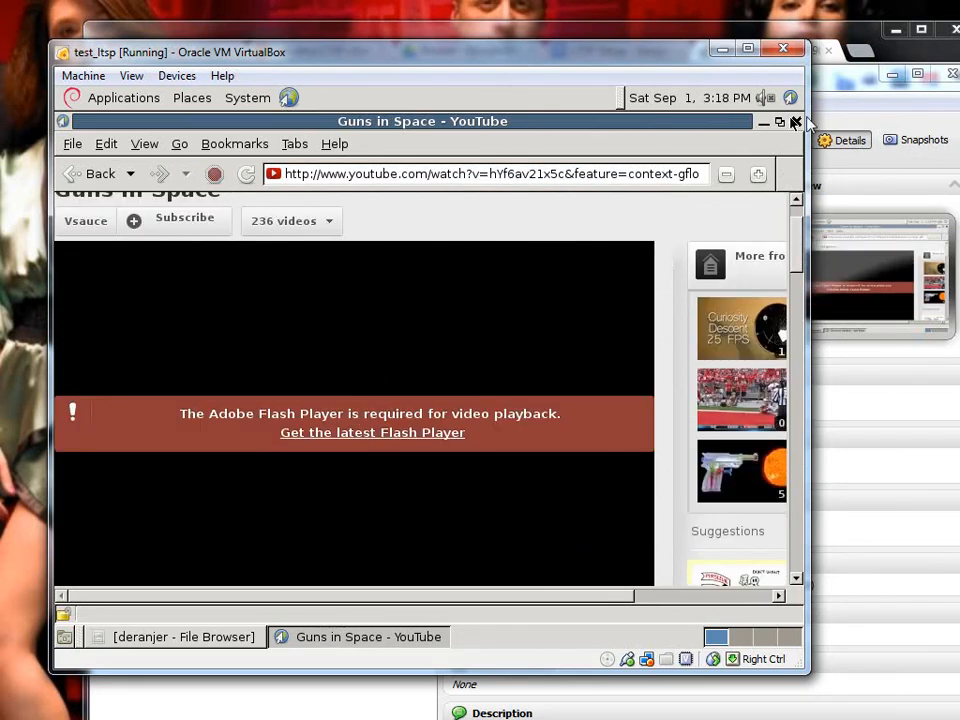
pyautogui.click(780, 121)
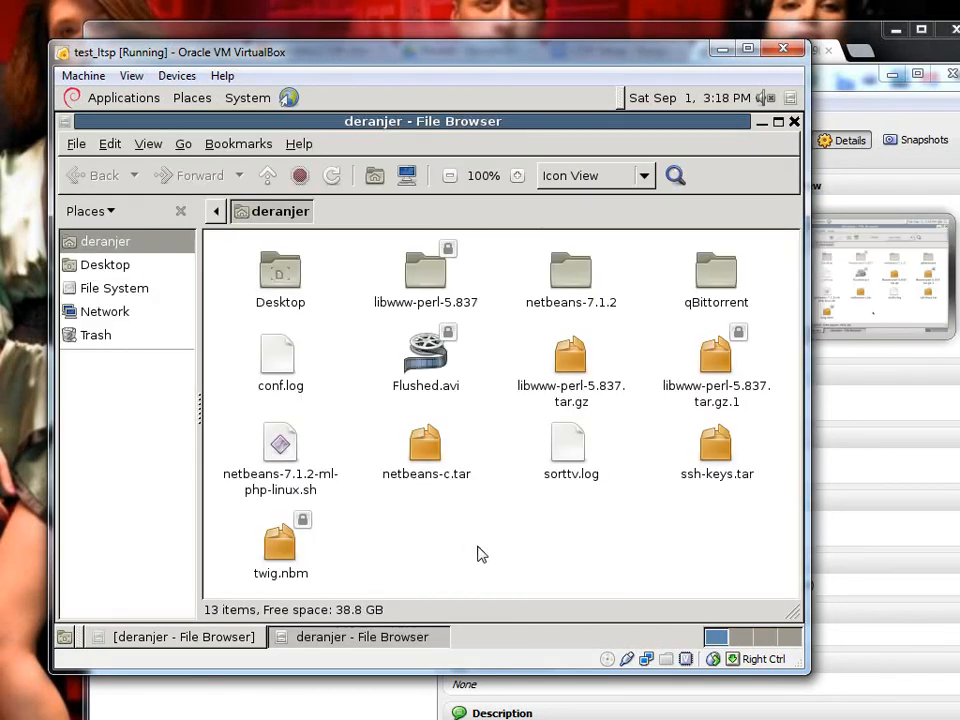
# Play Flushed.avi from the home folder in VLC, then close VLC
pyautogui.click(425, 355)
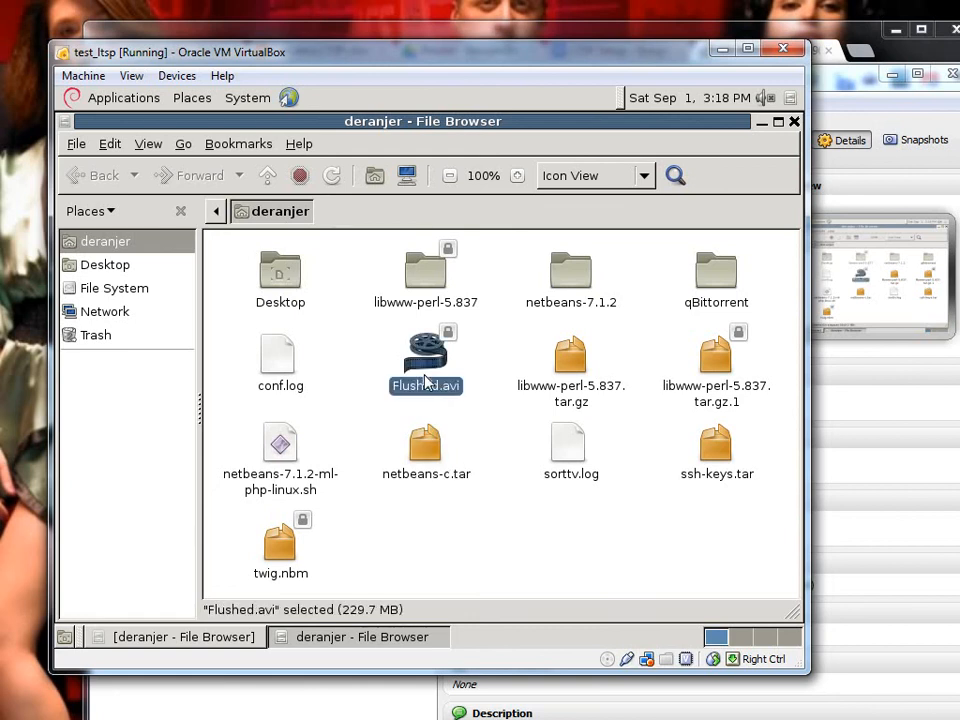
pyautogui.doubleClick(425, 355)
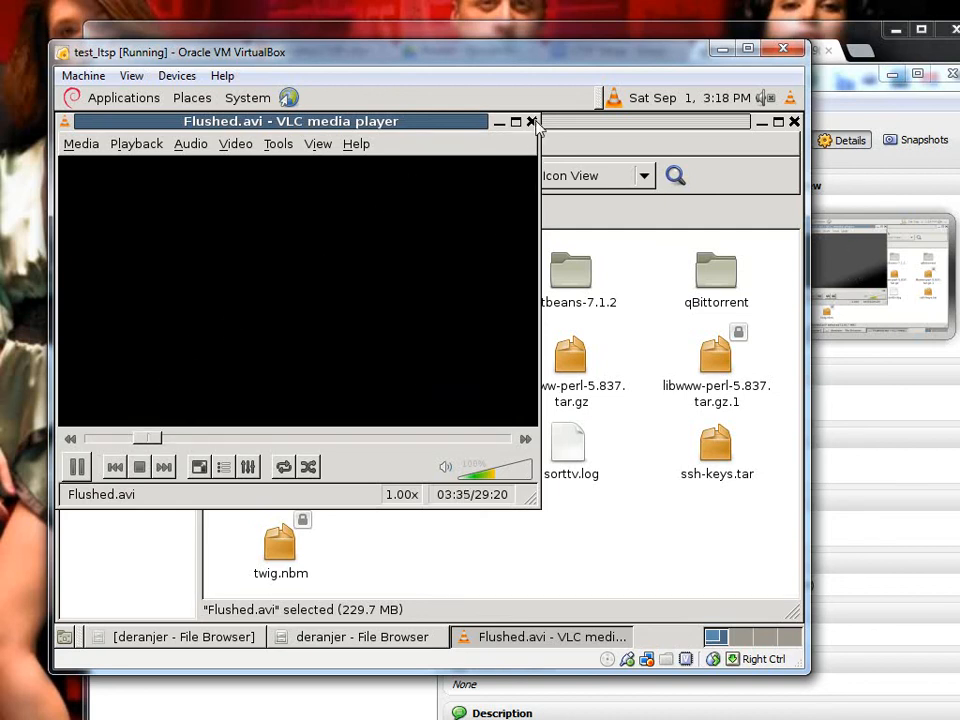
pyautogui.click(532, 121)
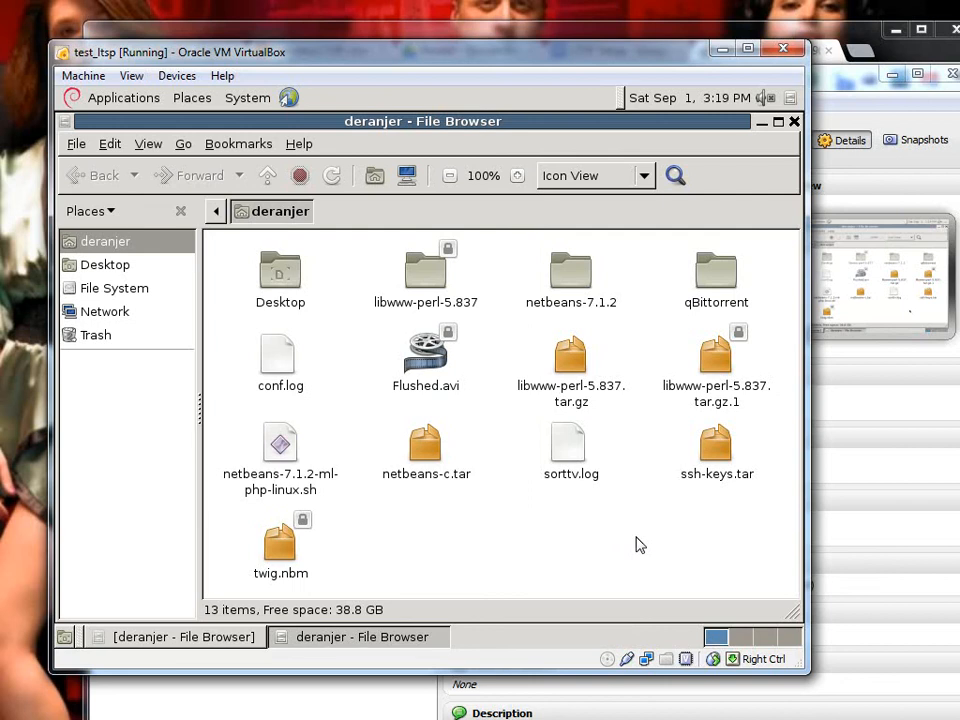
pyautogui.moveTo(505, 580)
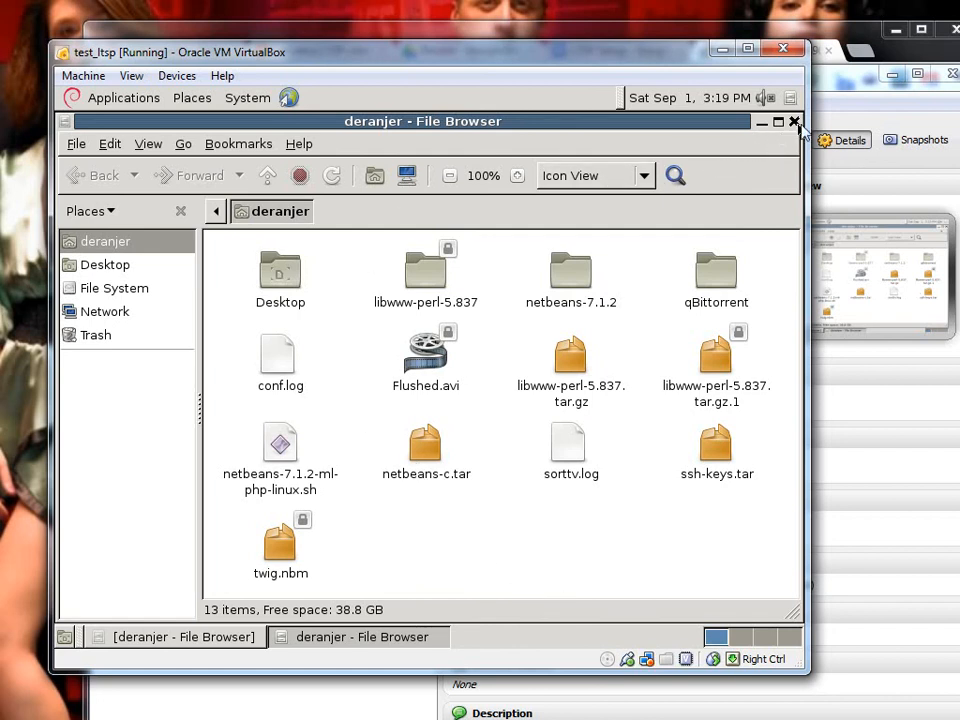
# Close the home folder, view the 66-item Trash, and check the Places and System menus
pyautogui.click(795, 121)
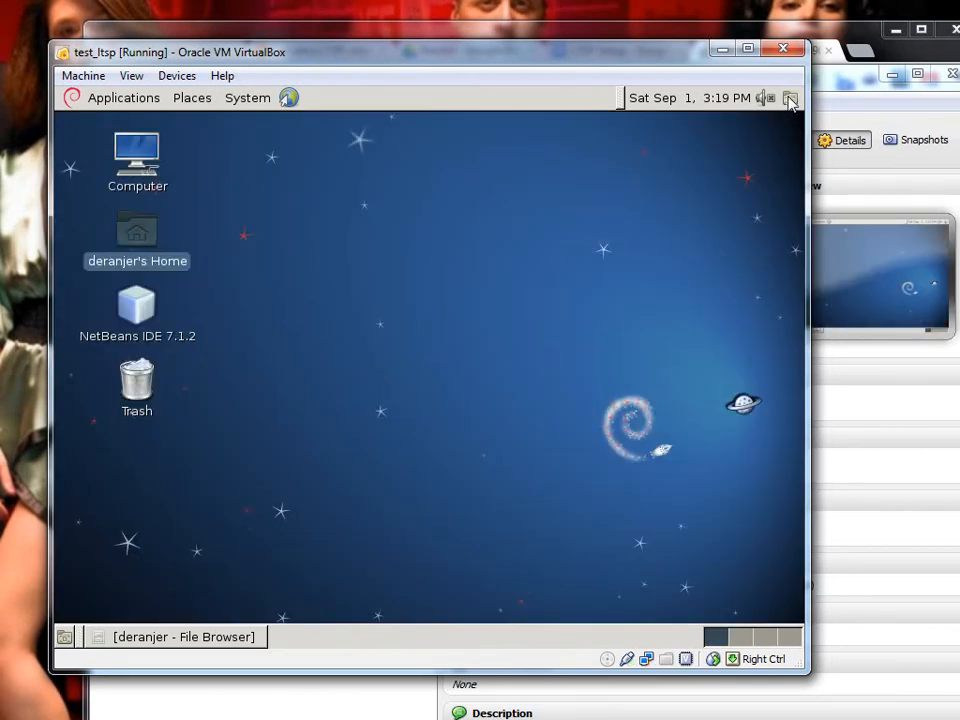
pyautogui.doubleClick(136, 387)
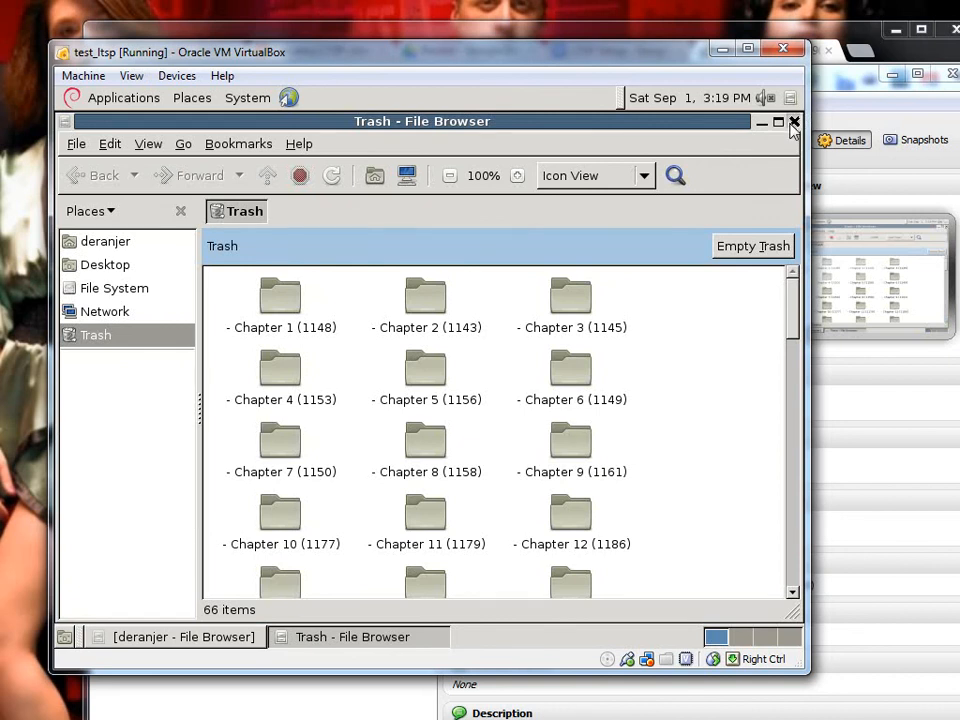
pyautogui.click(123, 97)
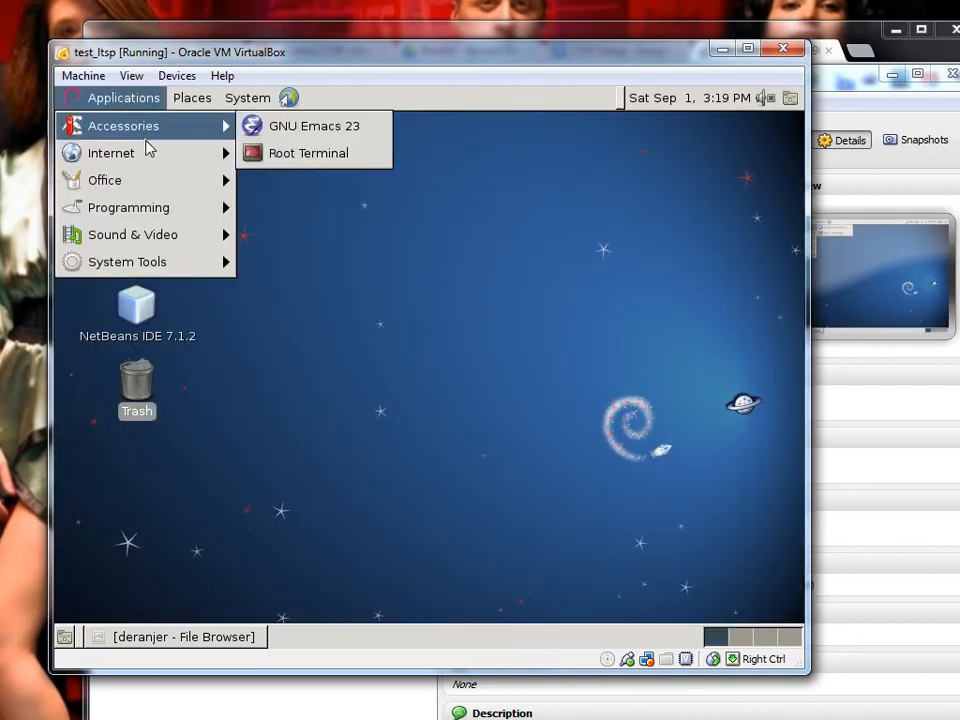
pyautogui.moveTo(133, 234)
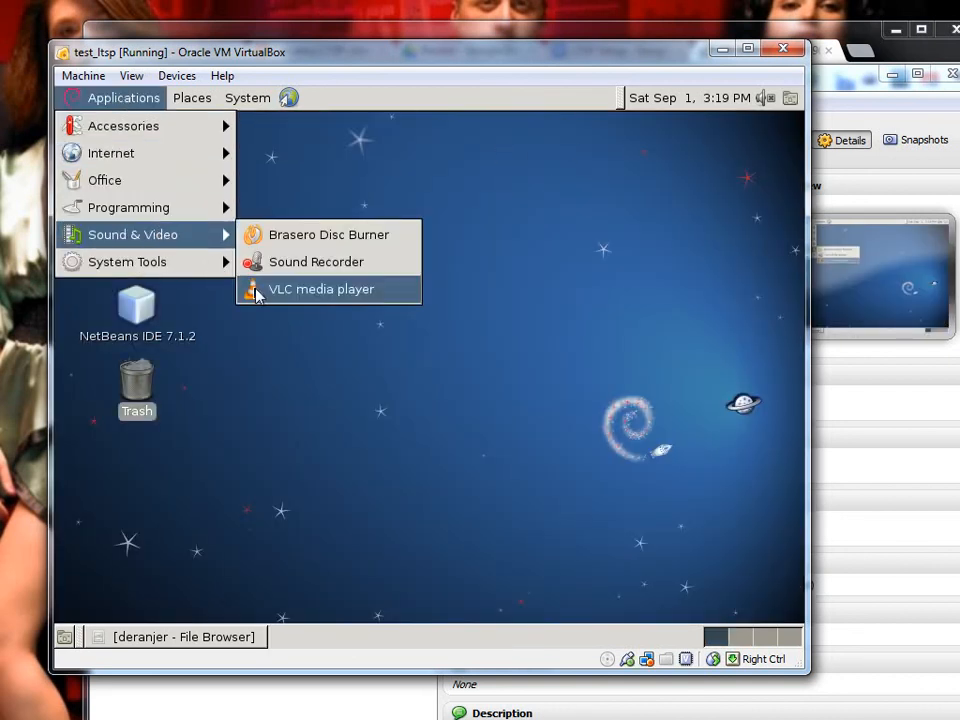
pyautogui.click(192, 97)
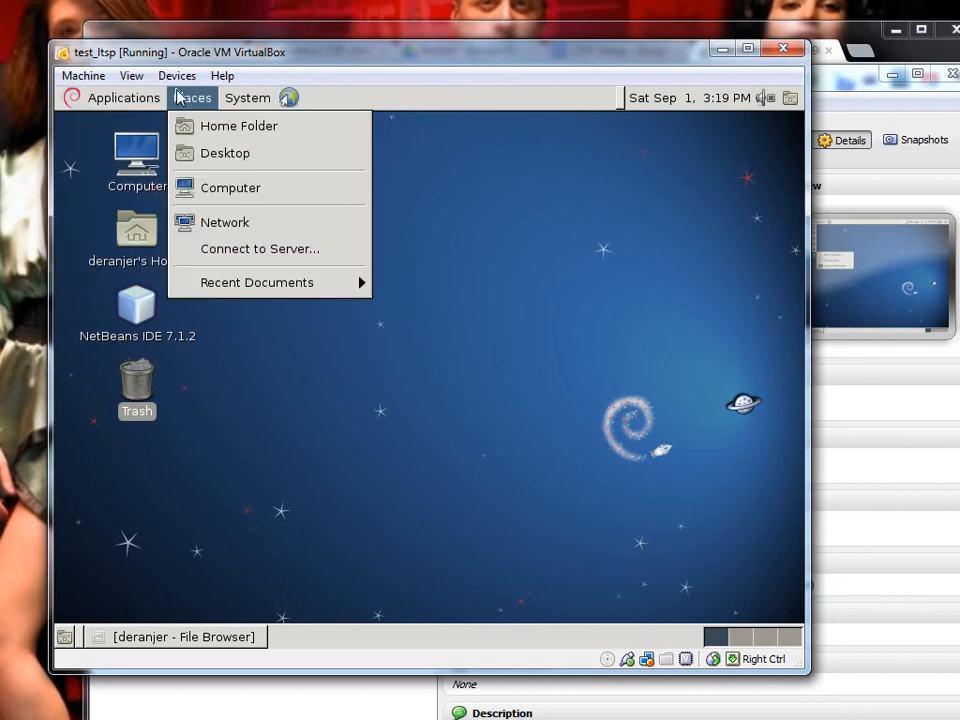
pyautogui.click(247, 97)
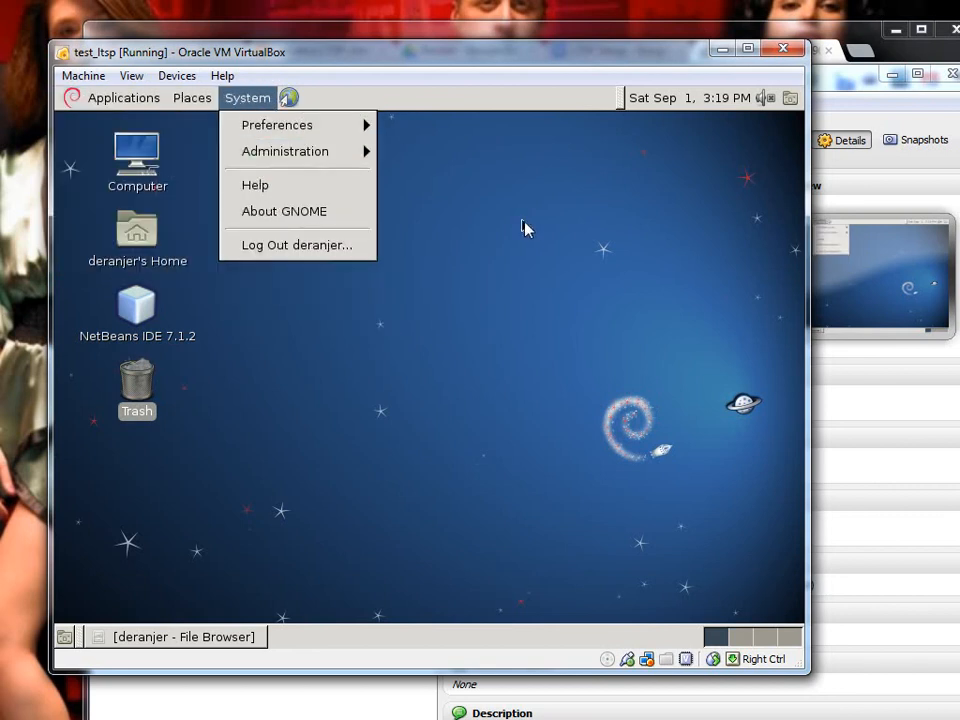